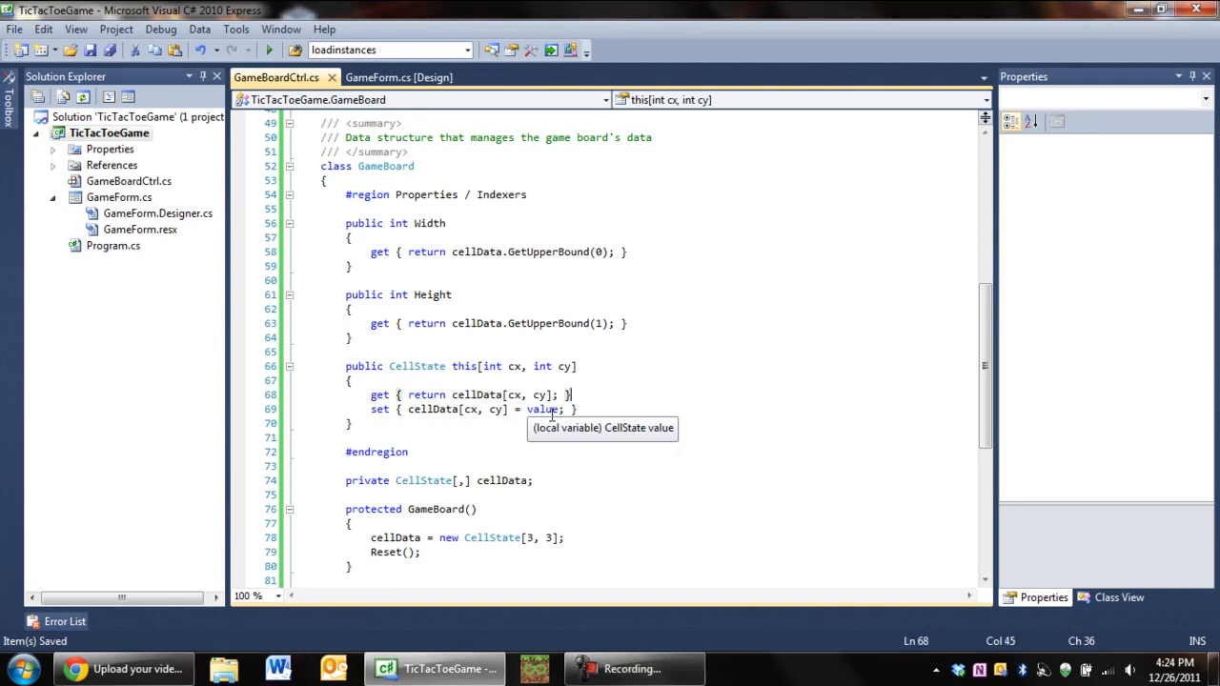
Change the Width and Height getters to return cellData.GetLength instead of GetUpperBound, and save.
{"action": "scroll", "scroll_direction": "down", "scroll_amount": 3}
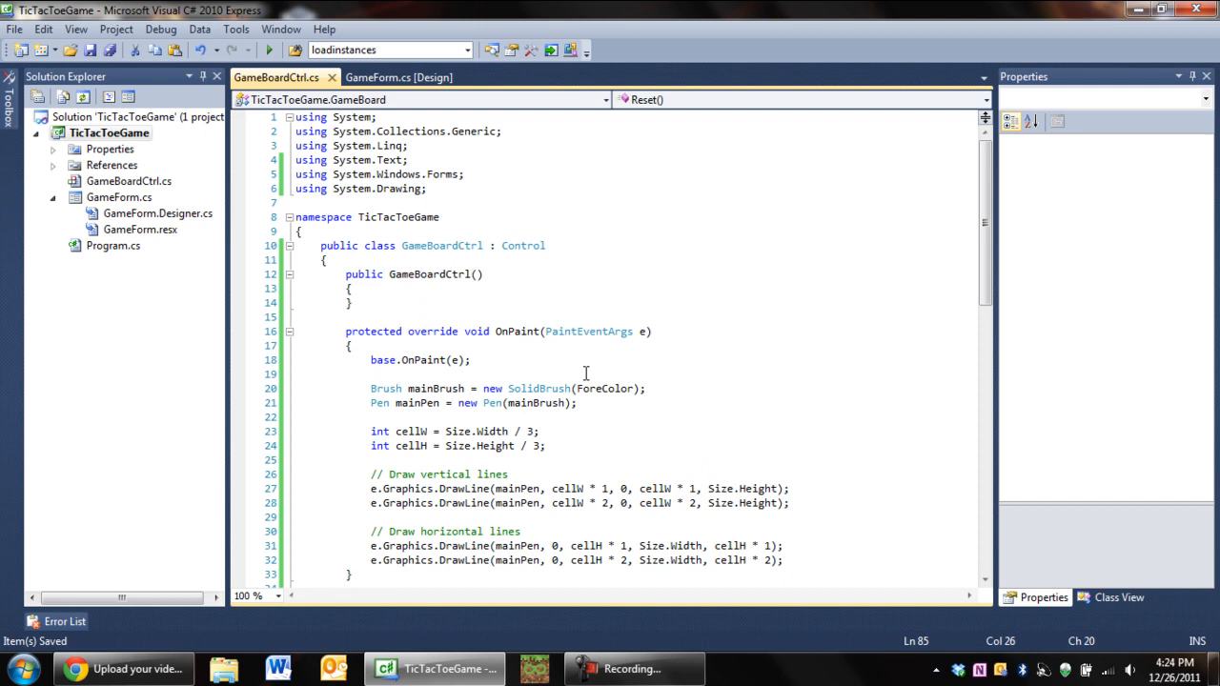
{"action": "scroll", "scroll_direction": "down", "scroll_amount": 3}
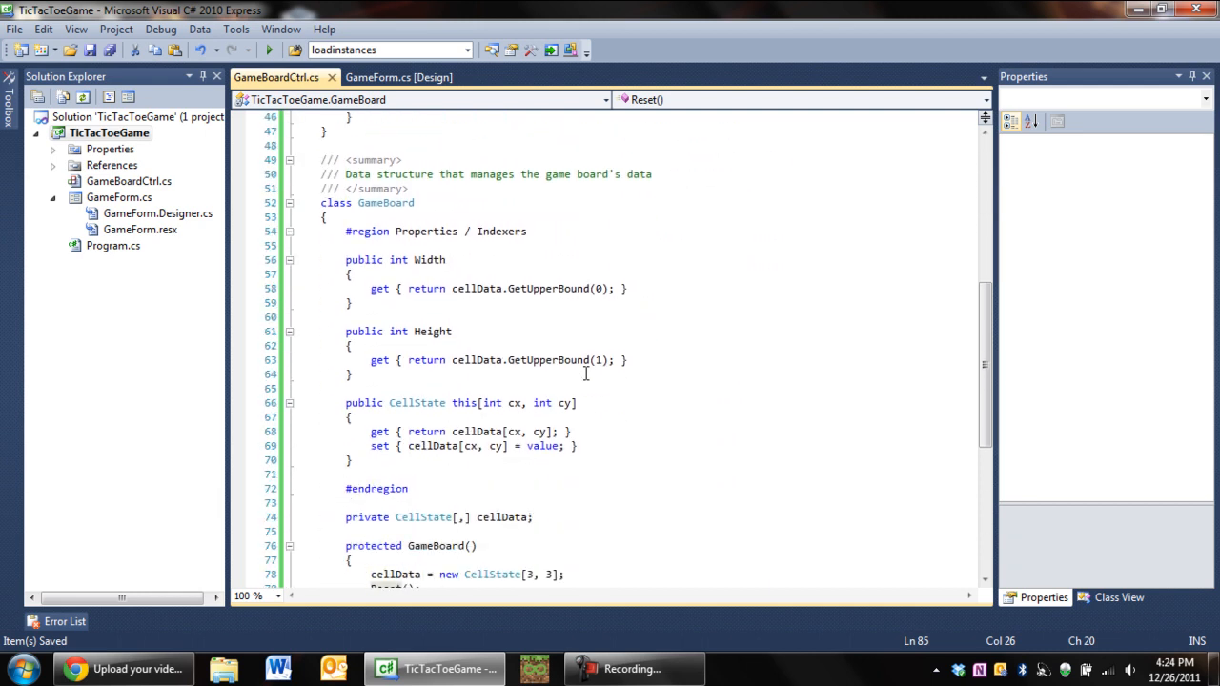
{"action": "scroll", "scroll_direction": "down", "scroll_amount": 3}
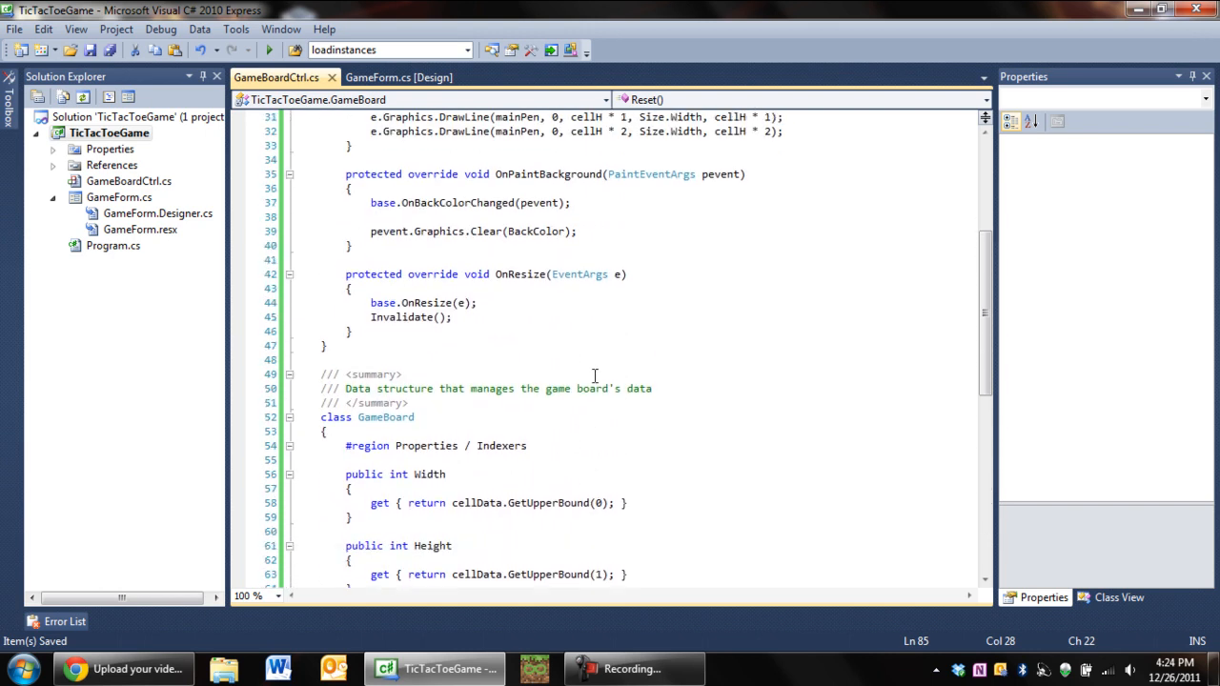
{"action": "scroll", "scroll_direction": "down", "scroll_amount": 3}
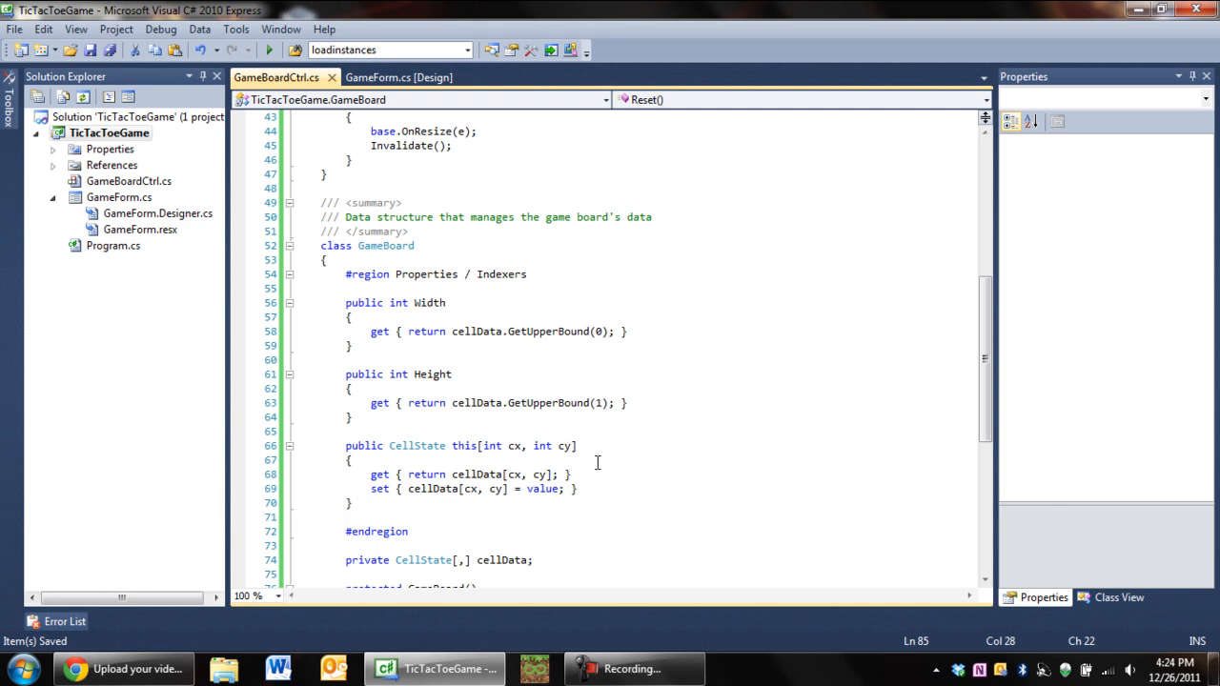
{"action": "left_click", "coordinate": [533, 403]}
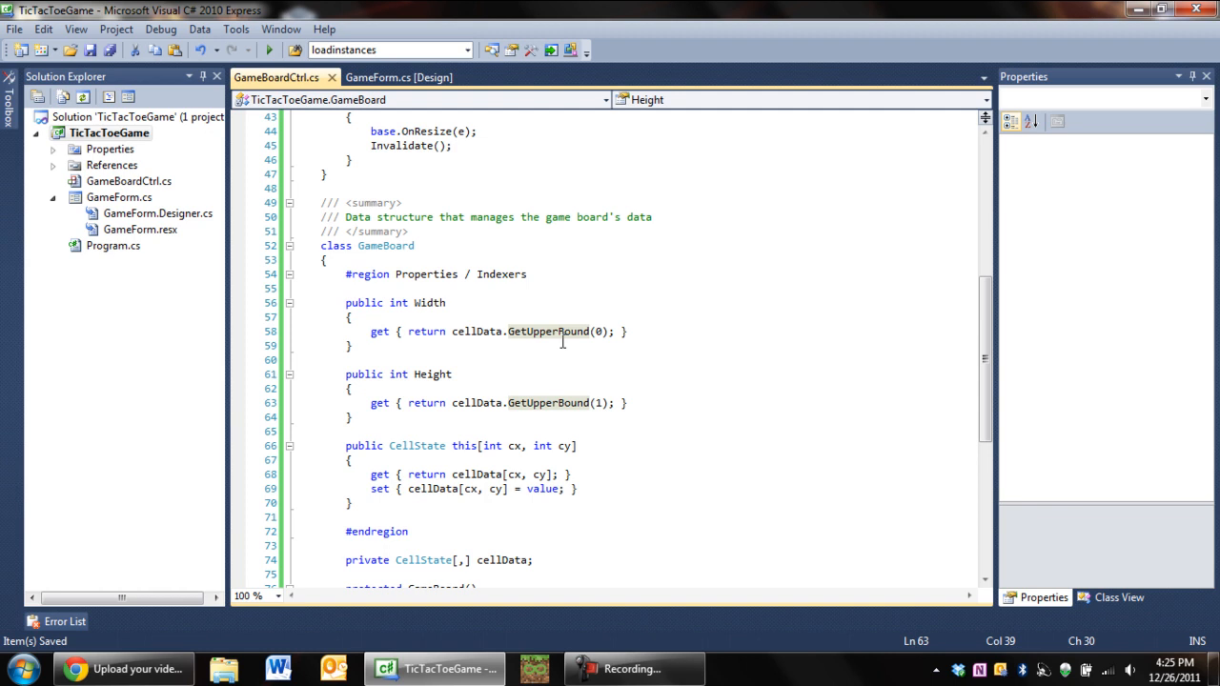
{"action": "mouse_move", "coordinate": [541, 351]}
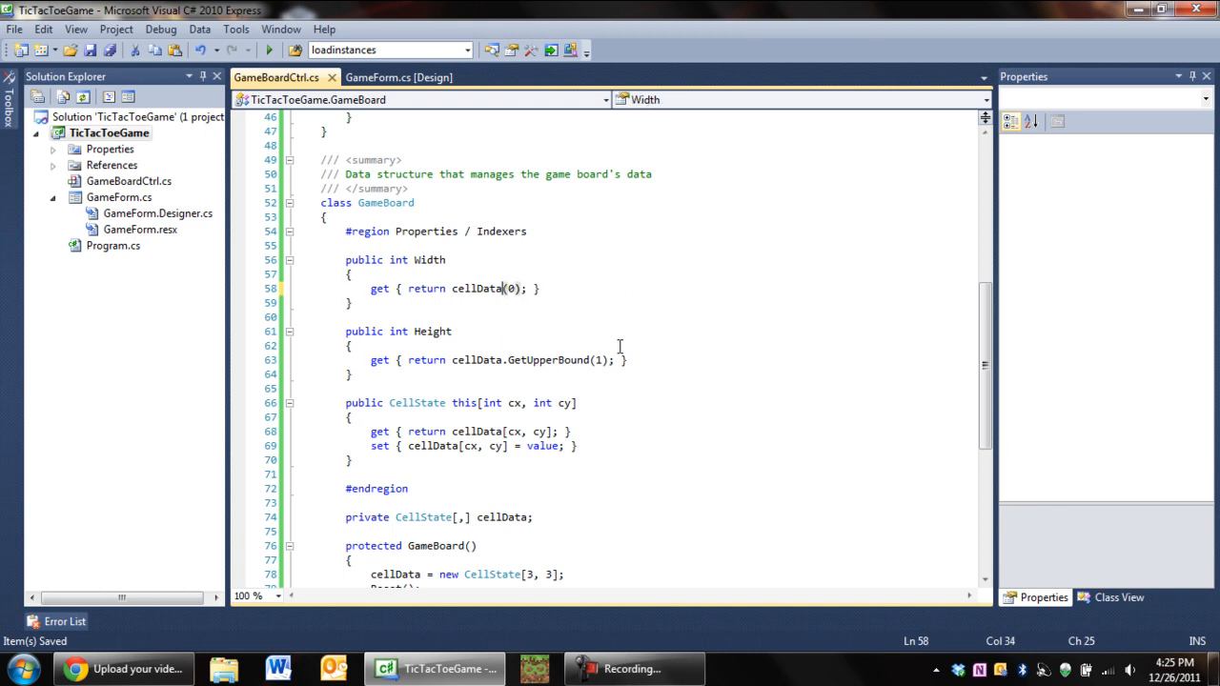
{"action": "type", "text": ".G"}
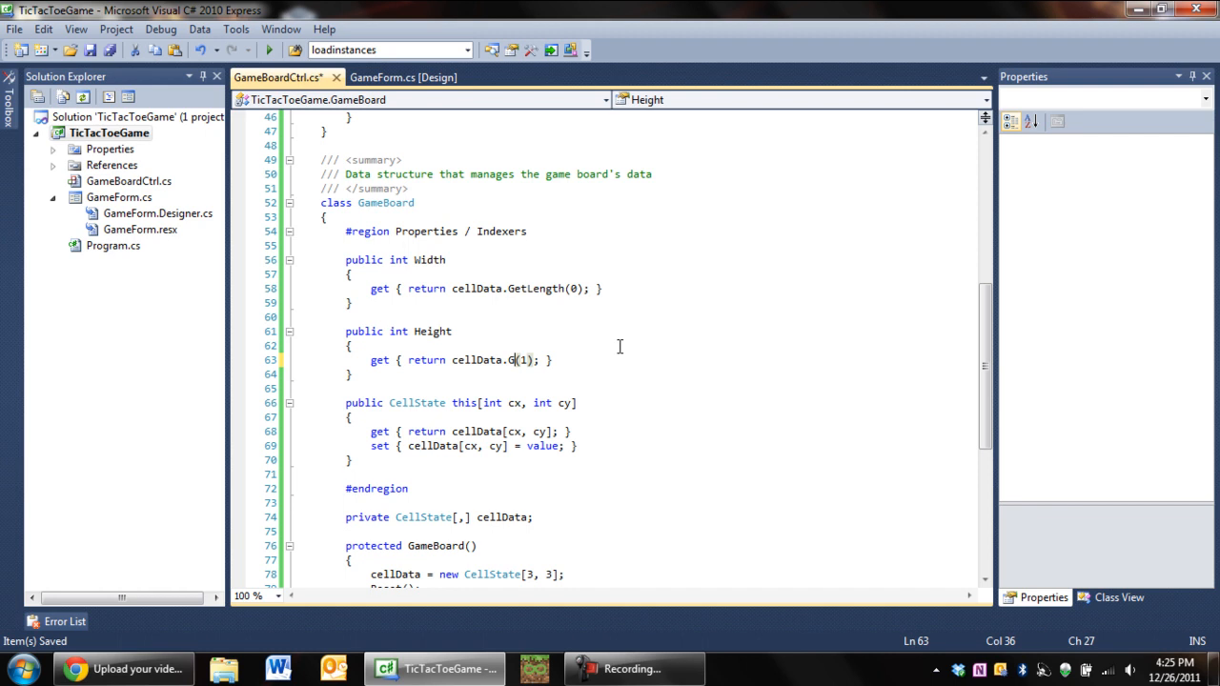
{"action": "type", "text": "etLength"}
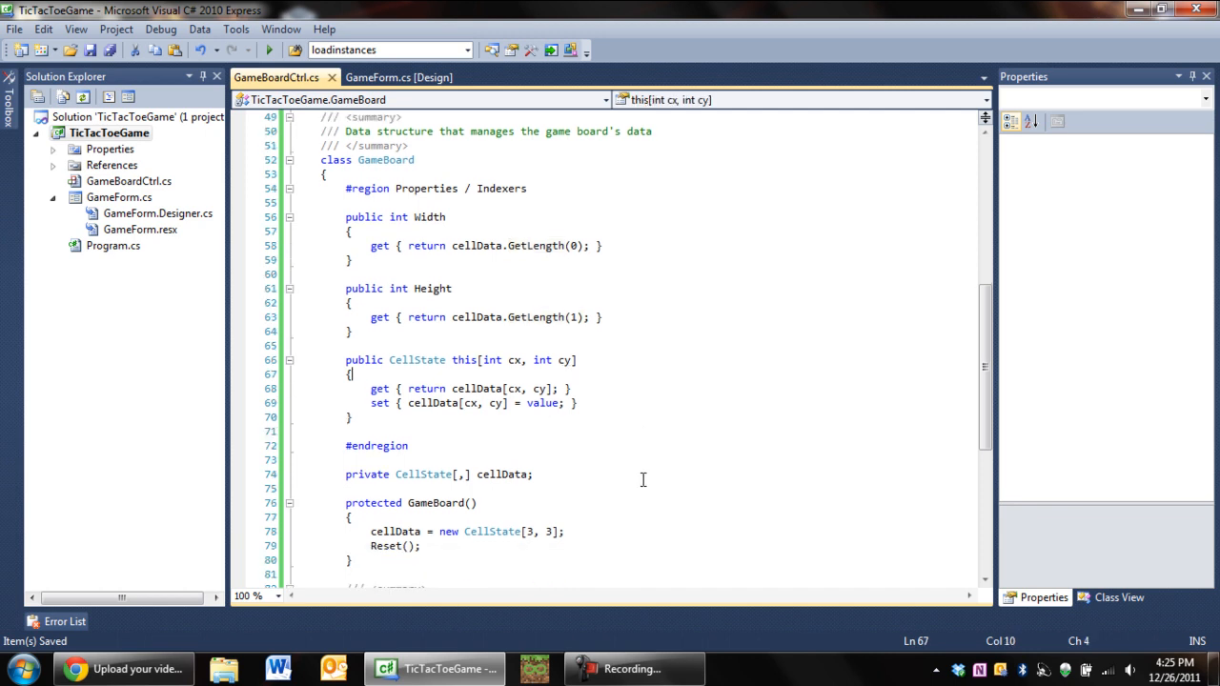
Scroll to the end of the OnPaint method to find space for a new method.
{"action": "scroll", "scroll_direction": "up", "scroll_amount": 3}
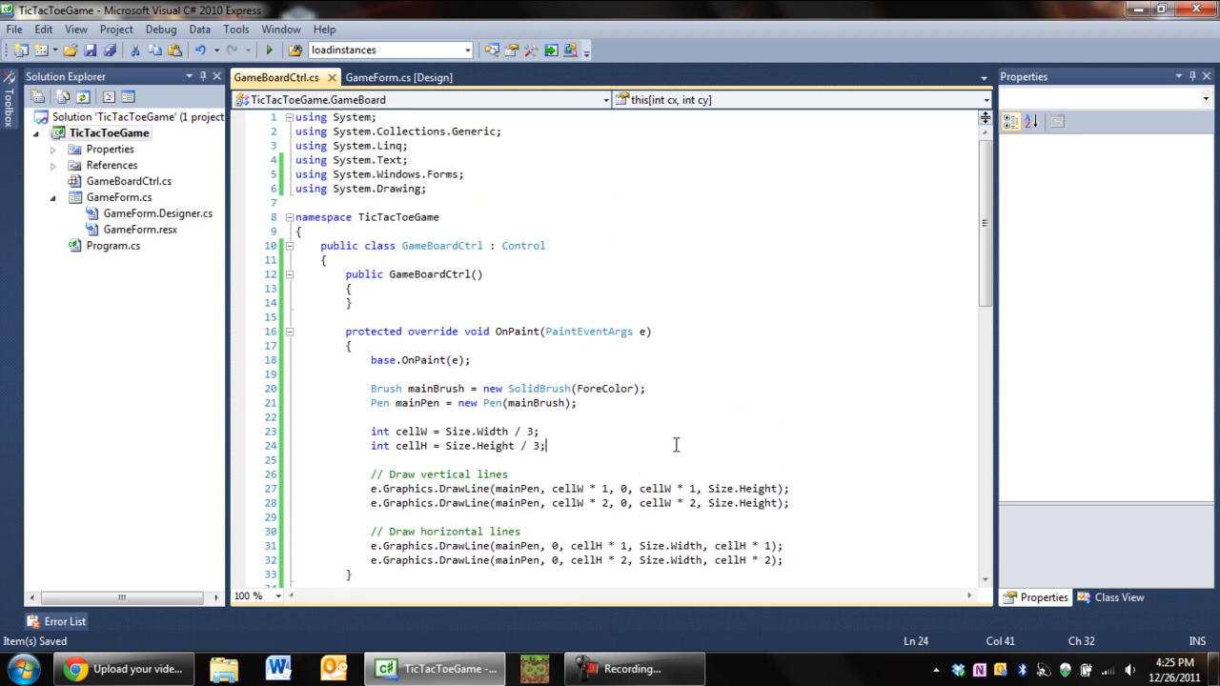
{"action": "scroll", "scroll_direction": "down", "scroll_amount": 3}
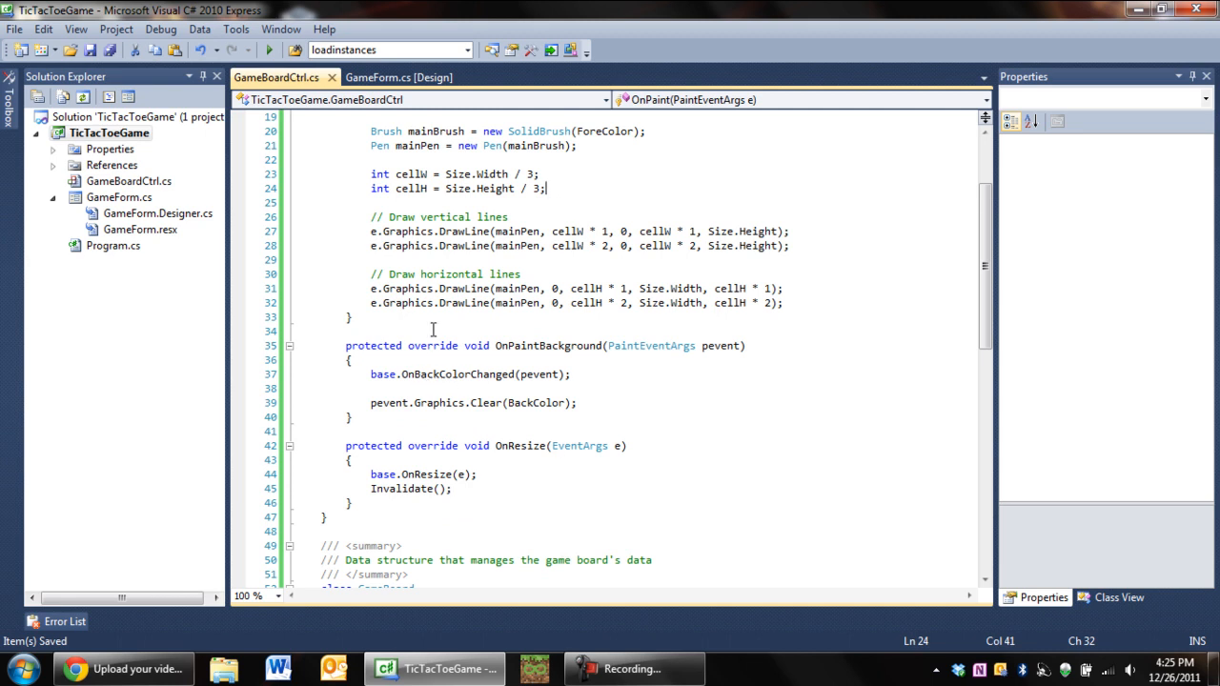
{"action": "mouse_move", "coordinate": [378, 402]}
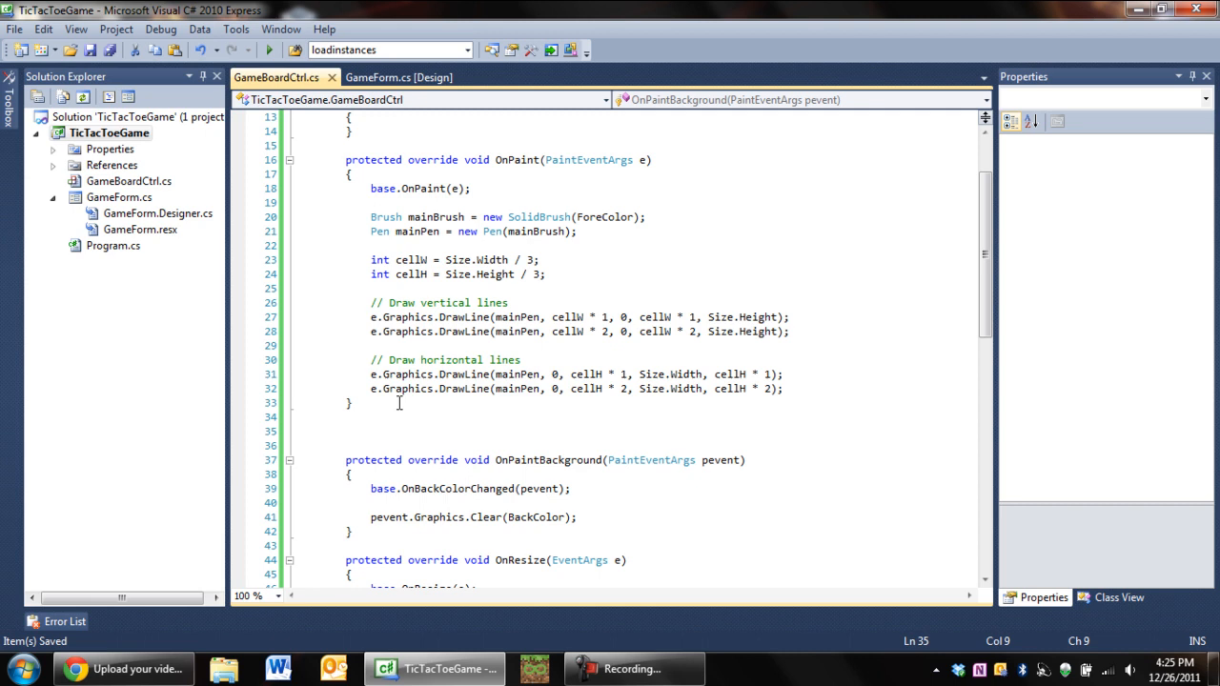
Write private void DrawX(int x, int y, int w, int h, Graphics g) with empty braces.
{"action": "type", "text": "private"}
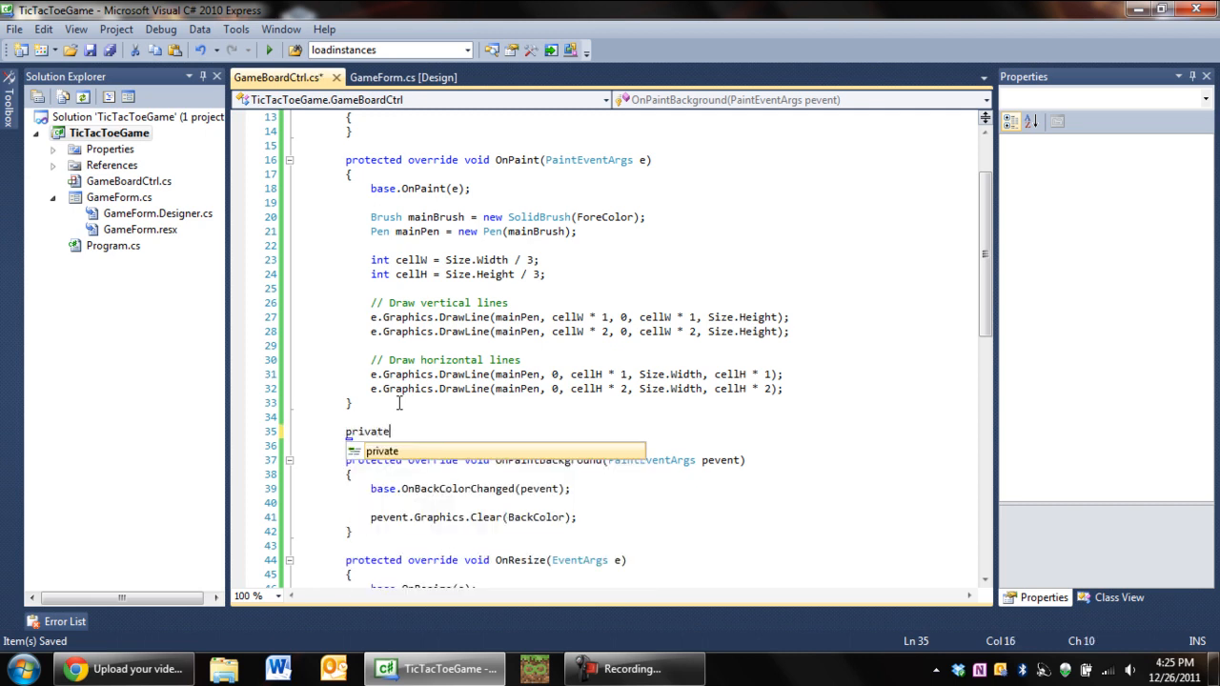
{"action": "type", "text": "ov"}
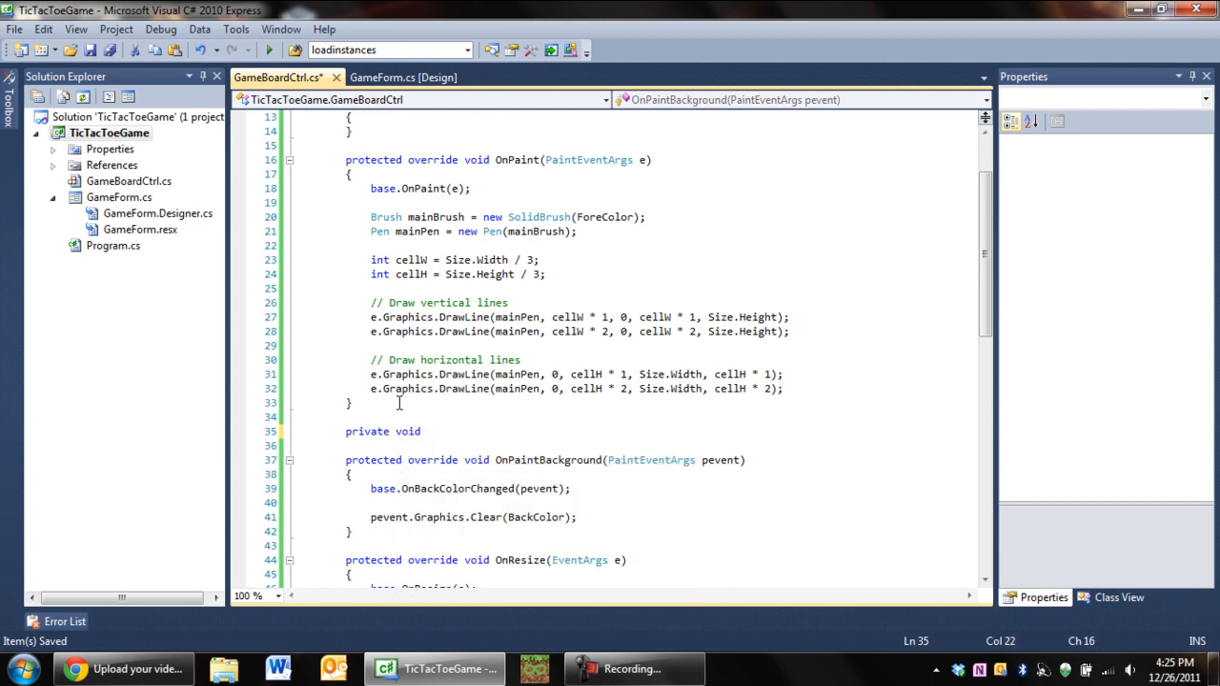
{"action": "type", "text": "Dr"}
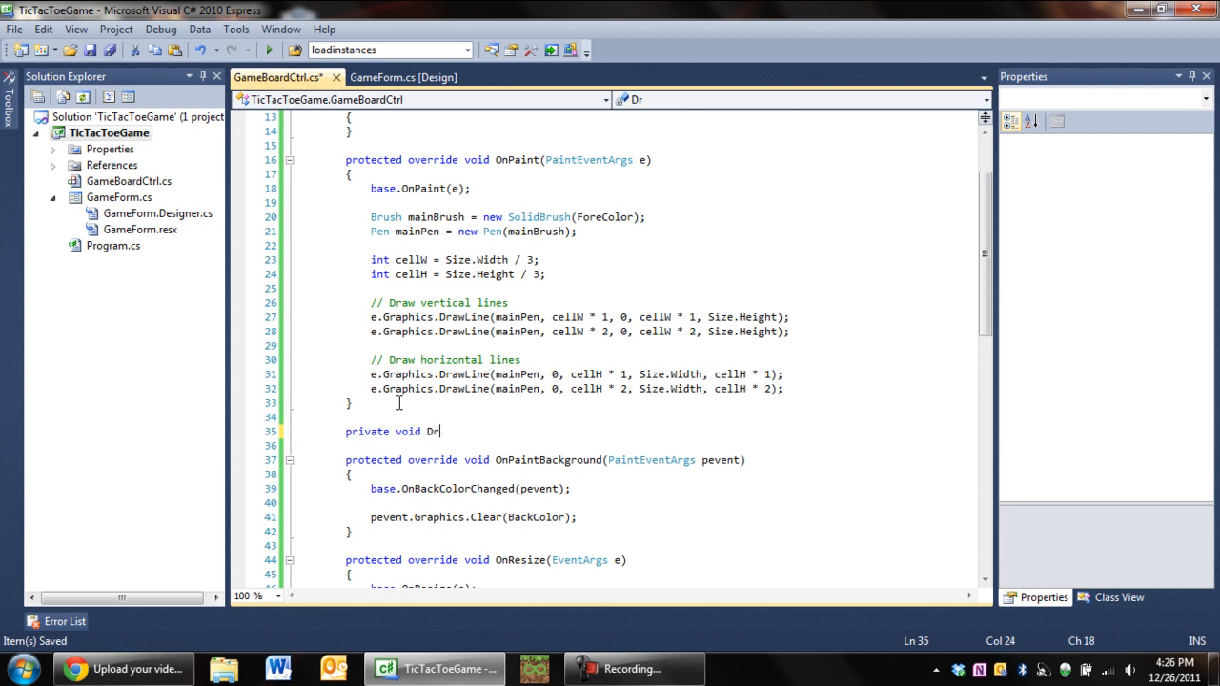
{"action": "type", "text": "awX"}
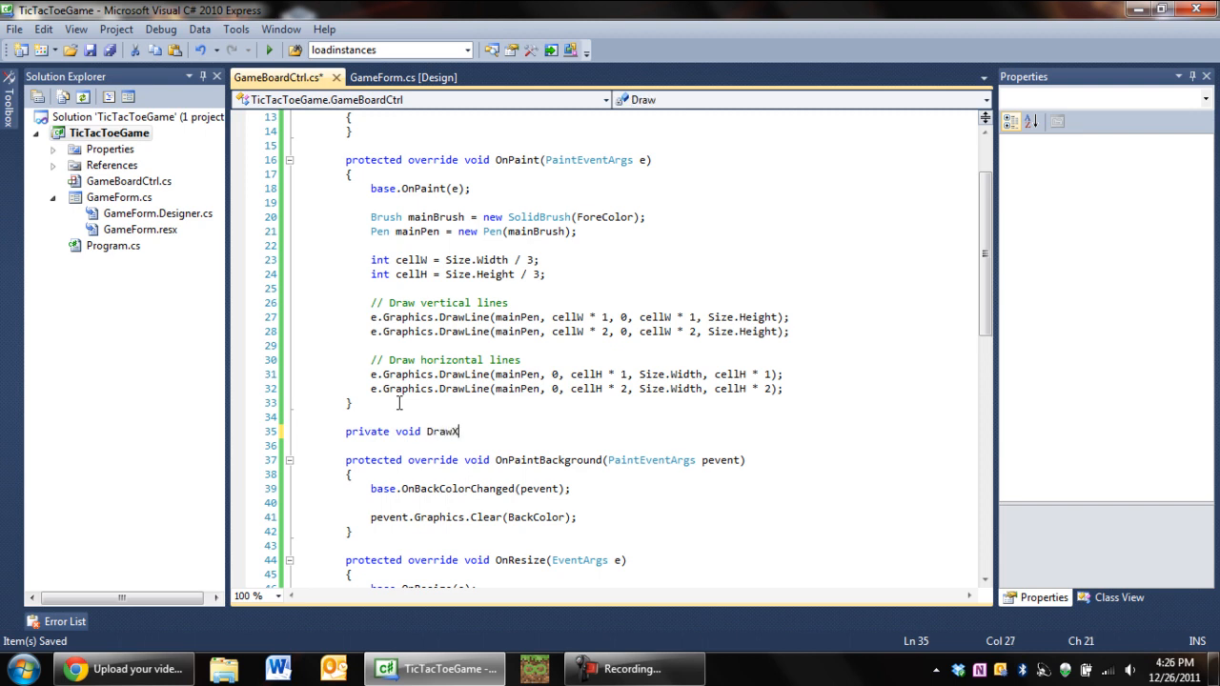
{"action": "type", "text": "("}
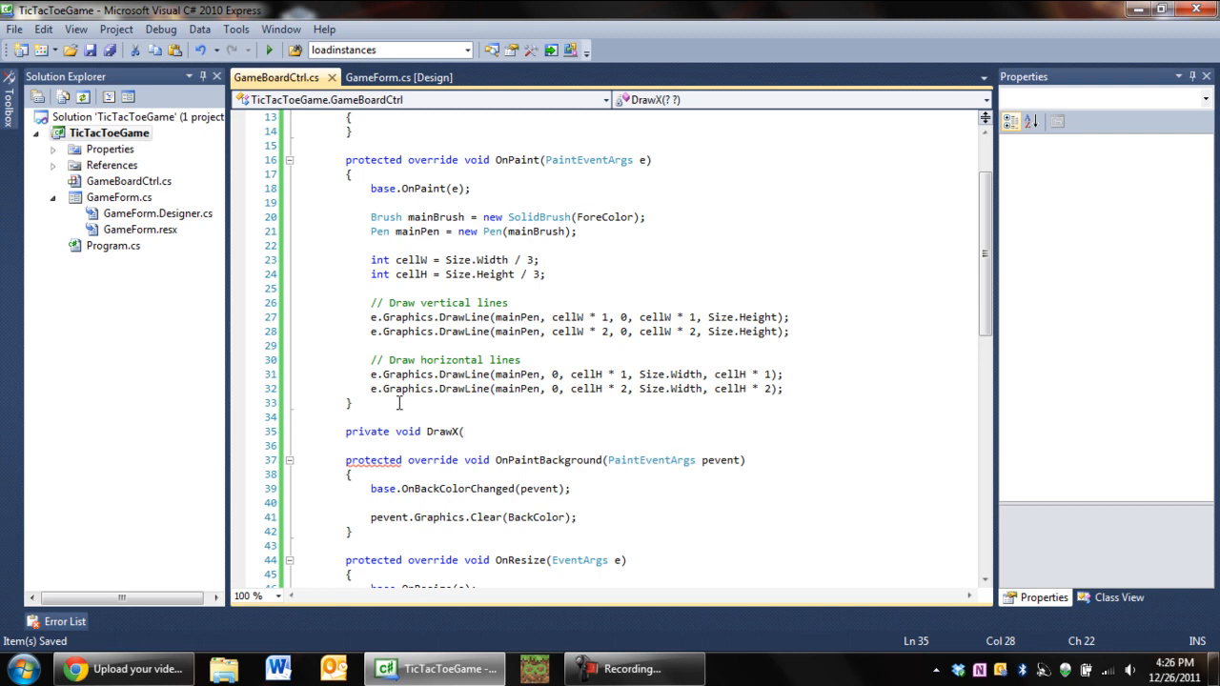
{"action": "left_click", "coordinate": [465, 431]}
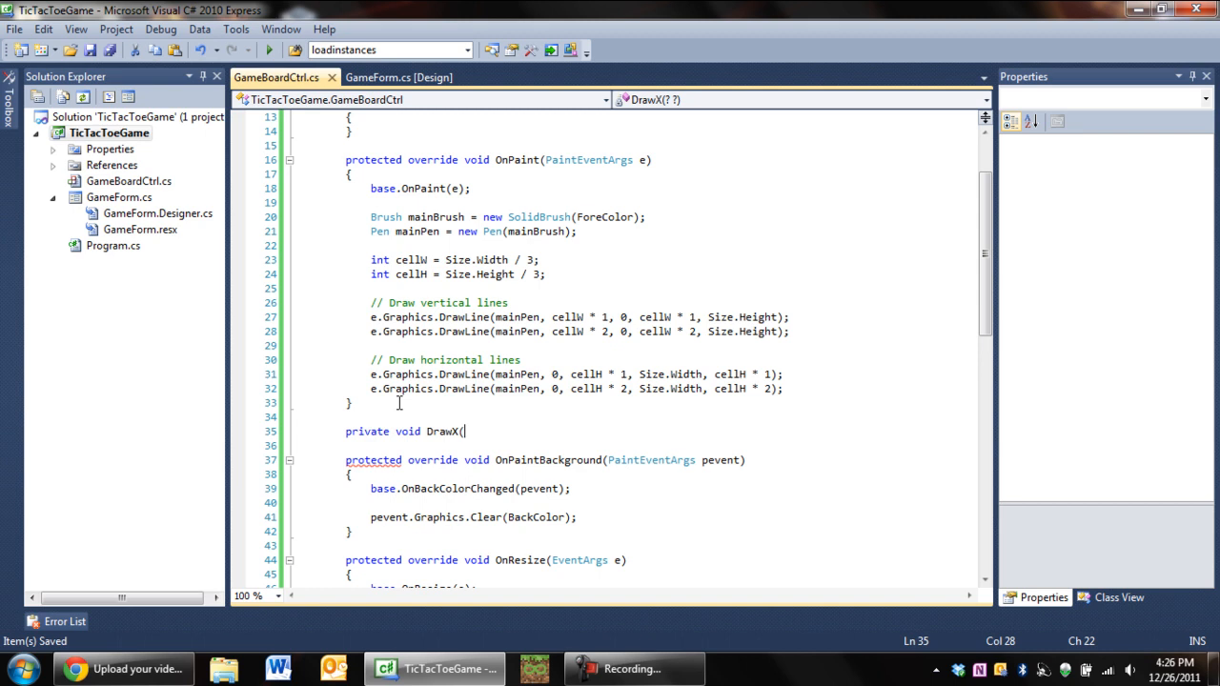
{"action": "type", "text": "int"}
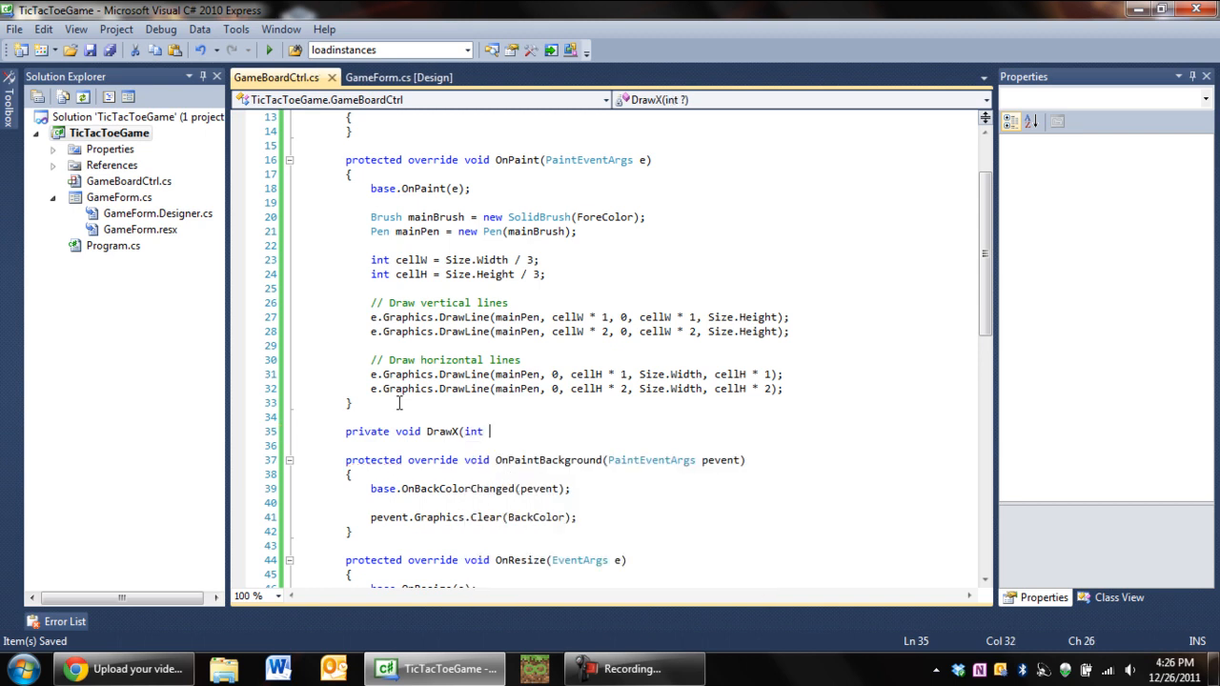
{"action": "type", "text": "x, int y,"}
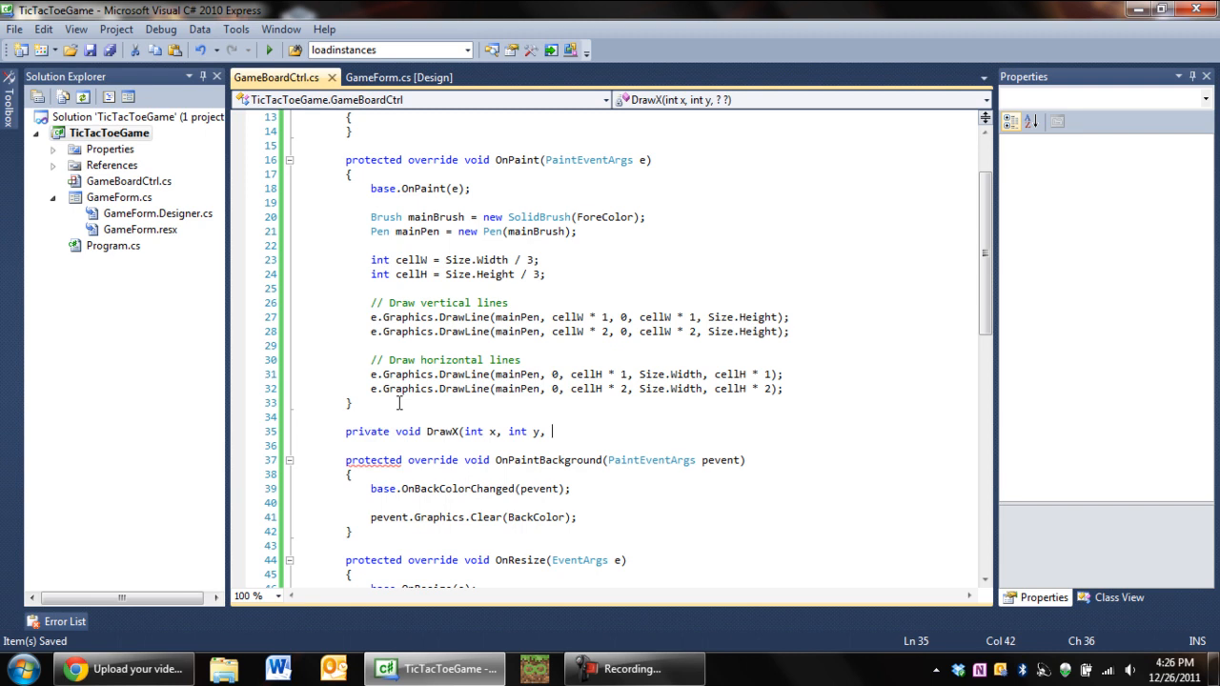
{"action": "type", "text": "int w.,"}
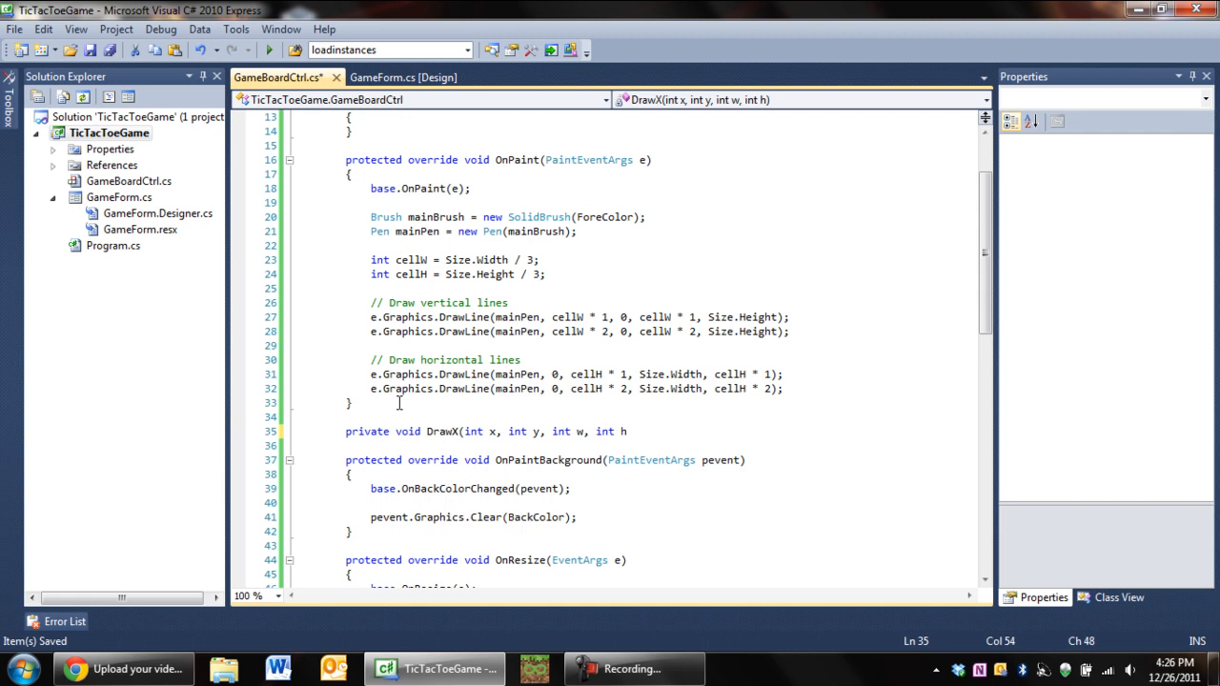
{"action": "type", "text": ","}
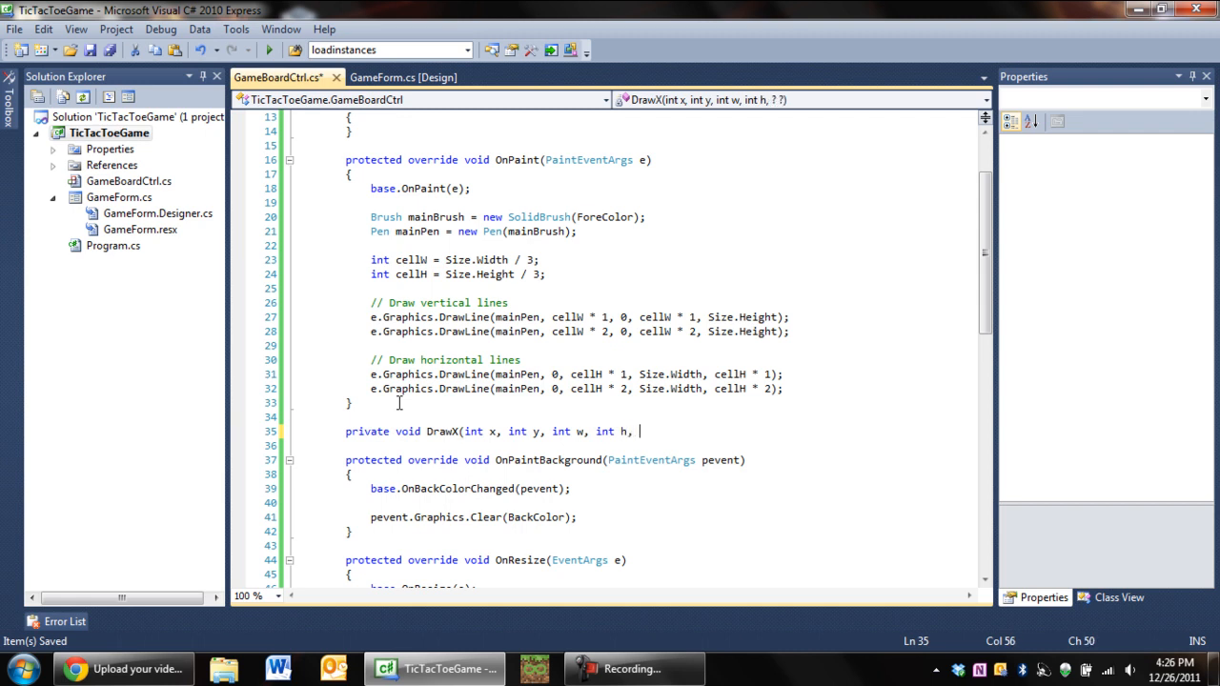
{"action": "type", "text": "Graphics g)"}
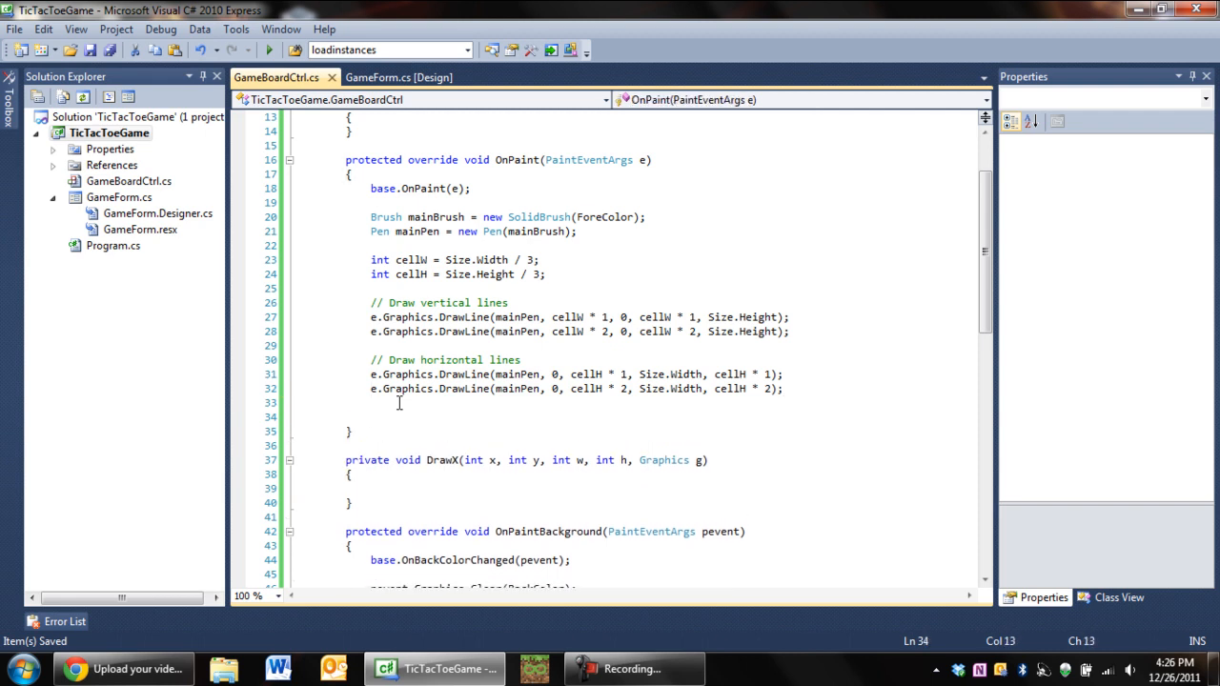
Add the call DrawX(0, 0, cellW, cellH, e.Graphics); at the end of OnPaint.
{"action": "type", "text": "Dra"}
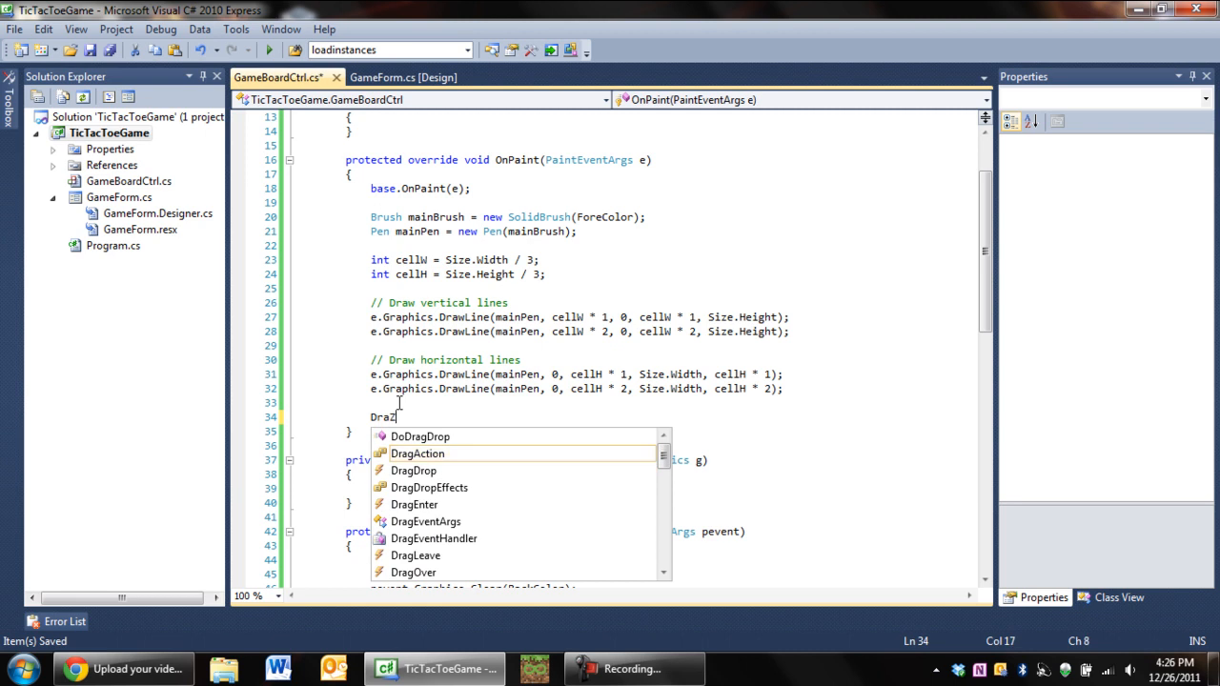
{"action": "type", "text": "wX"}
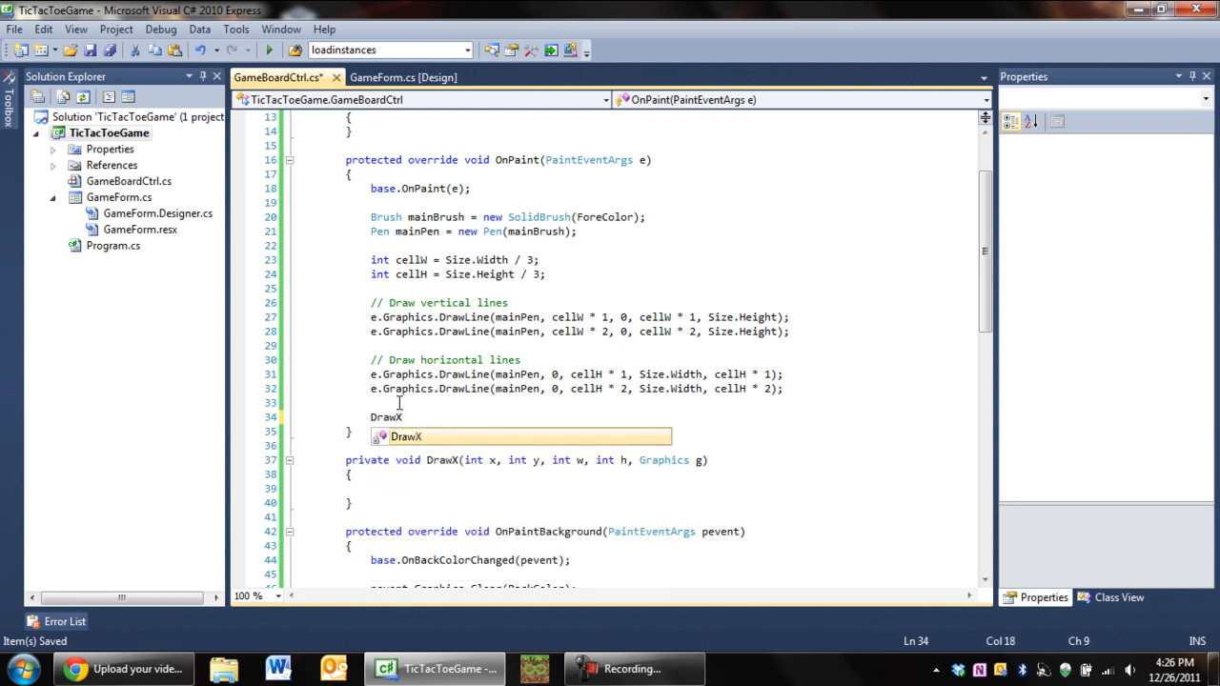
{"action": "type", "text": "("}
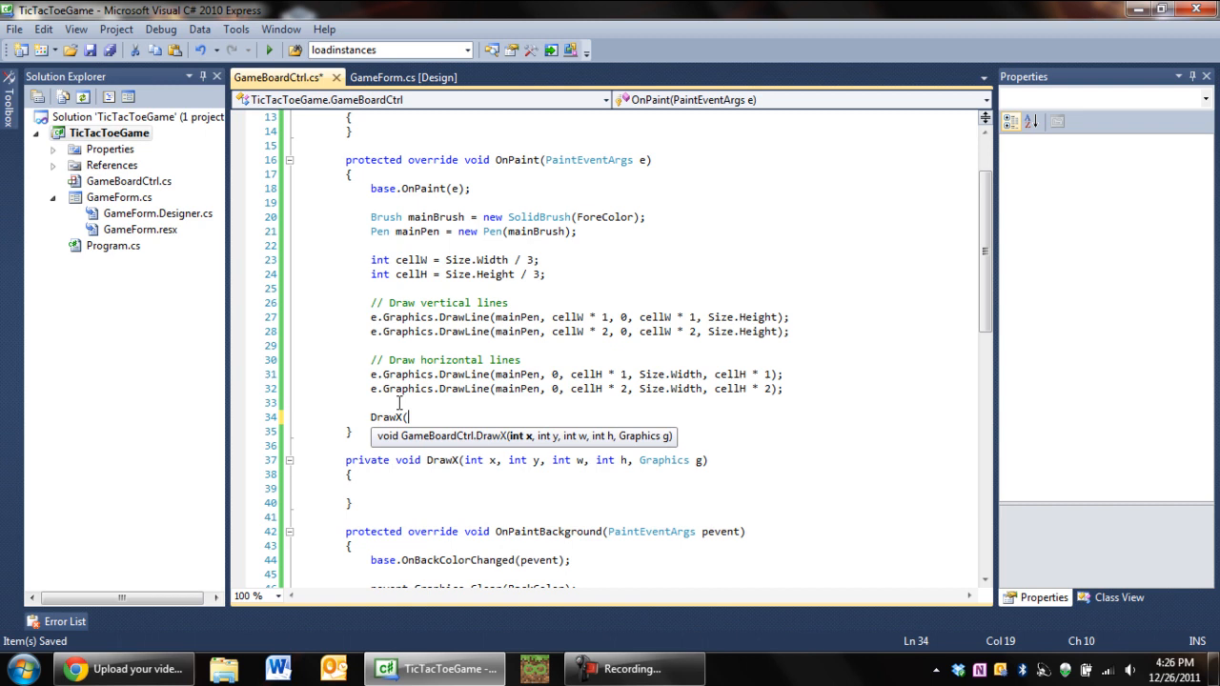
{"action": "type", "text": "0, 0,"}
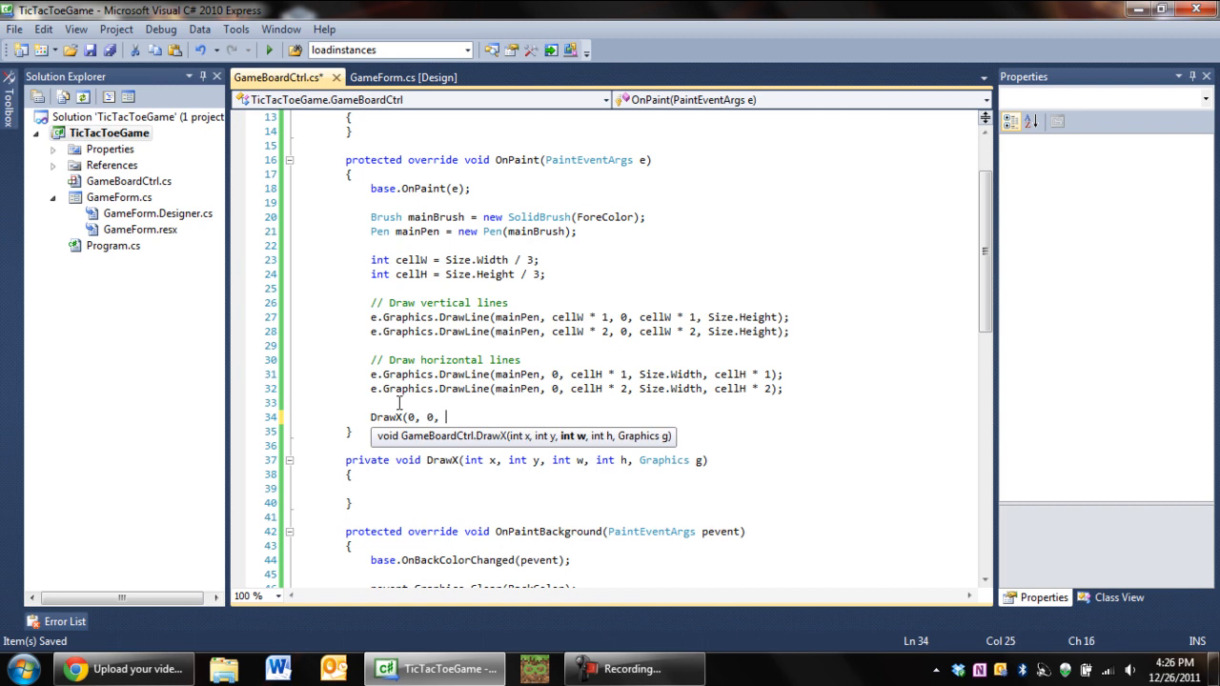
{"action": "type", "text": "ce"}
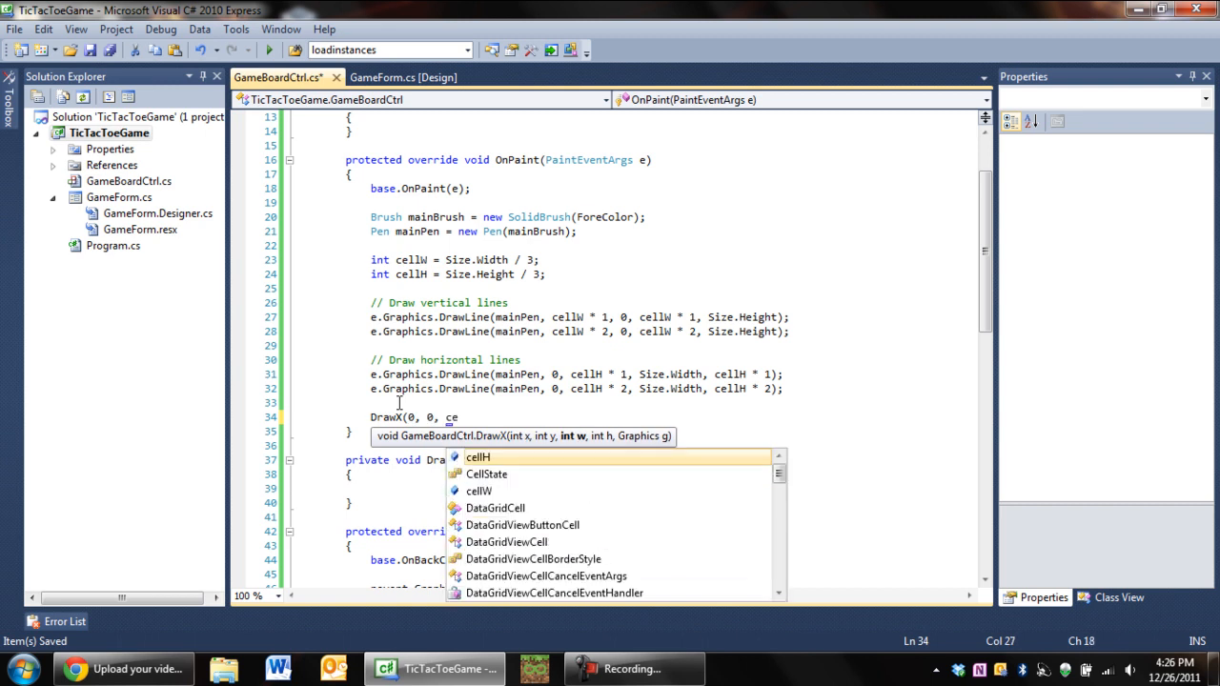
{"action": "type", "text": "llW, cellH"}
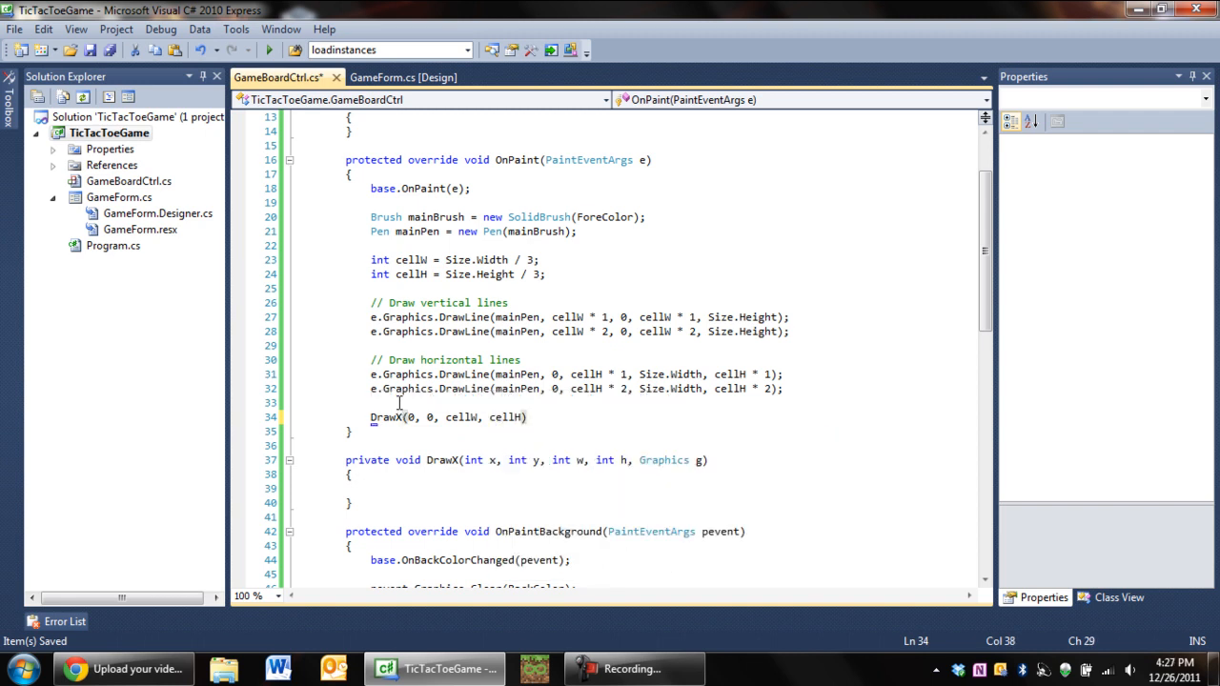
{"action": "type", "text": "e."}
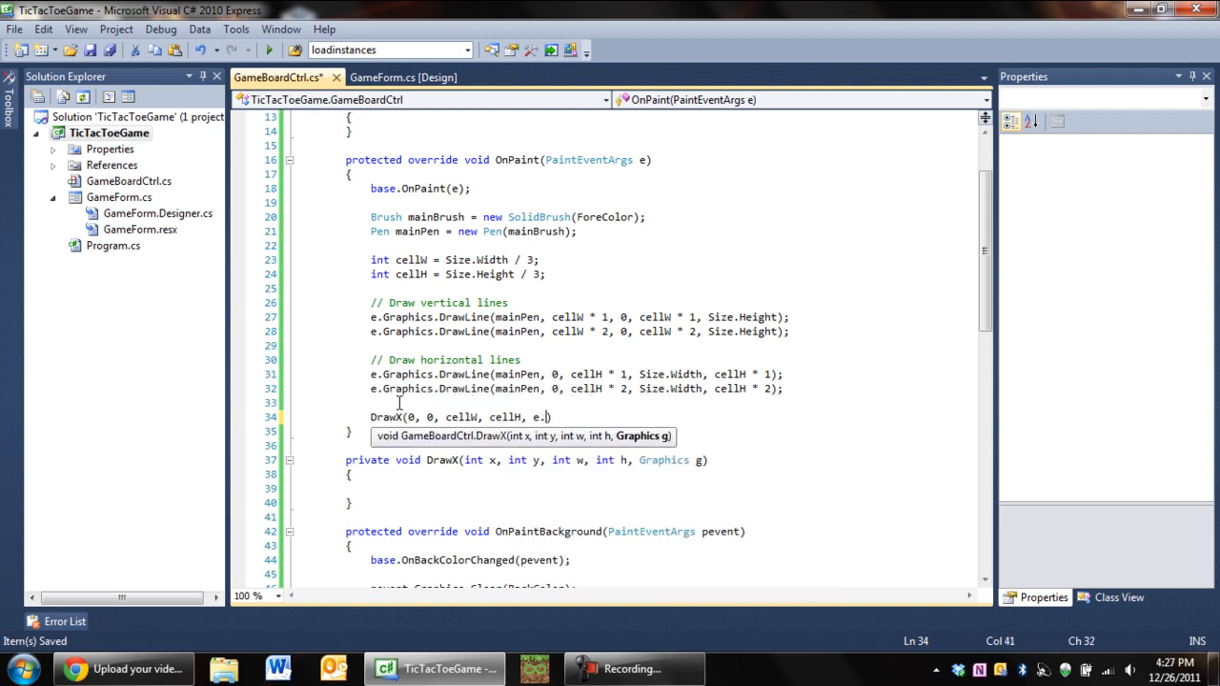
{"action": "type", "text": "Graphics)"}
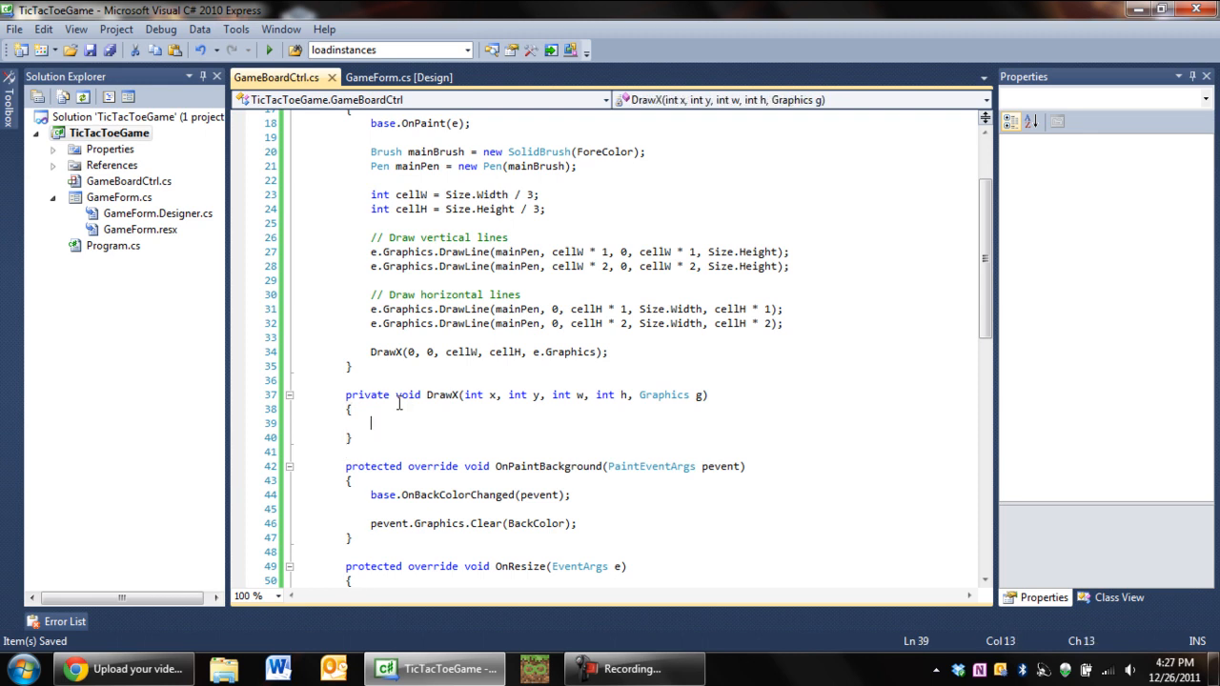
{"action": "mouse_move", "coordinate": [560, 652]}
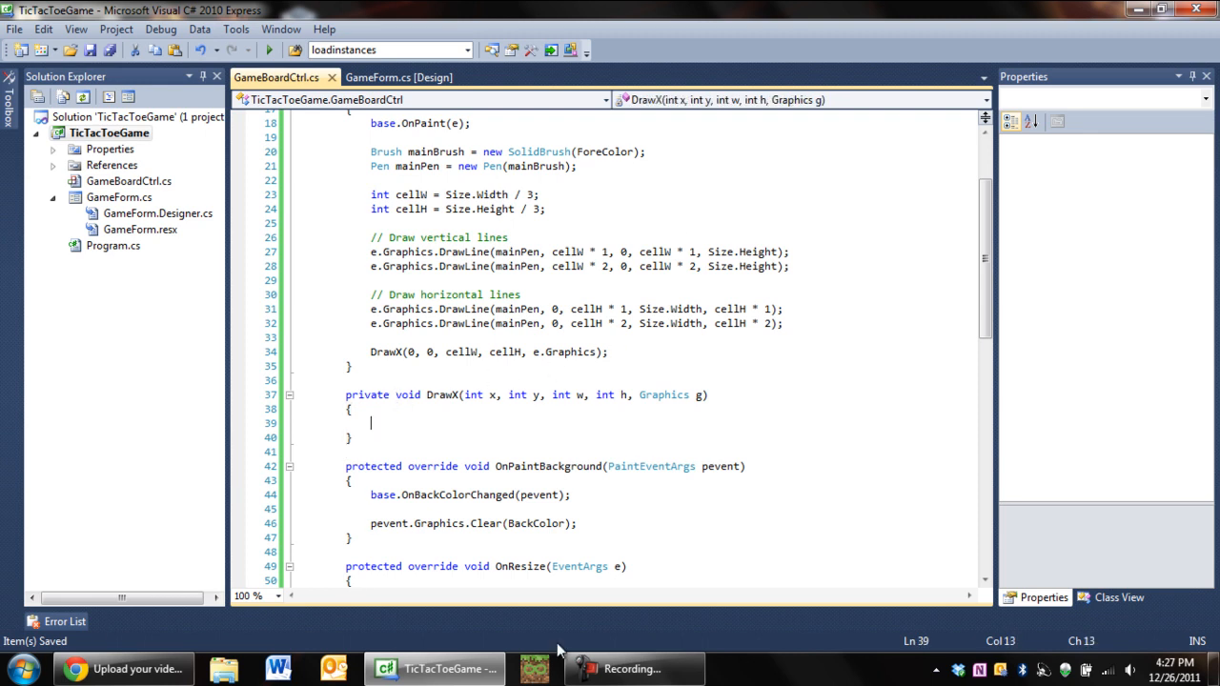
{"action": "mouse_move", "coordinate": [431, 266]}
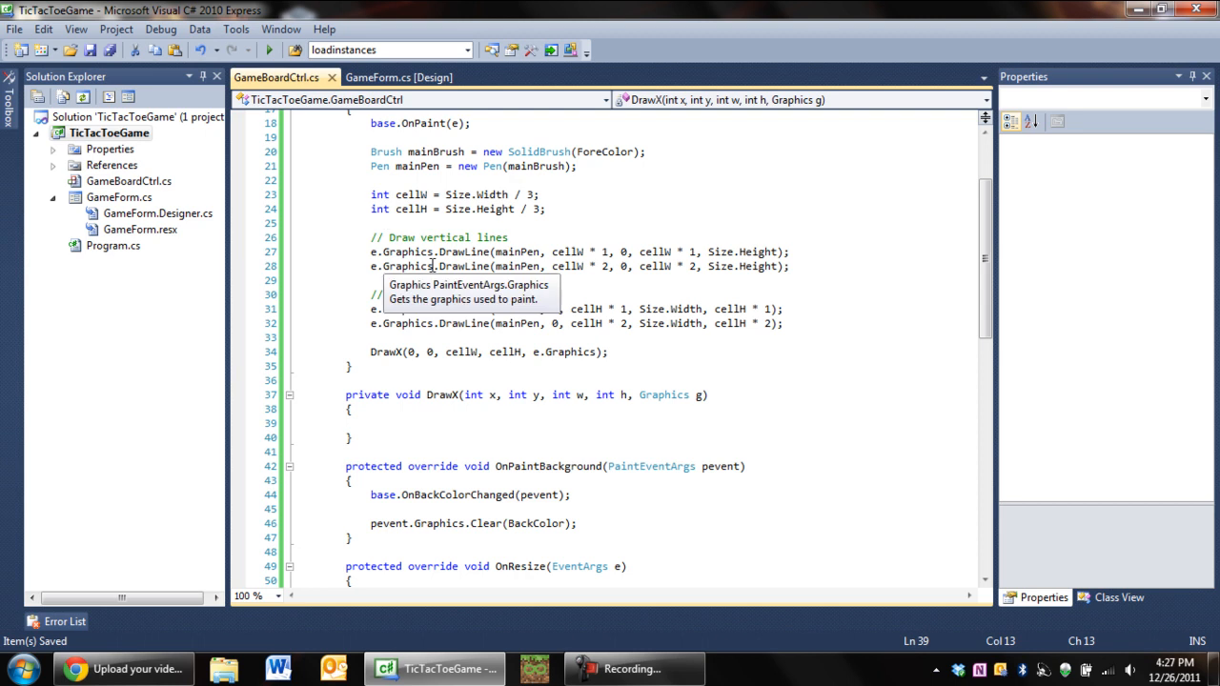
Add a Pen pen parameter to DrawX and pass mainPen in the OnPaint call.
{"action": "type", "text": "g."}
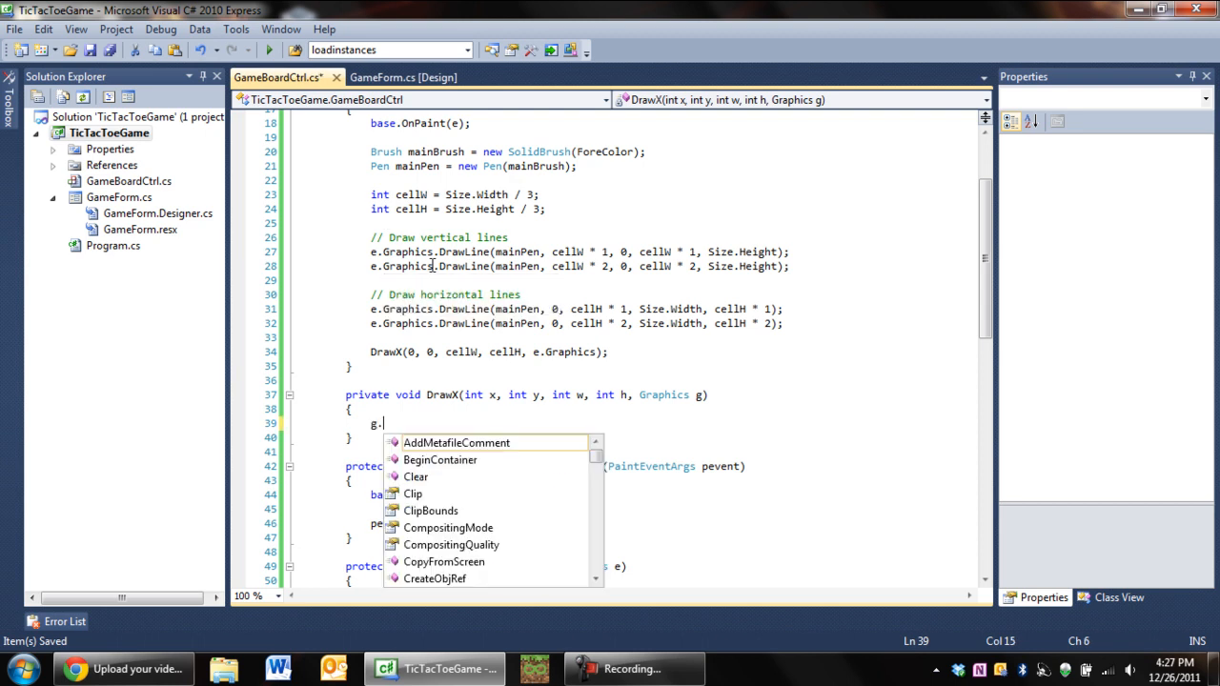
{"action": "type", "text": "drawl"}
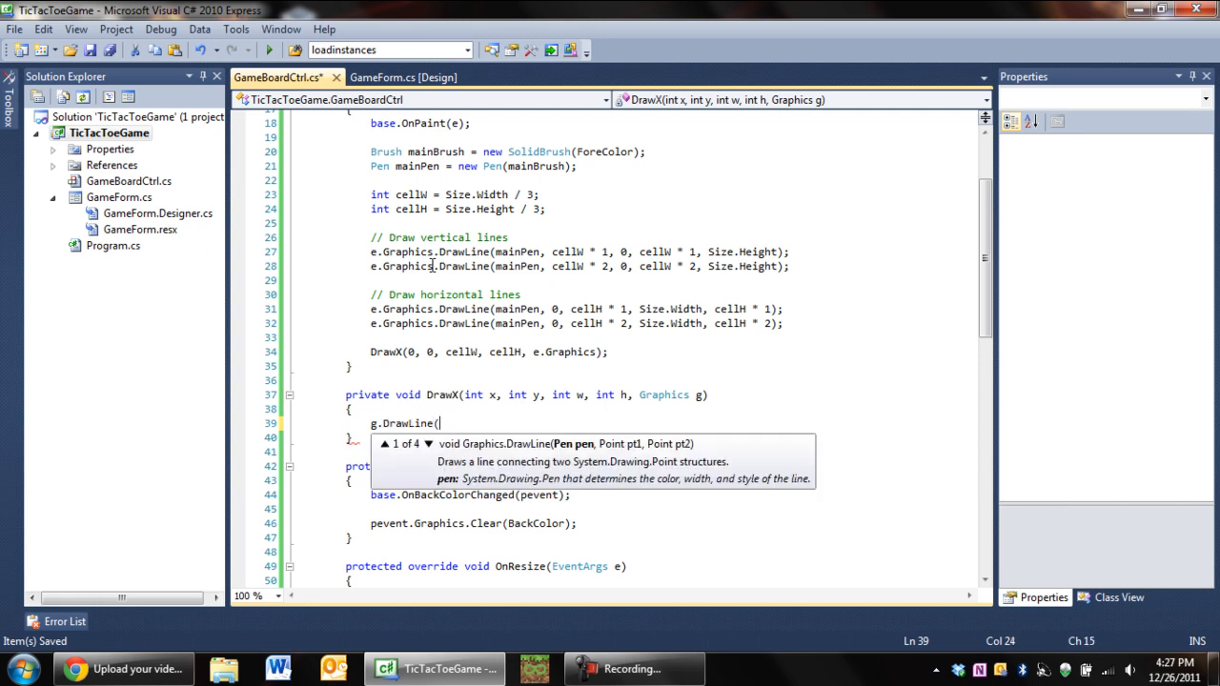
{"action": "key", "text": "Escape"}
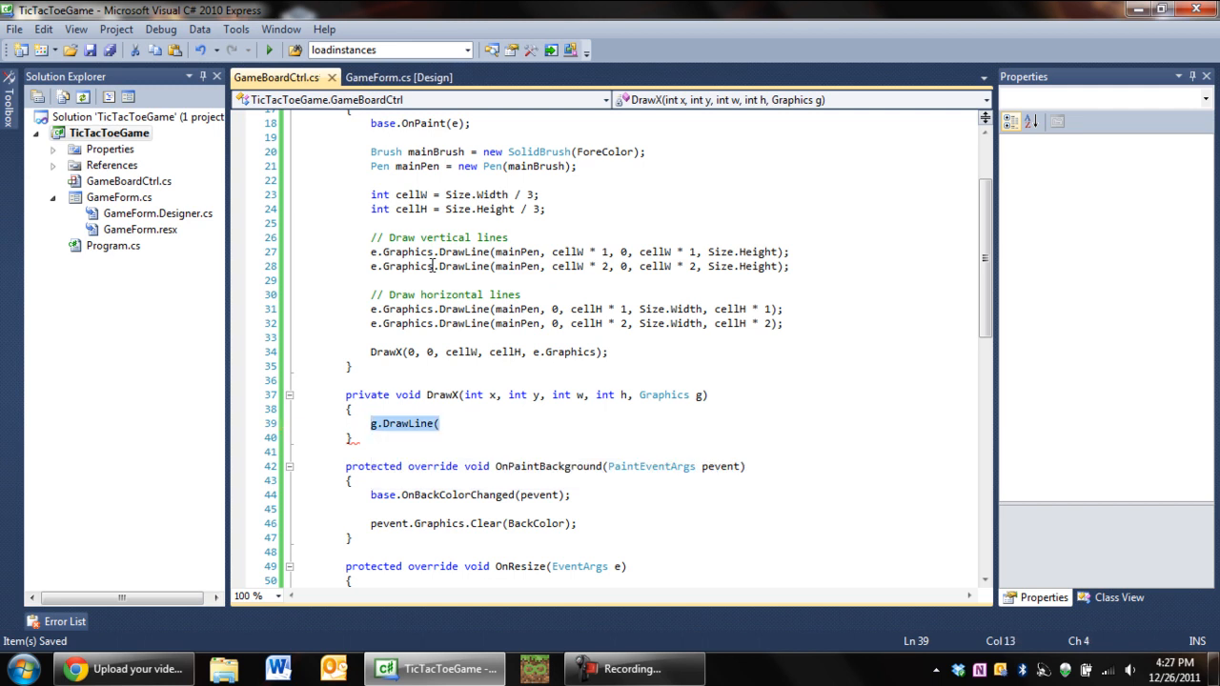
{"action": "left_click", "coordinate": [445, 395]}
{"action": "type", "text": ", "}
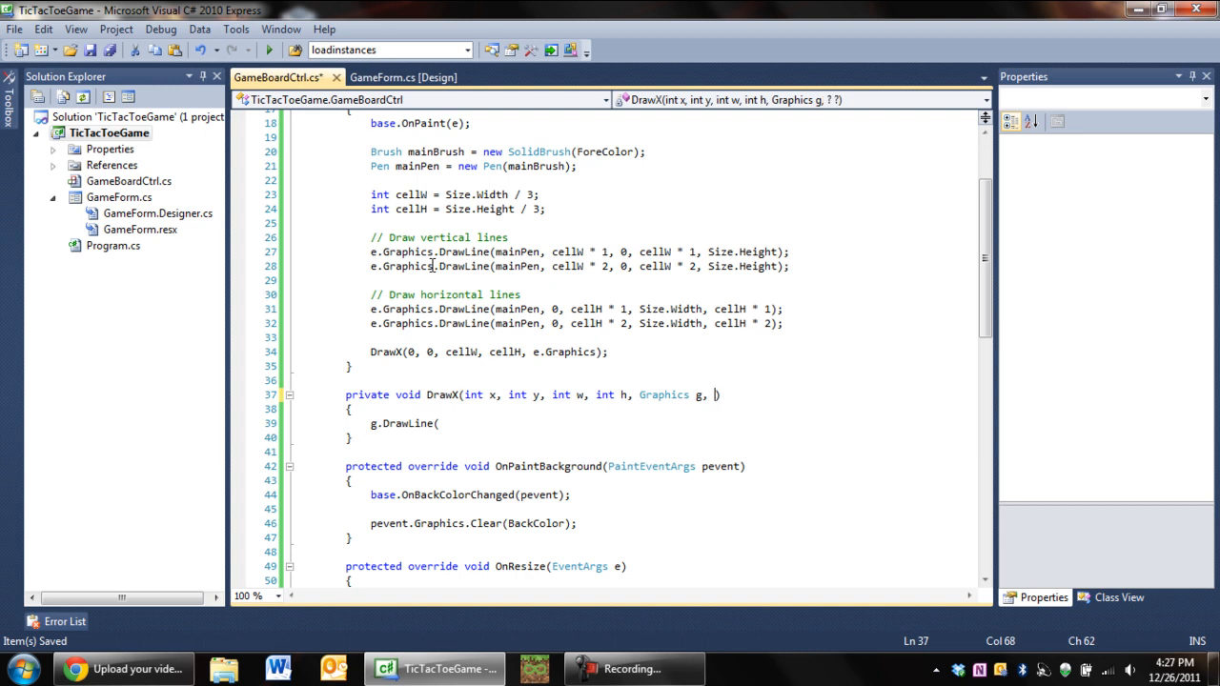
{"action": "type", "text": "P"}
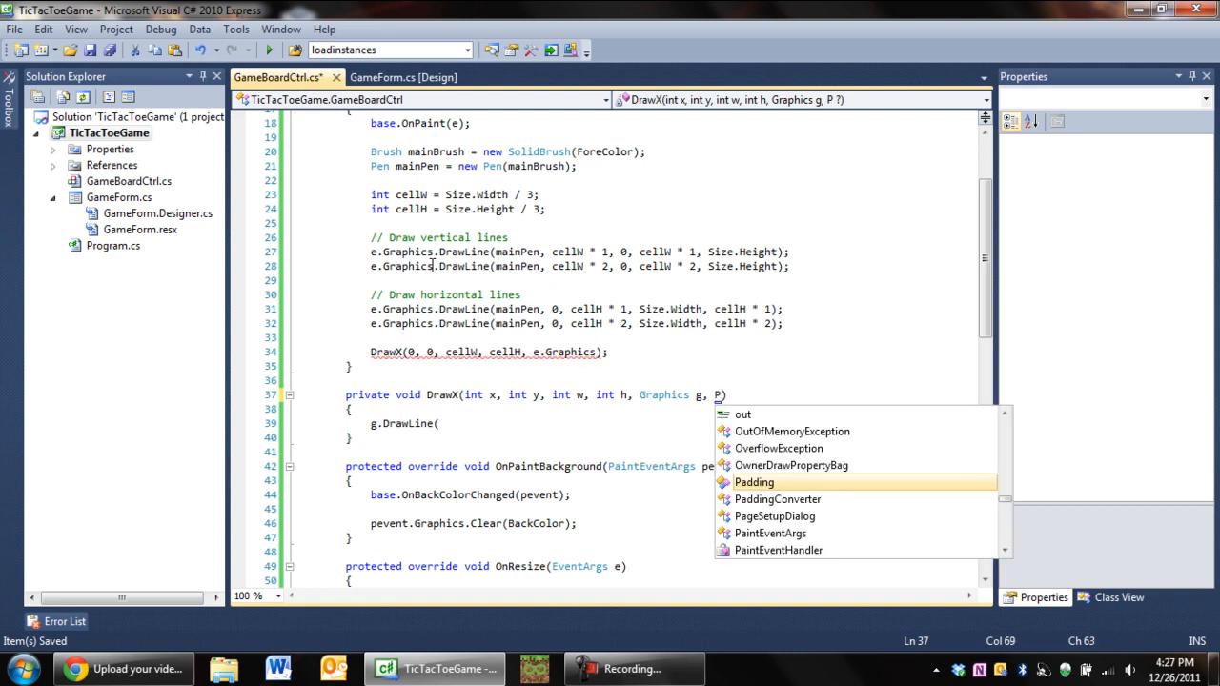
{"action": "type", "text": "en"}
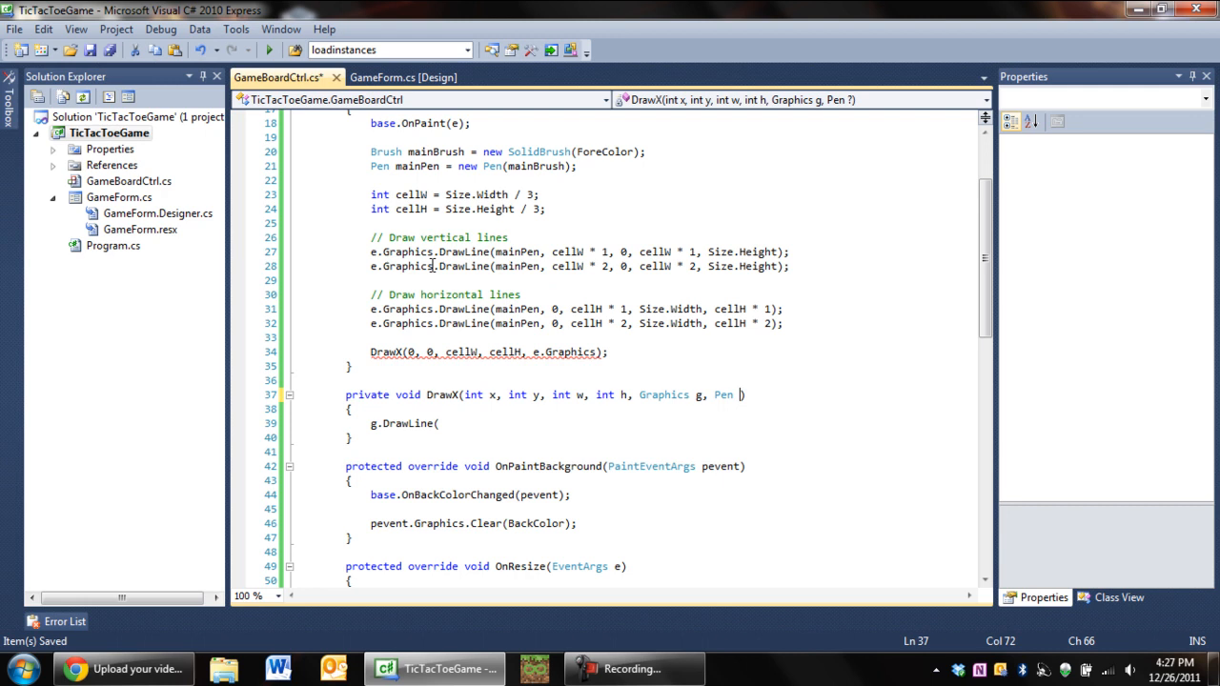
{"action": "type", "text": "pen"}
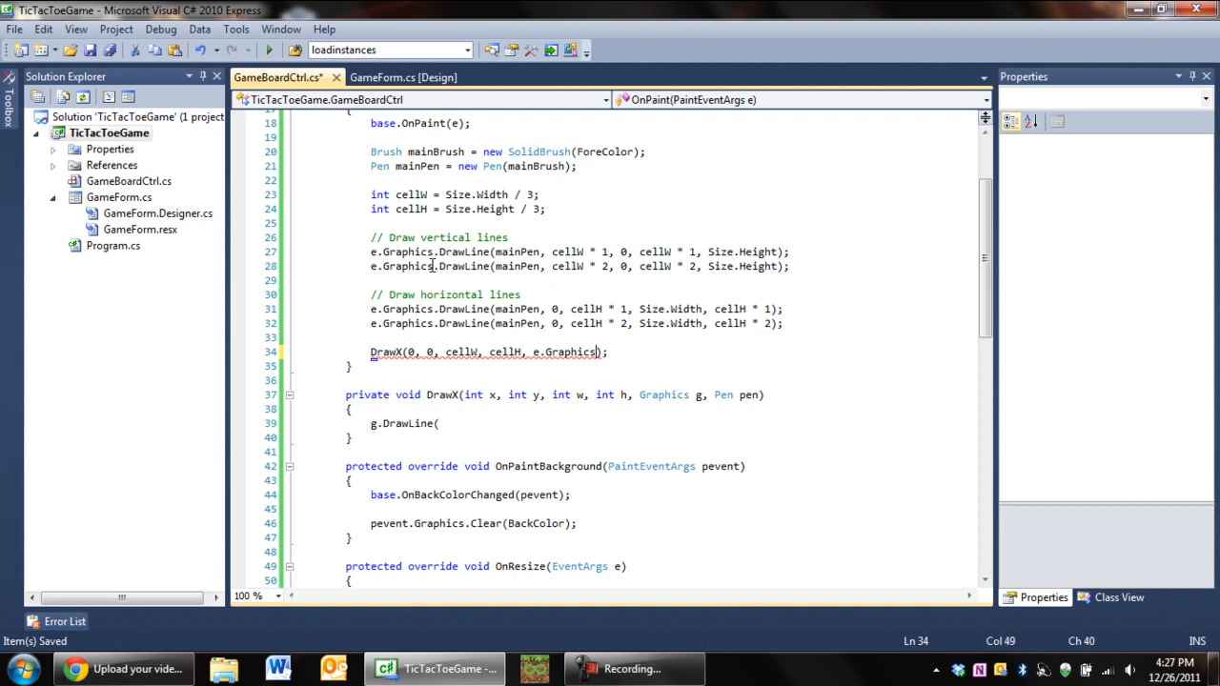
{"action": "type", "text": "mainPen"}
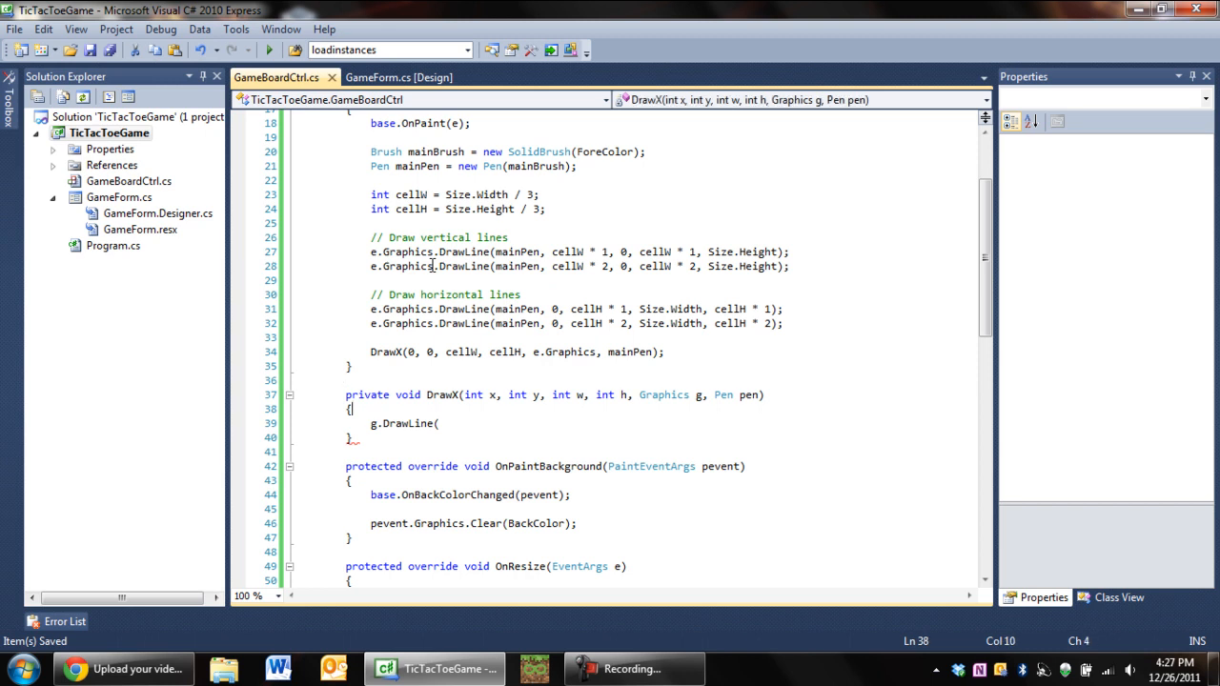
Write g.DrawLine(pen, x, y, w + x, h + y); in DrawX and begin a second DrawLine.
{"action": "left_click", "coordinate": [440, 423]}
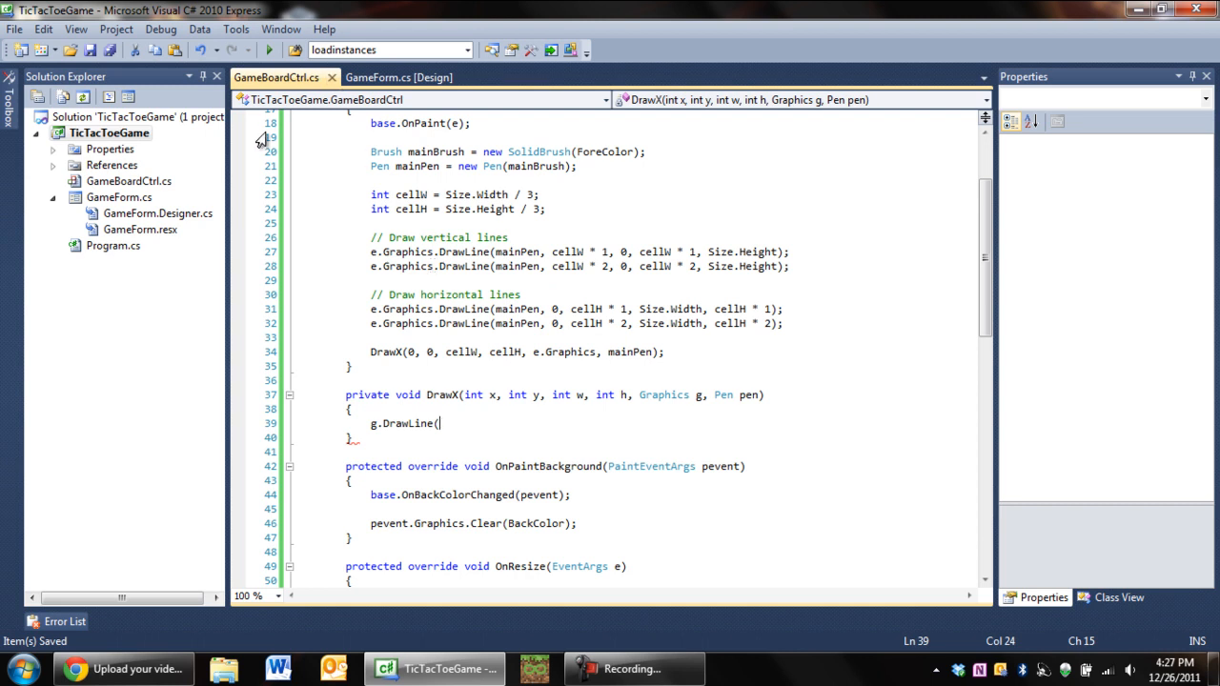
{"action": "mouse_move", "coordinate": [917, 568]}
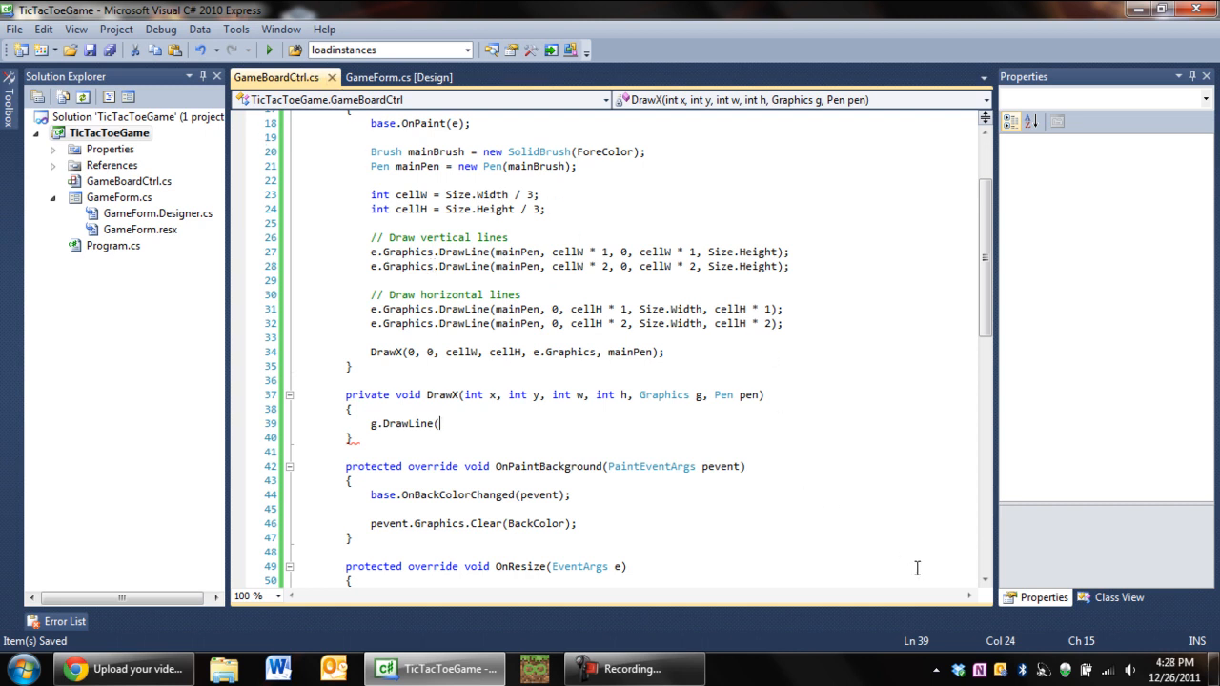
{"action": "mouse_move", "coordinate": [757, 348]}
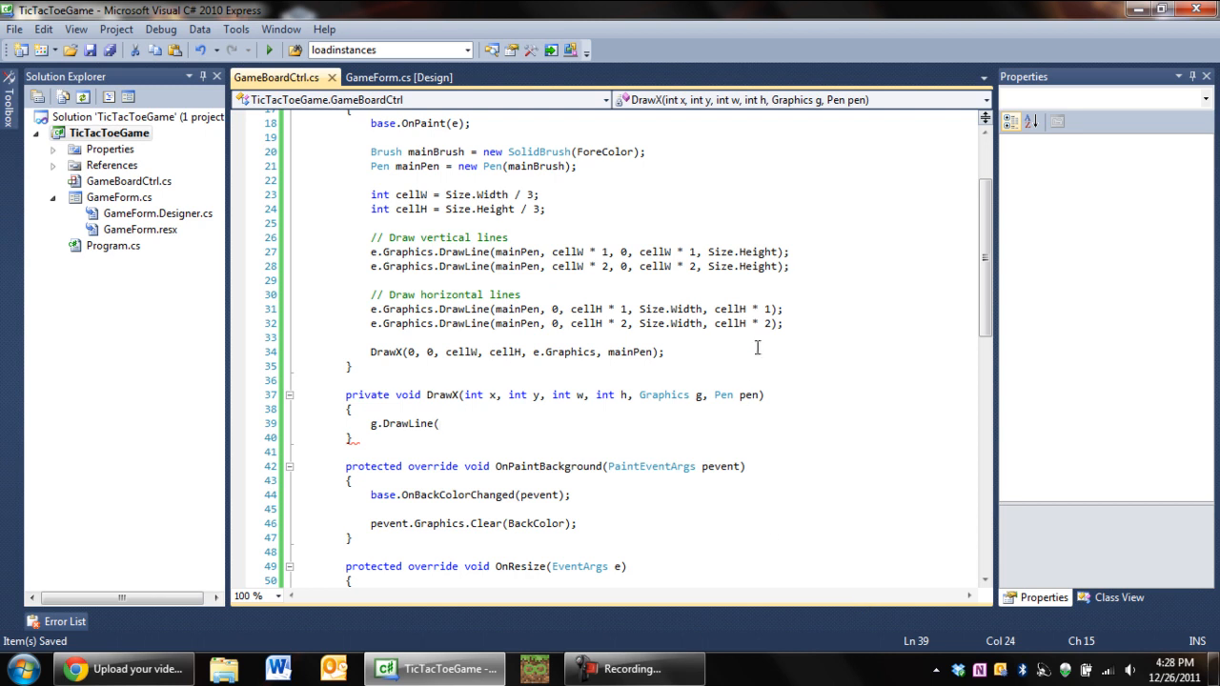
{"action": "mouse_move", "coordinate": [853, 156]}
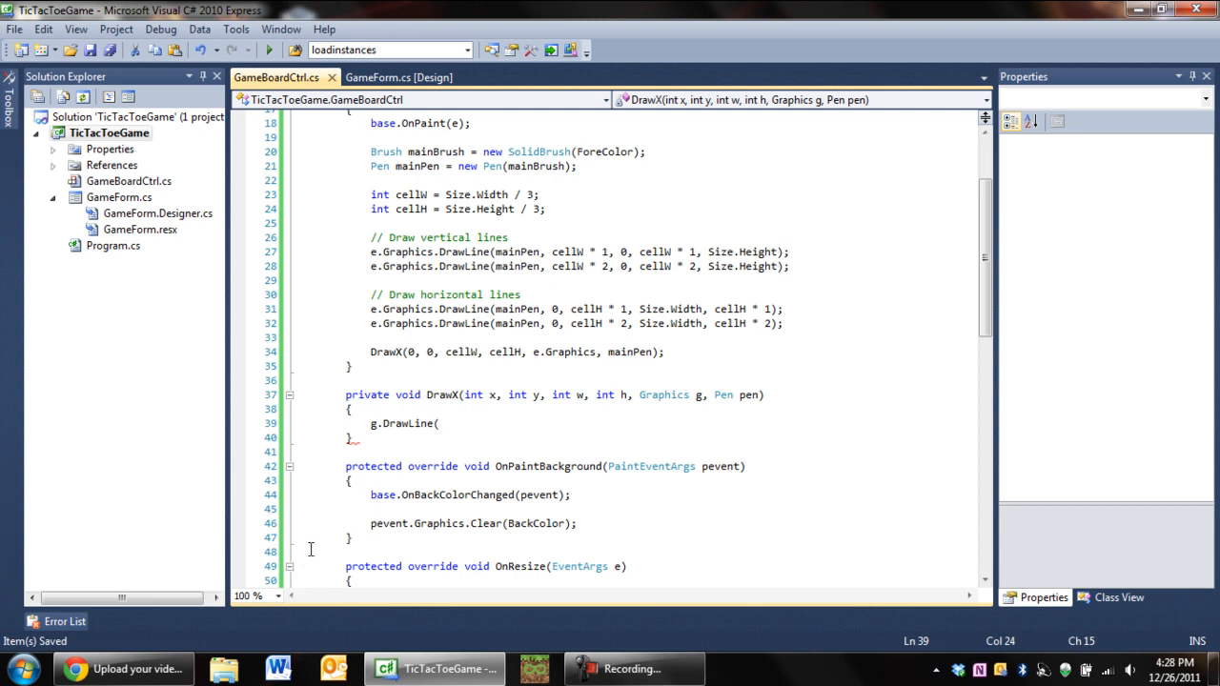
{"action": "mouse_move", "coordinate": [605, 395]}
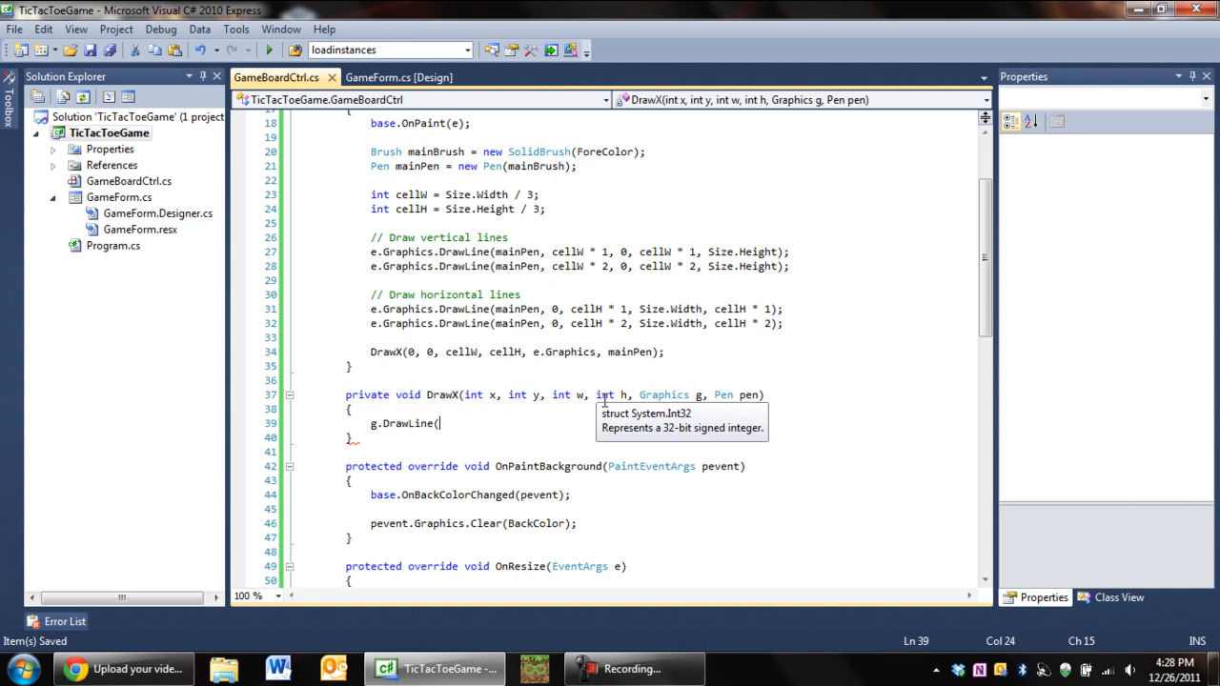
{"action": "type", "text": "("}
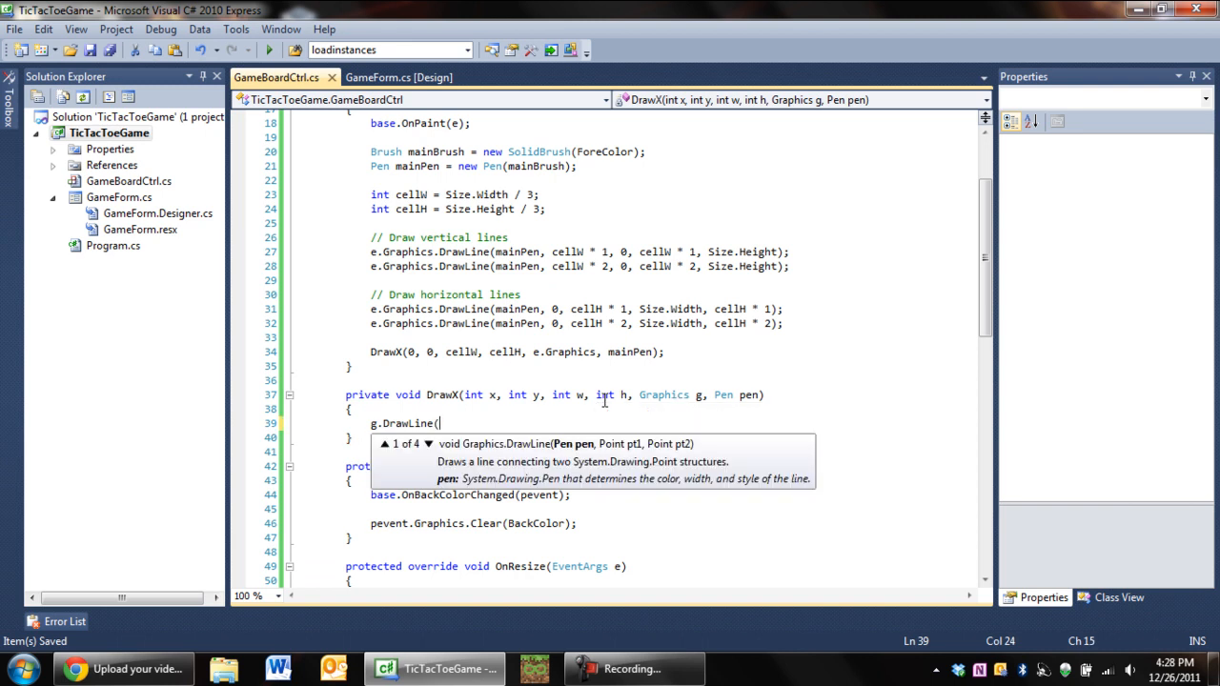
{"action": "type", "text": "pen, 0, 0,"}
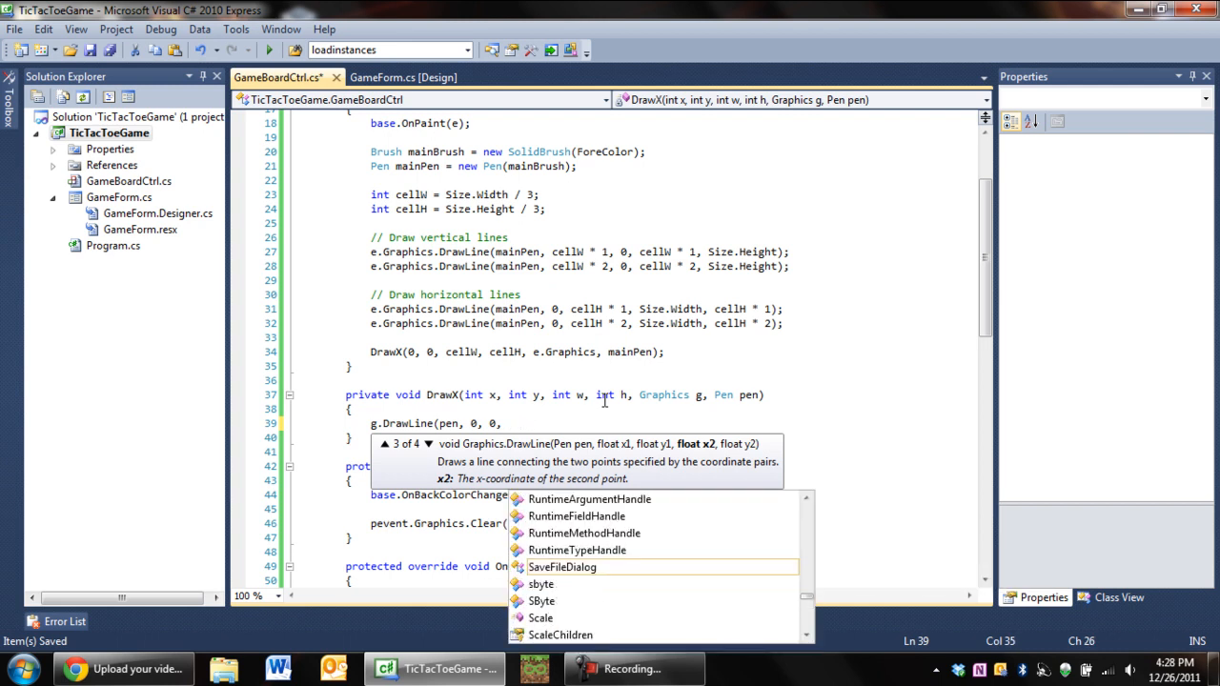
{"action": "type", "text": "w, h,"}
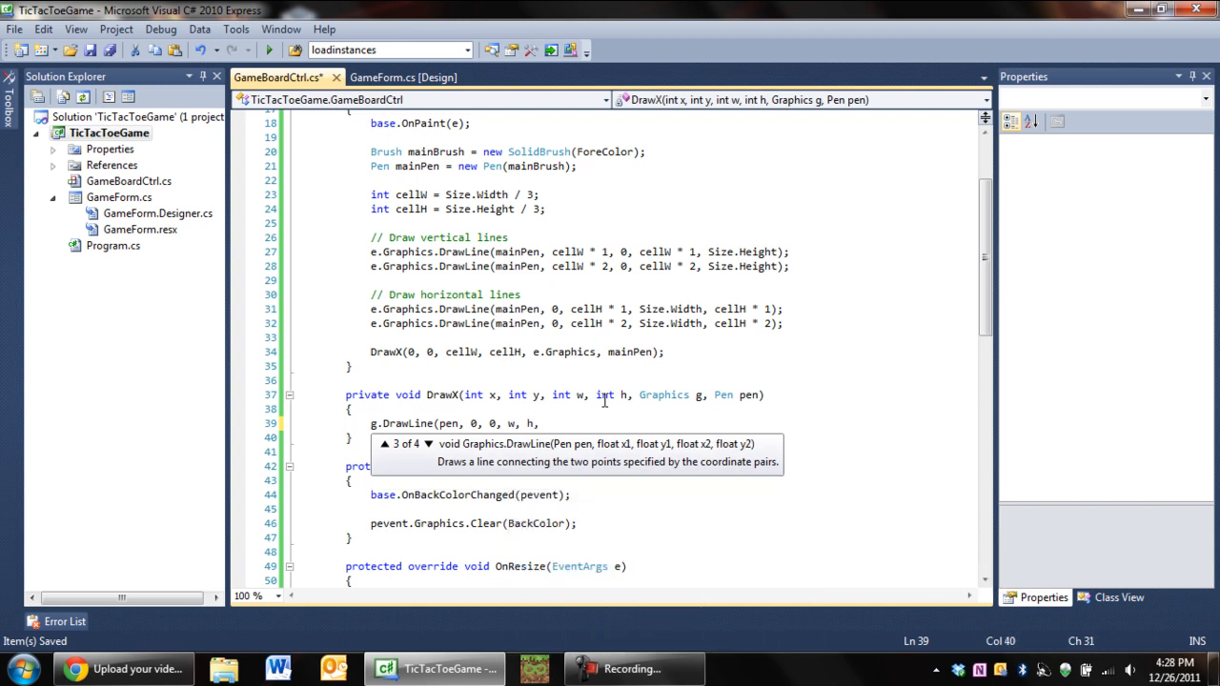
{"action": "type", "text": "x"}
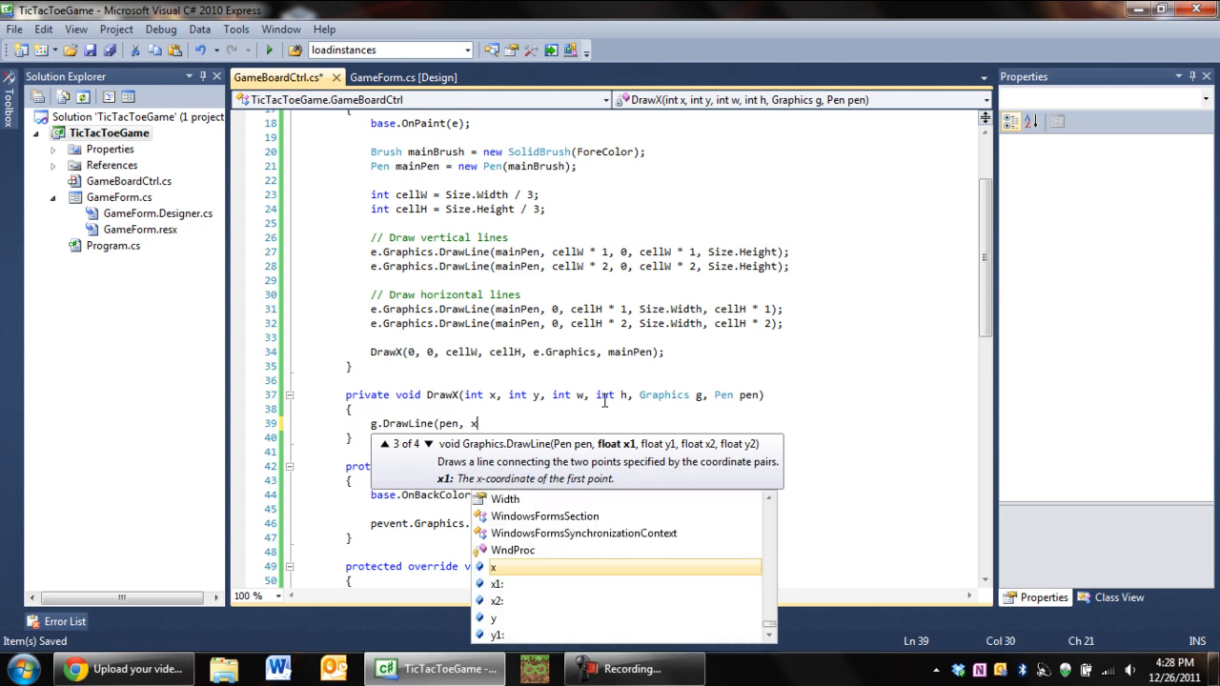
{"action": "type", "text": ", y, w, h,"}
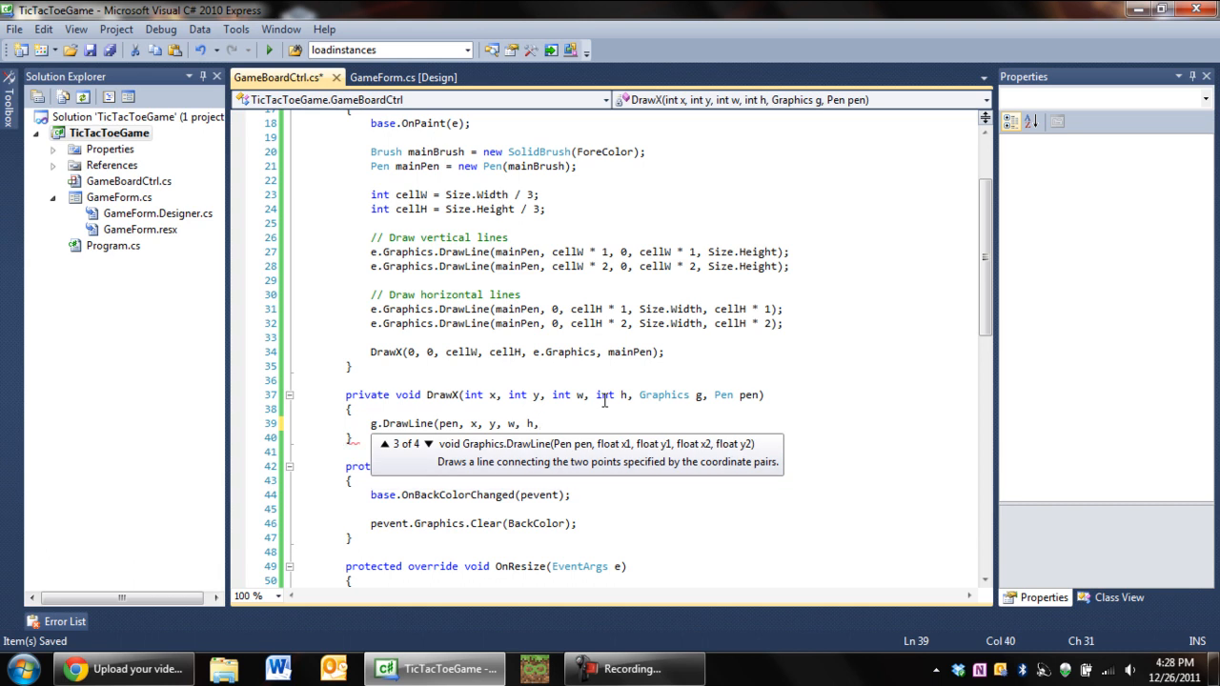
{"action": "type", "text": "h"}
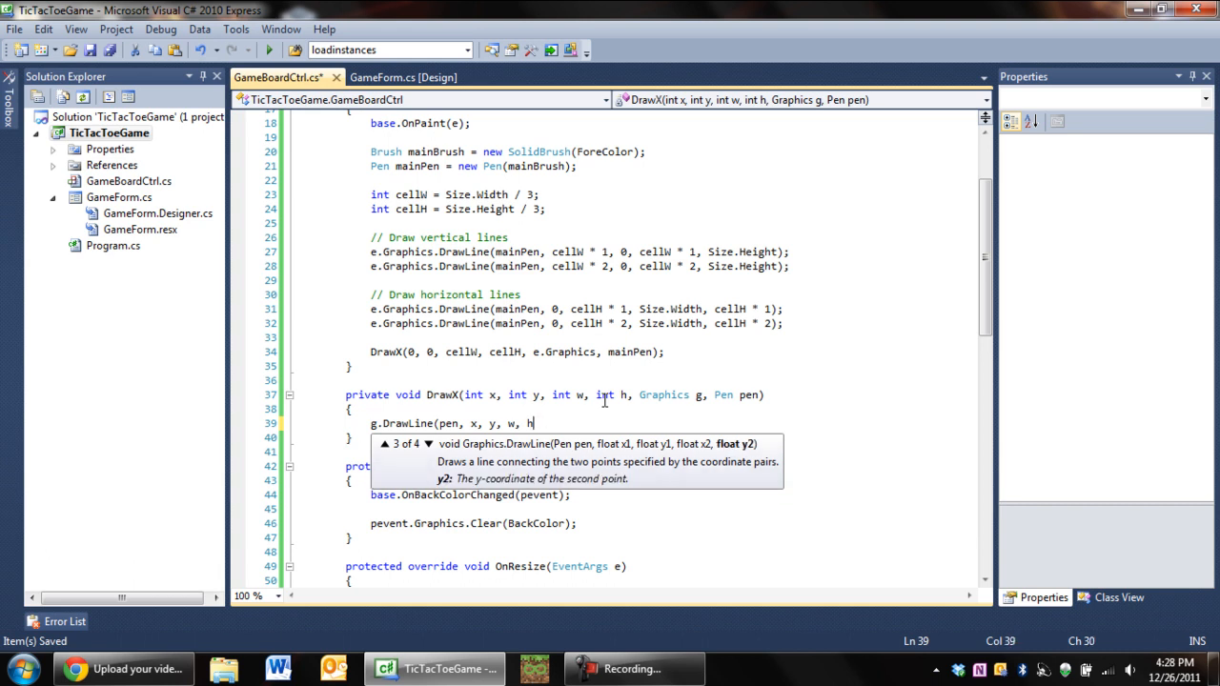
{"action": "type", "text": ");"}
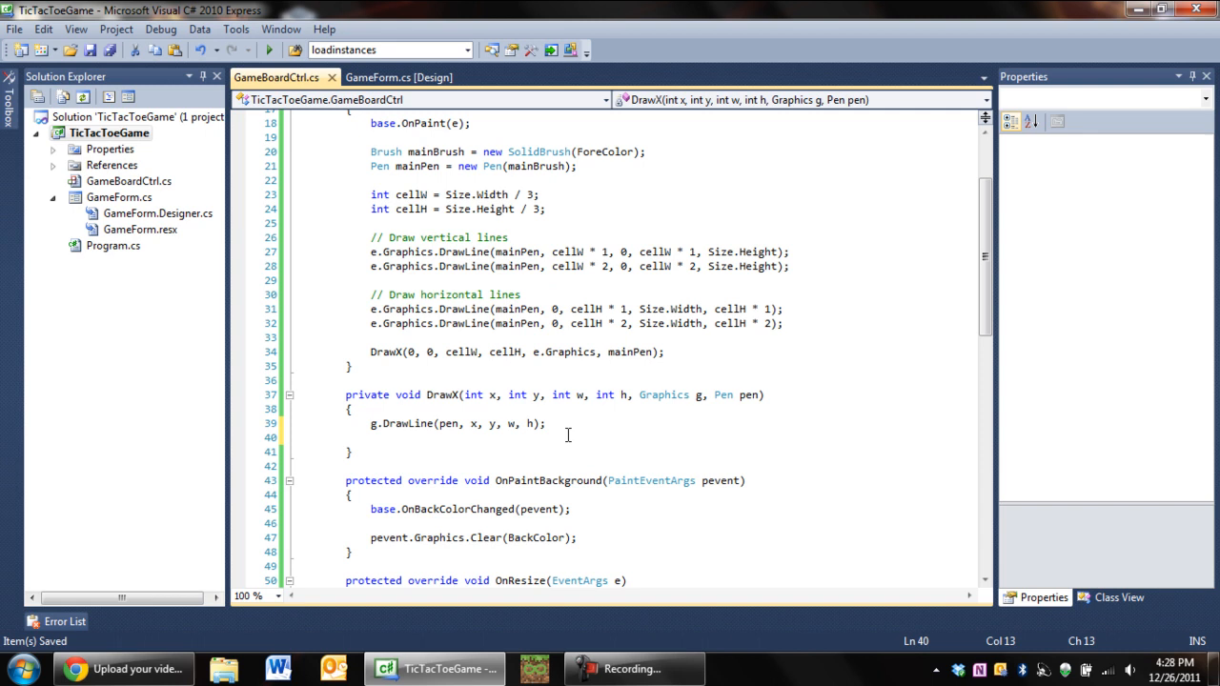
{"action": "type", "text": "g.dr"}
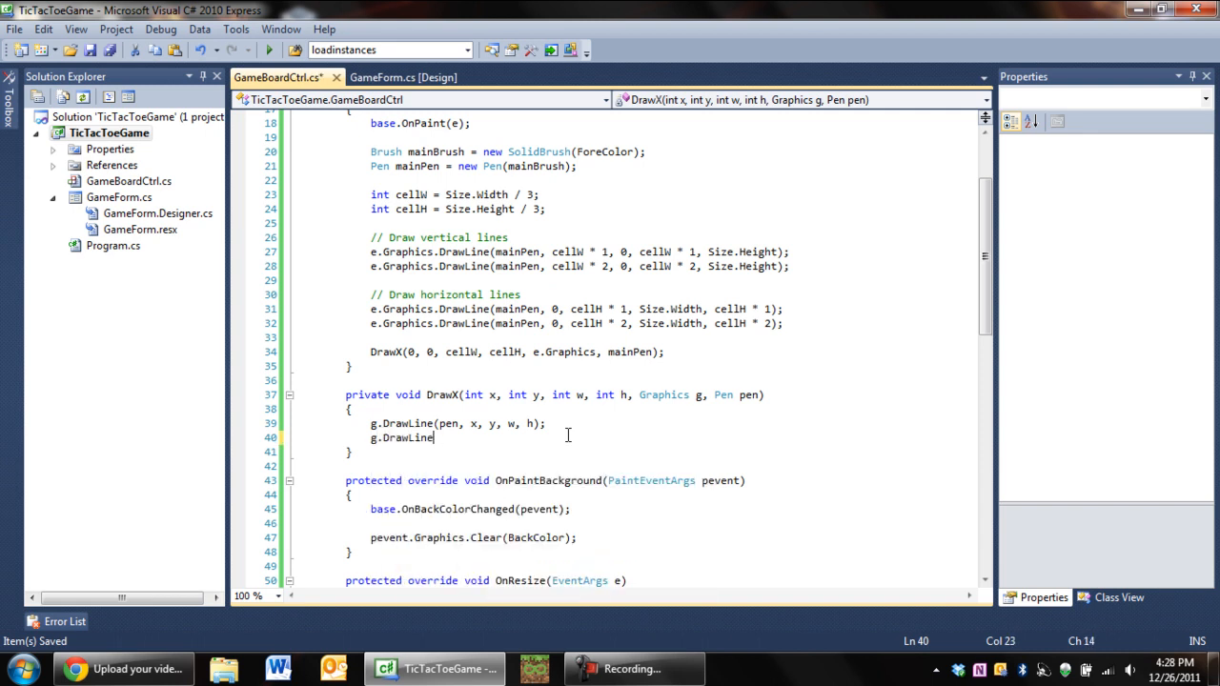
{"action": "type", "text": "(pen."}
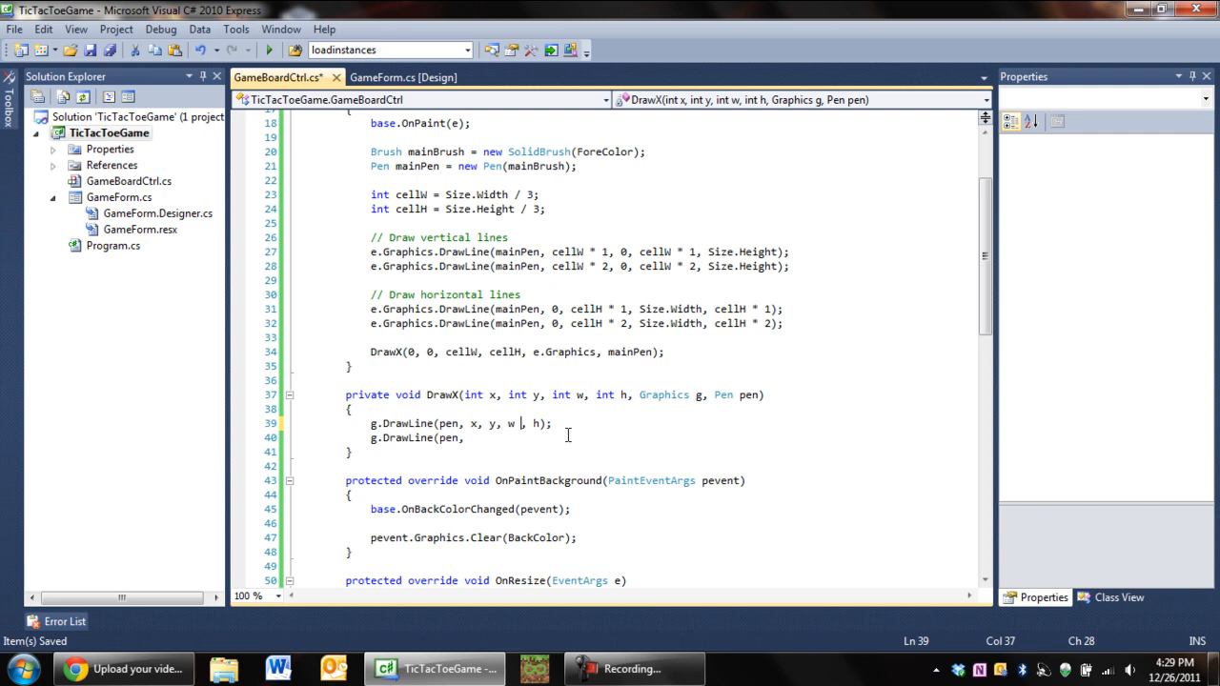
{"action": "type", "text": "+ x,"}
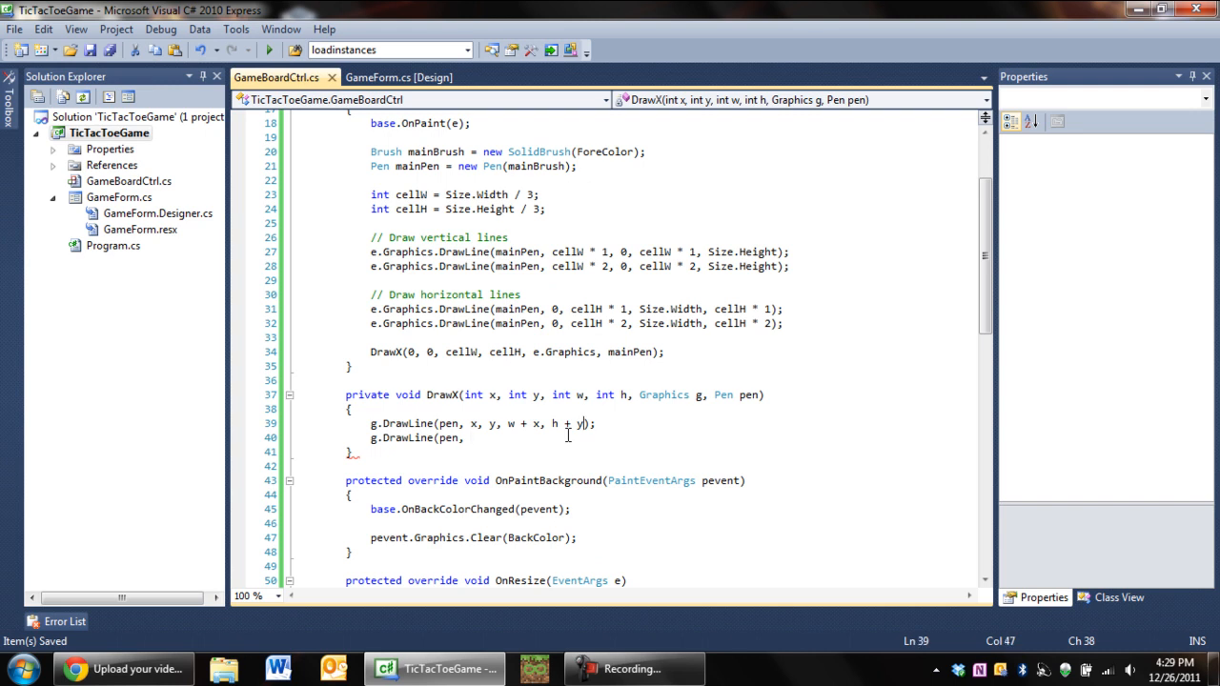
Declare int x2 and int y2 = h + y as the cell's far corner in DrawX.
{"action": "left_click", "coordinate": [350, 409]}
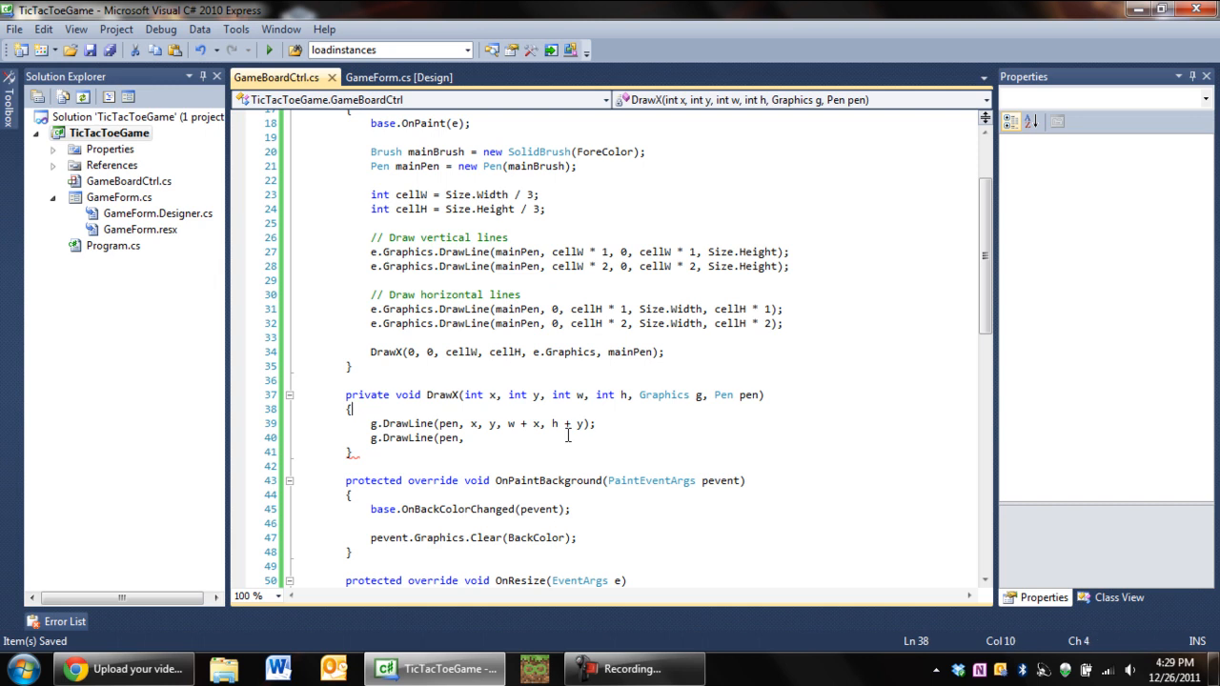
{"action": "type", "text": "int"}
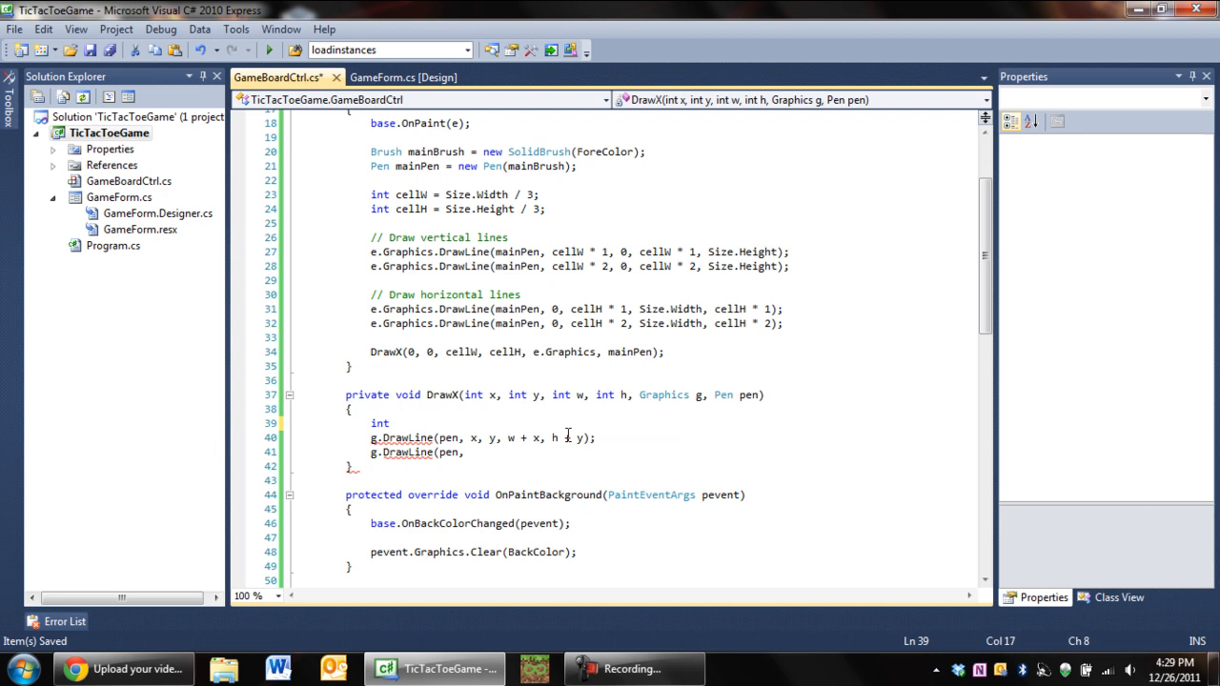
{"action": "type", "text": "x2 = w + x"}
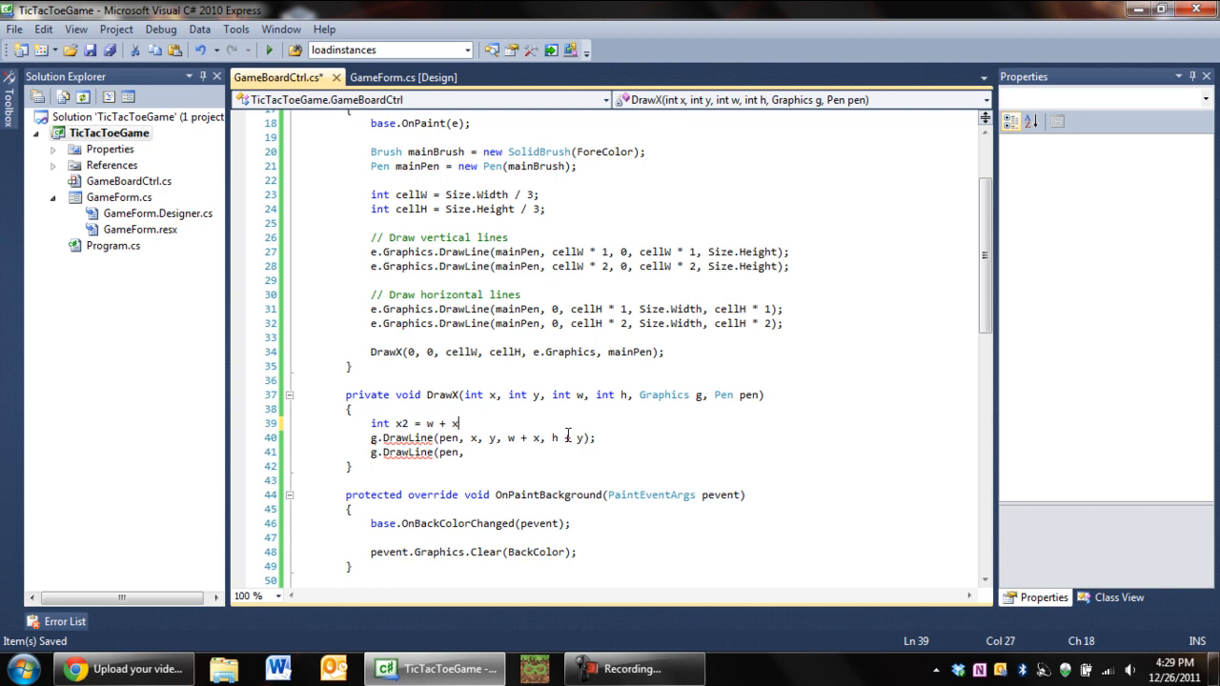
{"action": "type", "text": ";"}
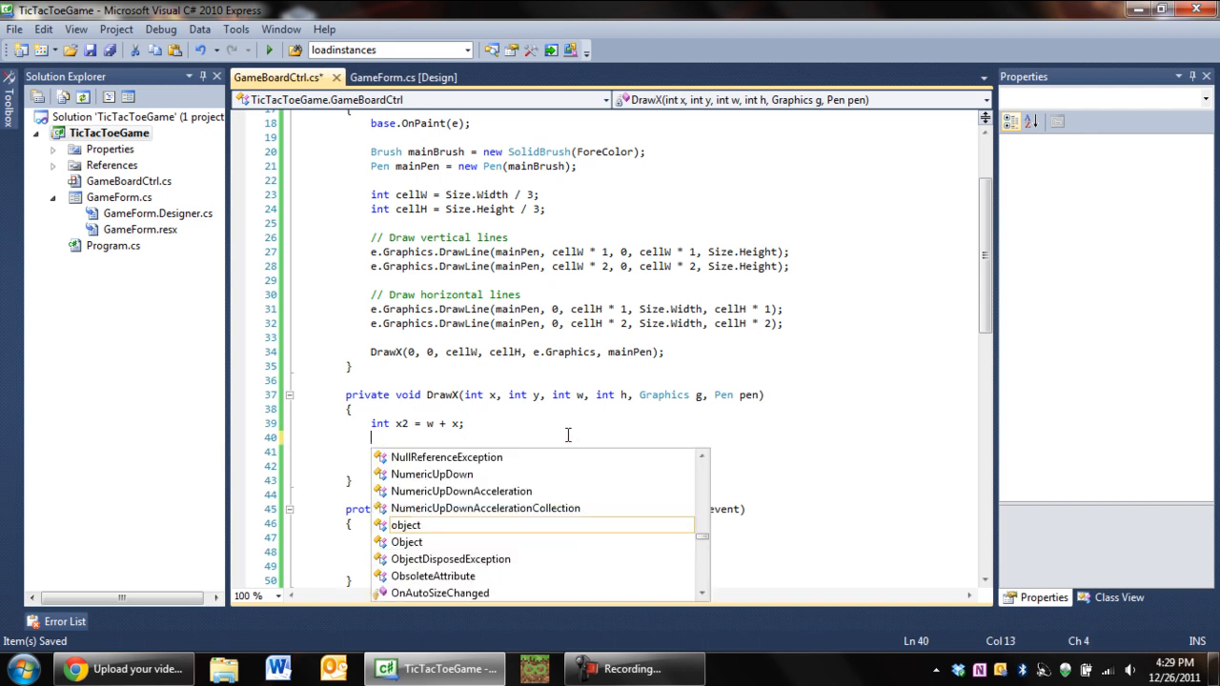
{"action": "type", "text": "int y;"}
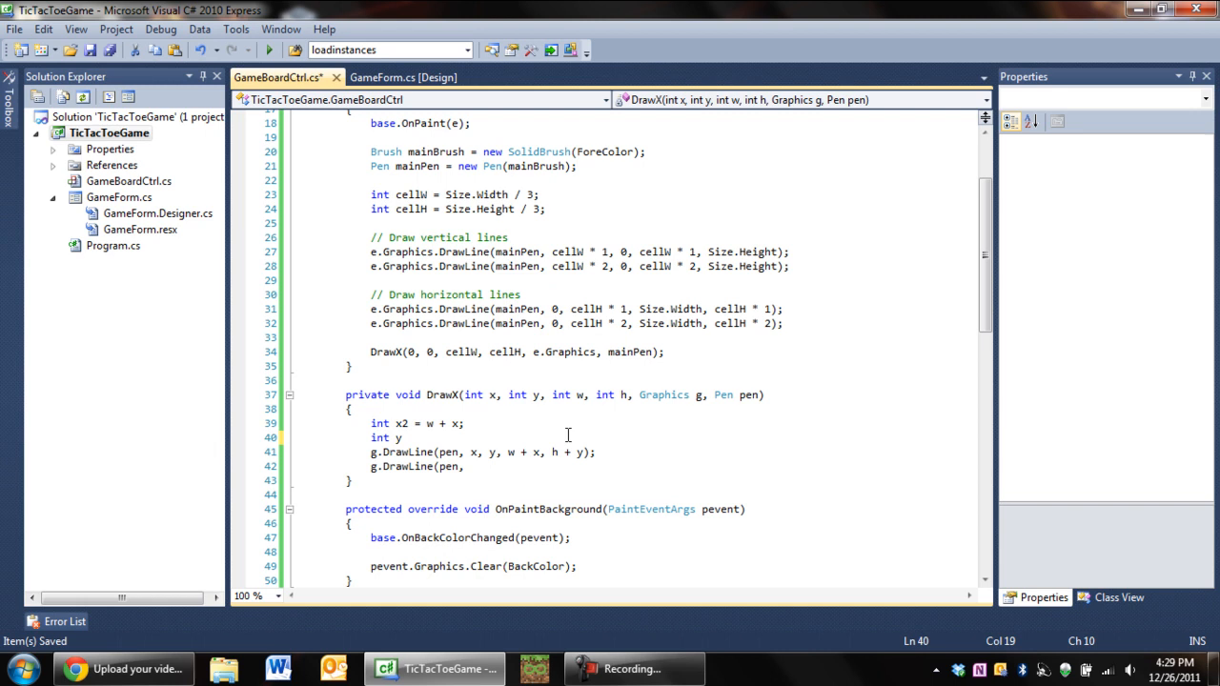
{"action": "type", "text": "2"}
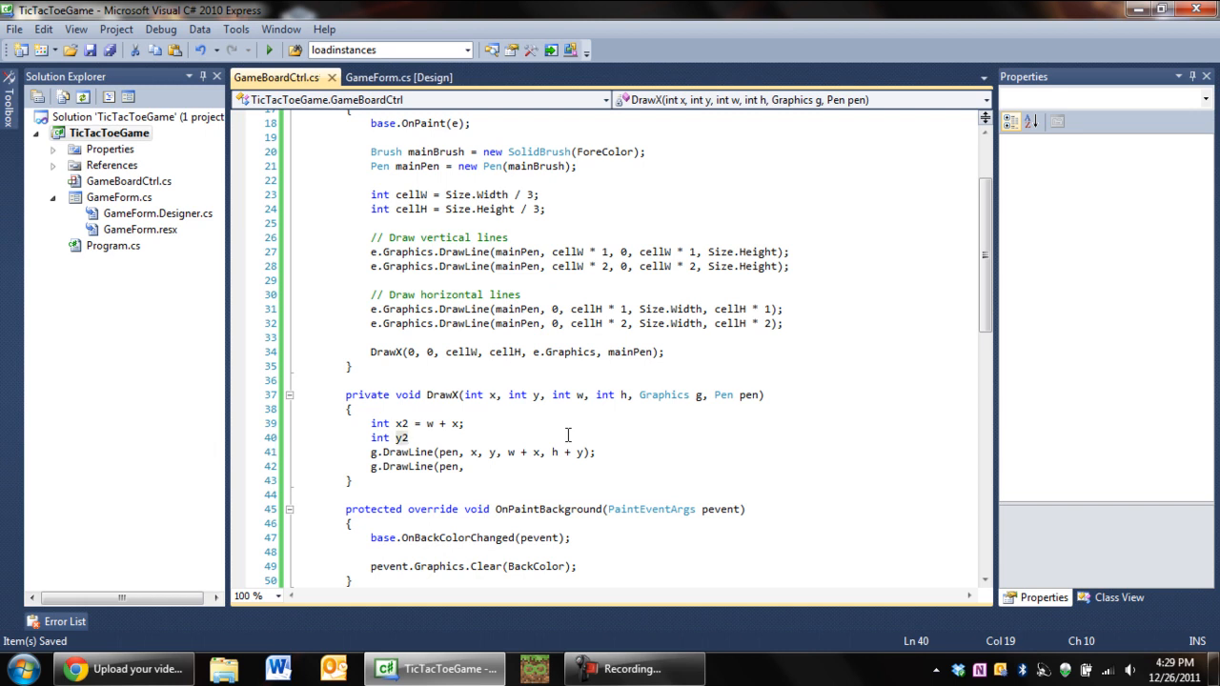
{"action": "type", "text": "="}
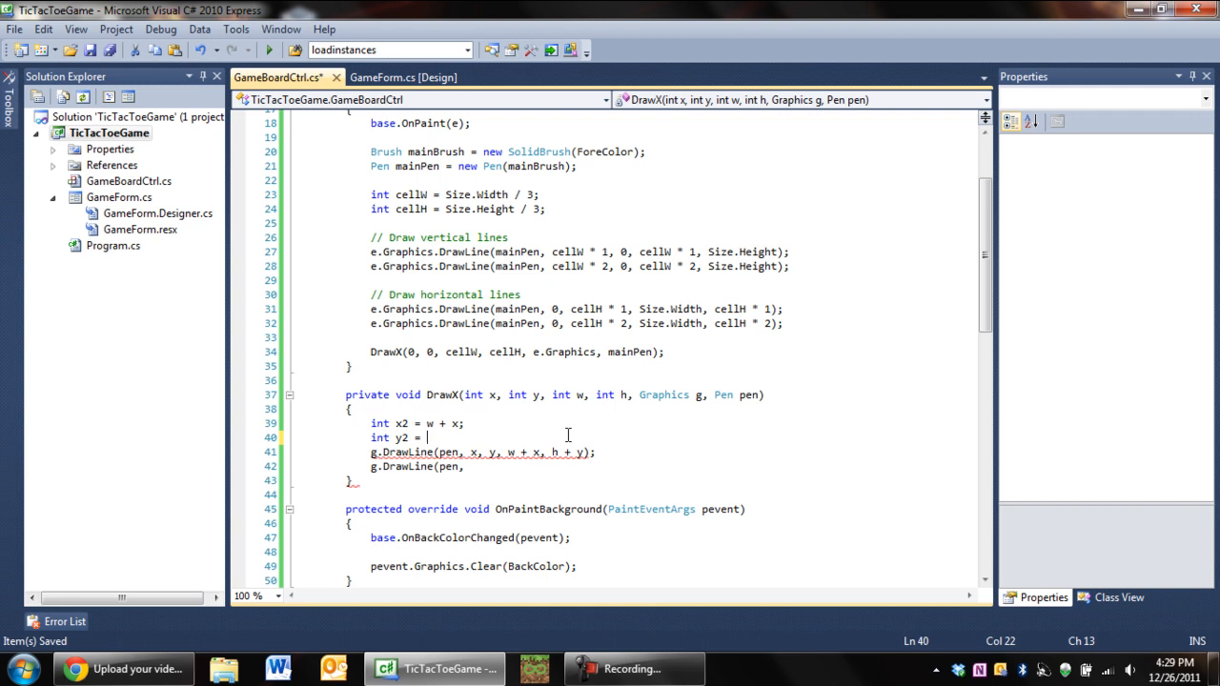
{"action": "type", "text": "h + y;"}
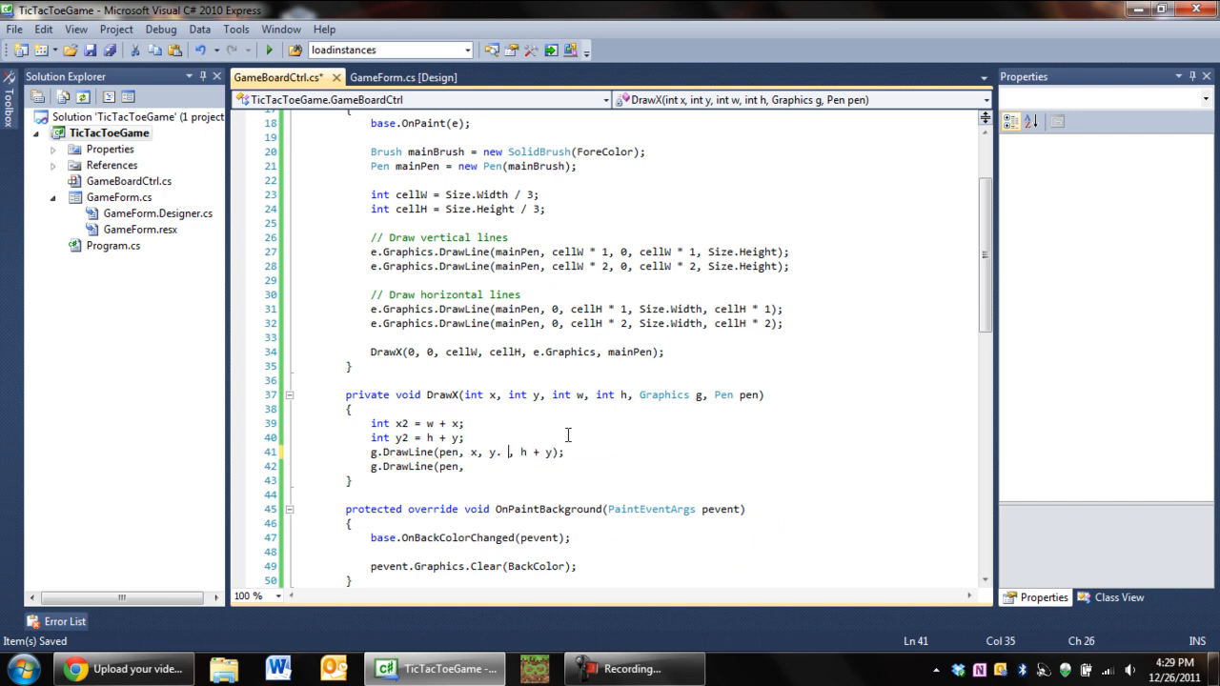
Draw both diagonals: g.DrawLine(pen, x, y, x2, y2) and g.DrawLine(pen, x, y2, x2, y).
{"action": "type", "text": "x2"}
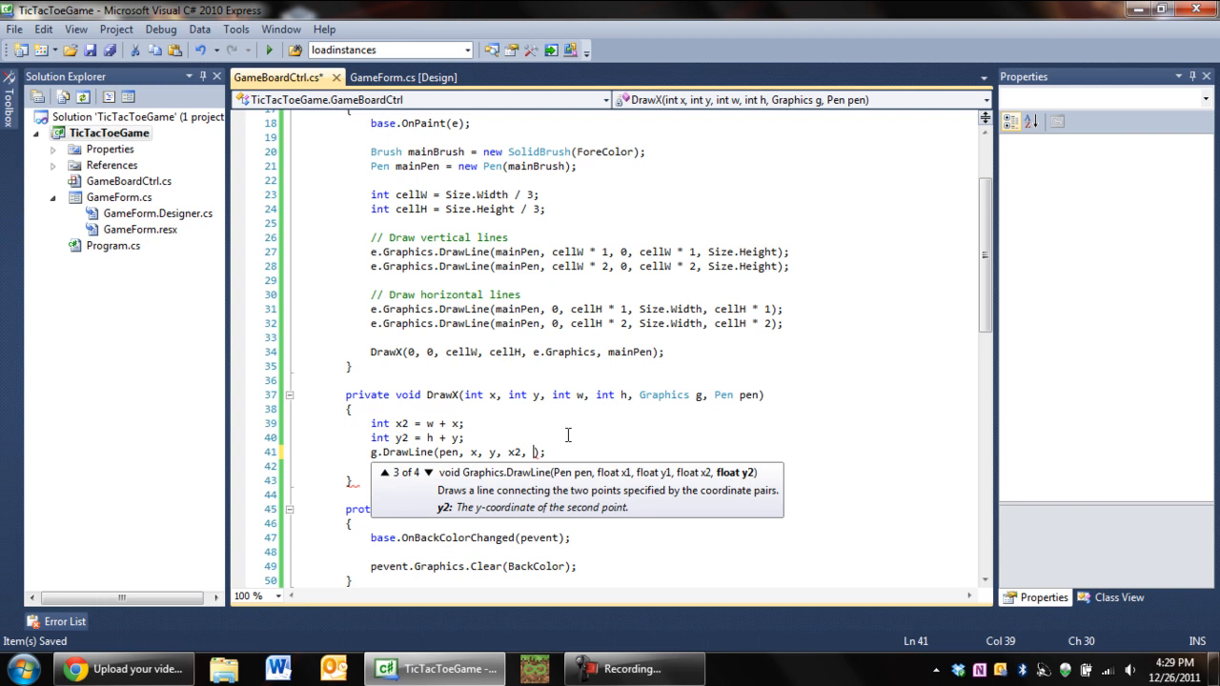
{"action": "type", "text": "y2"}
{"action": "left_click", "coordinate": [673, 466]}
{"action": "type", "text": "g.DrawLine(pen,"}
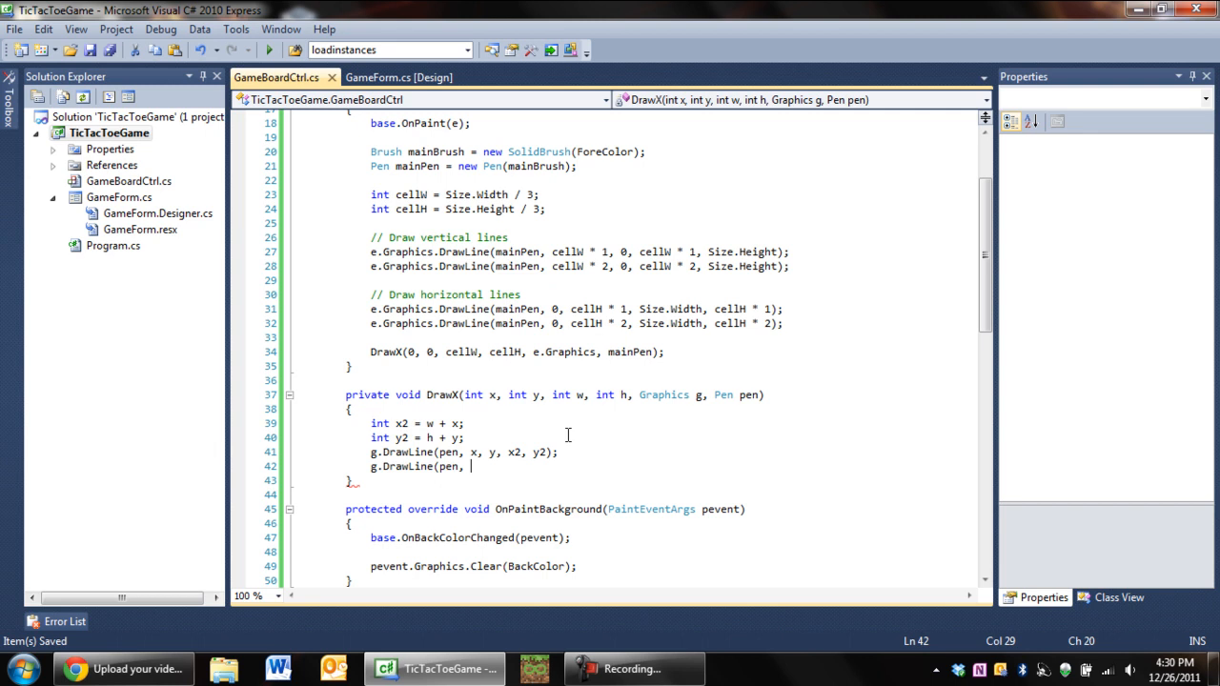
{"action": "type", "text": "x, y2, y,"}
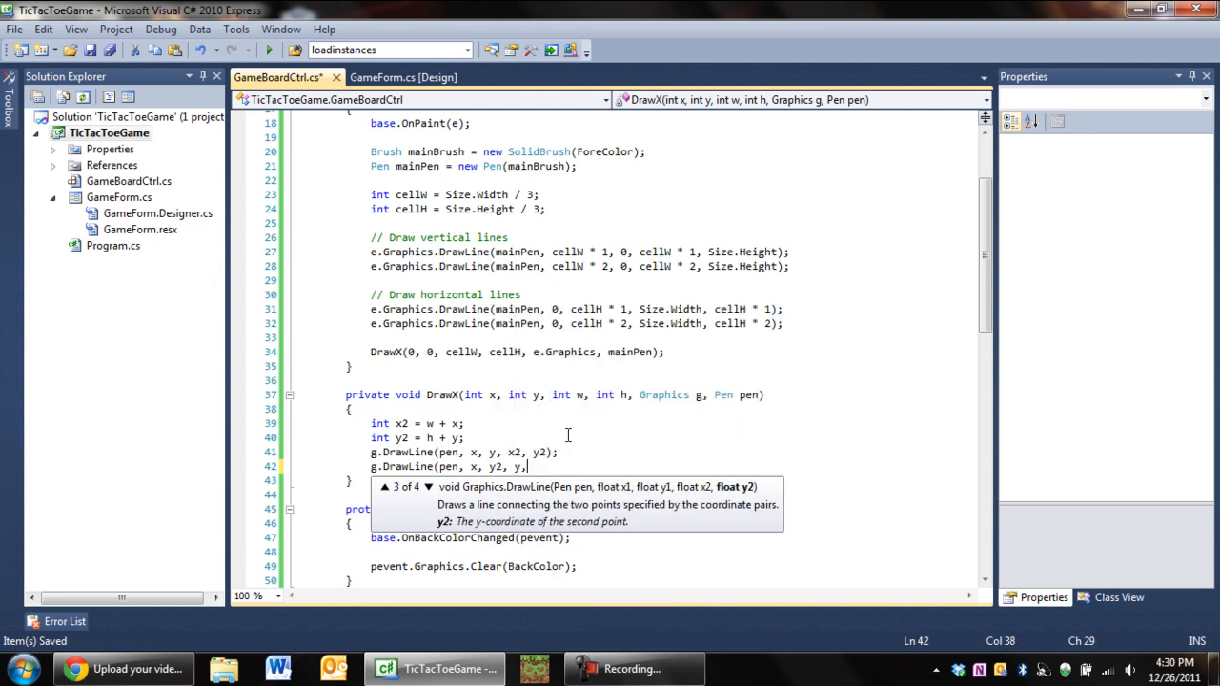
{"action": "type", "text": "x2, y);"}
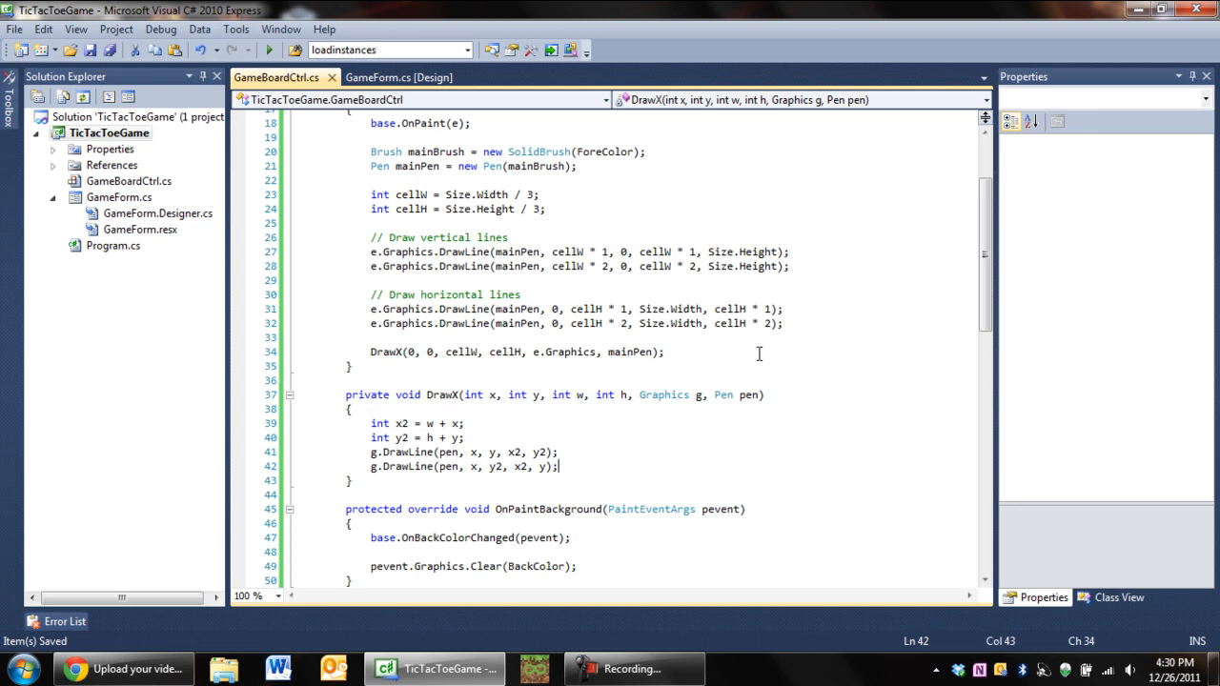
{"action": "scroll", "scroll_direction": "down", "scroll_amount": 3}
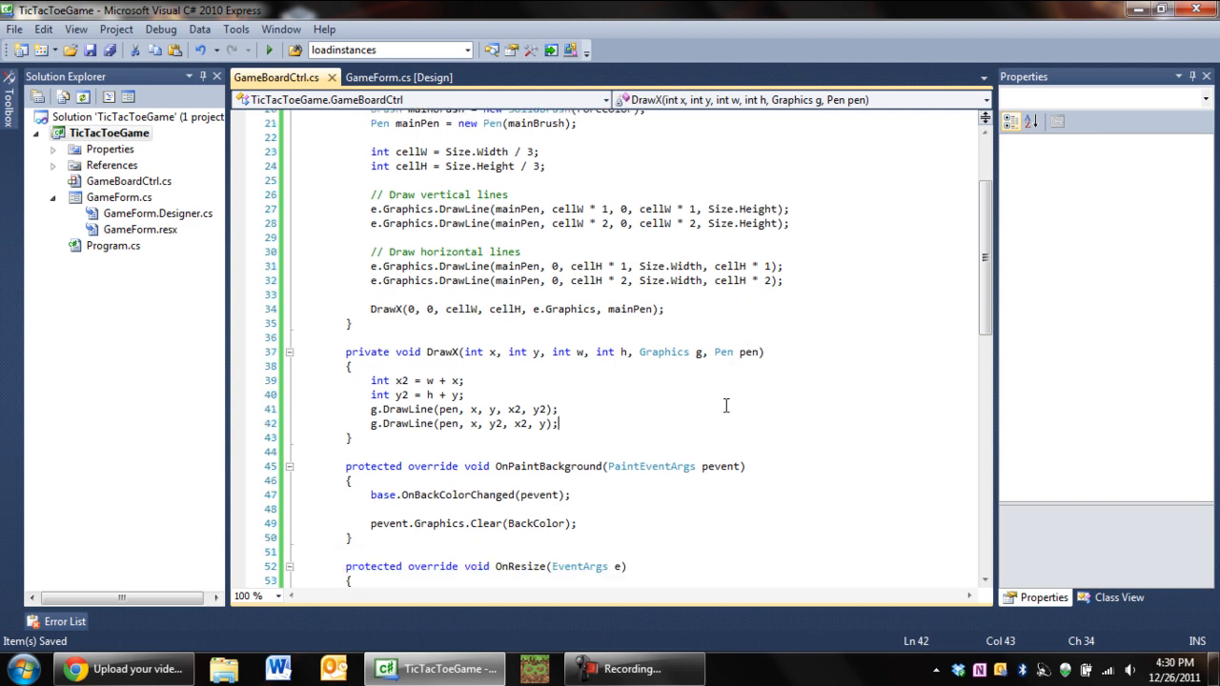
{"action": "mouse_move", "coordinate": [734, 417]}
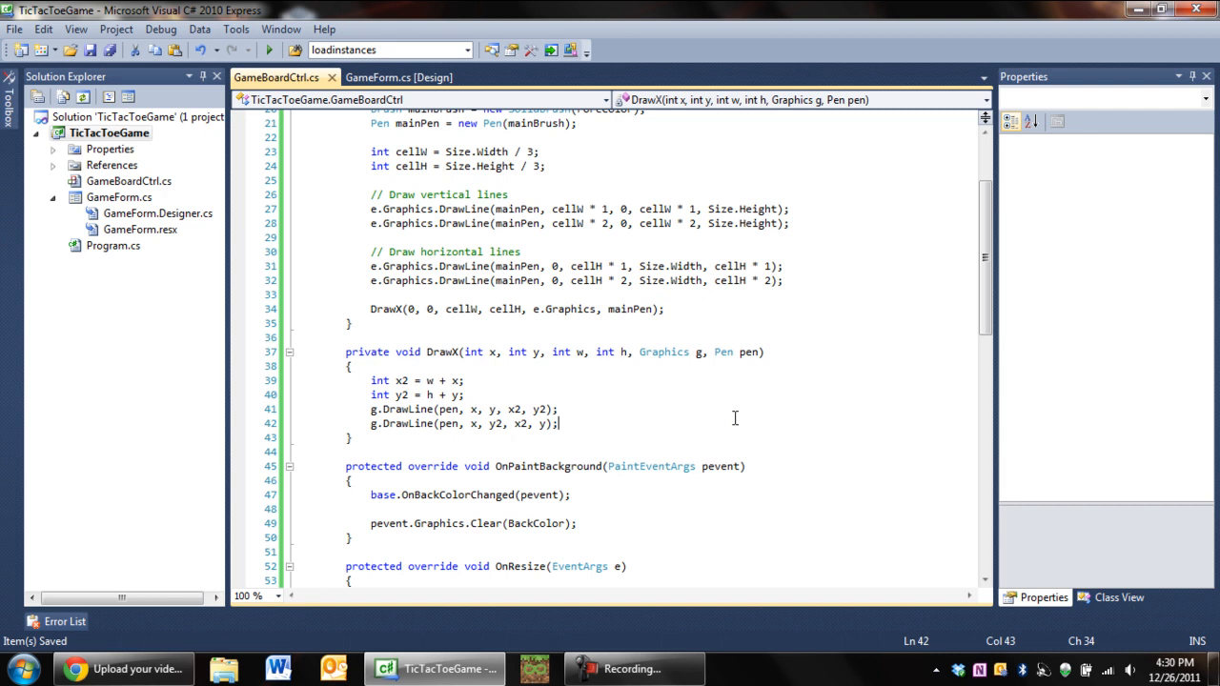
Run and resize the form, comment out the DrawX call with //, rerun, then close.
{"action": "left_click", "coordinate": [269, 49]}
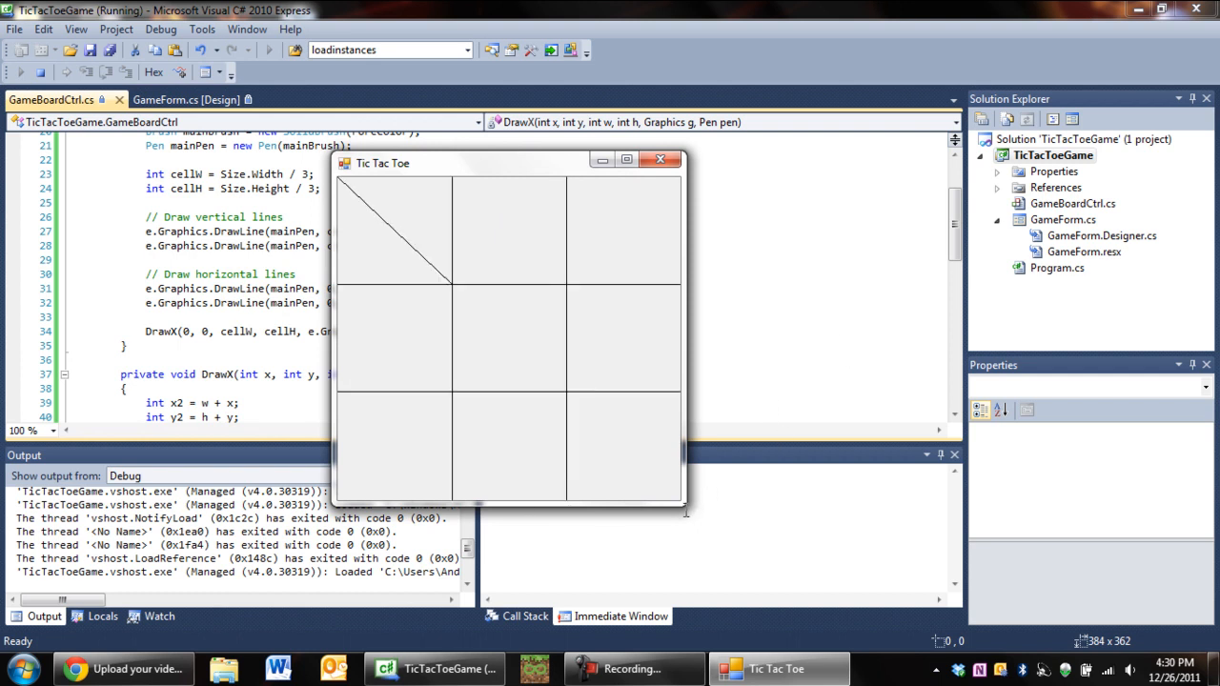
{"action": "left_click_drag", "start_coordinate": [684, 508], "coordinate": [849, 581]}
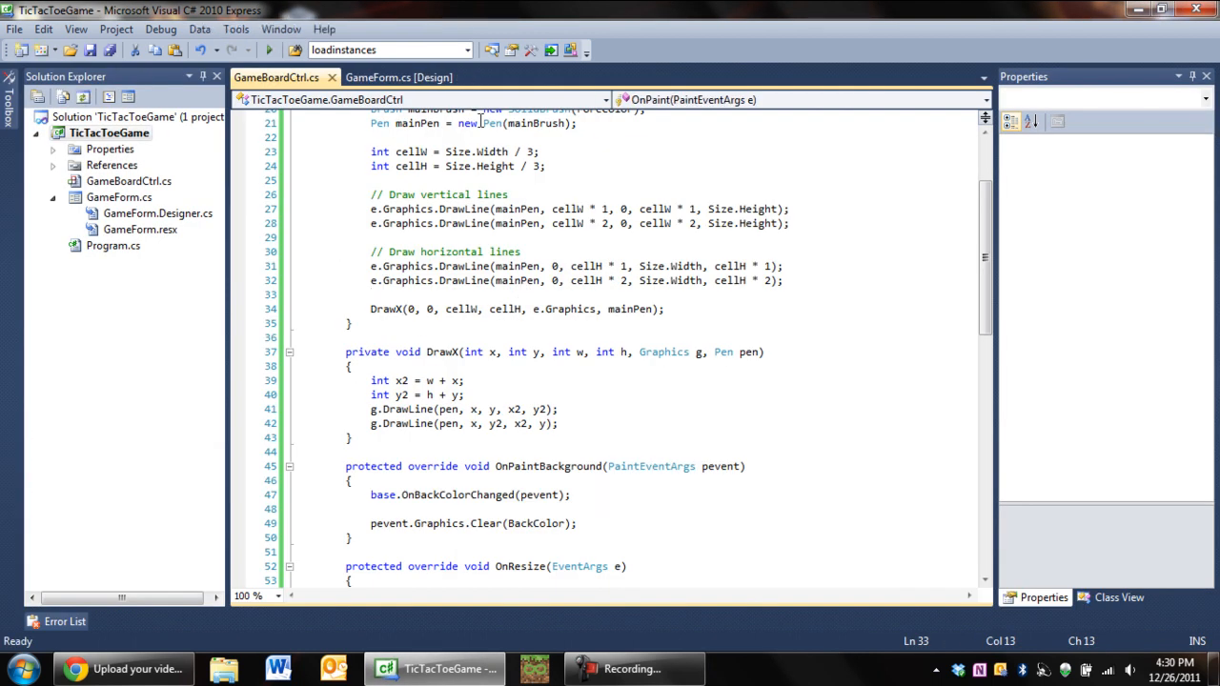
{"action": "left_click", "coordinate": [400, 77]}
{"action": "type", "text": "//"}
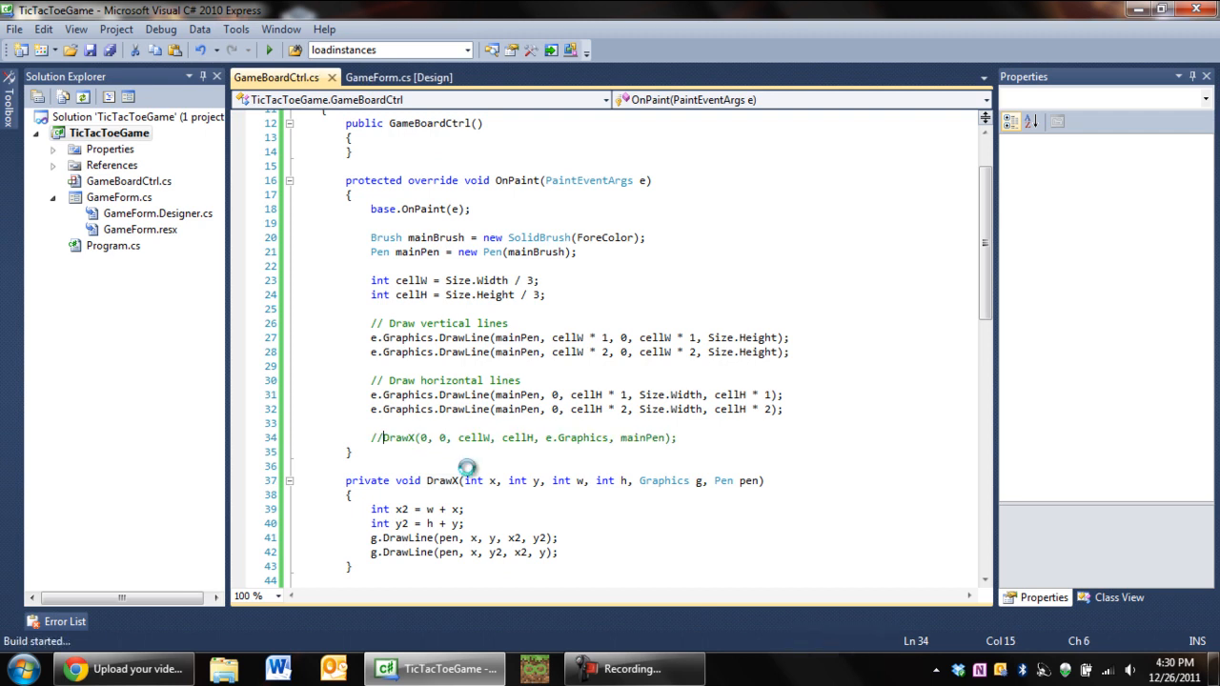
{"action": "left_click", "coordinate": [270, 50]}
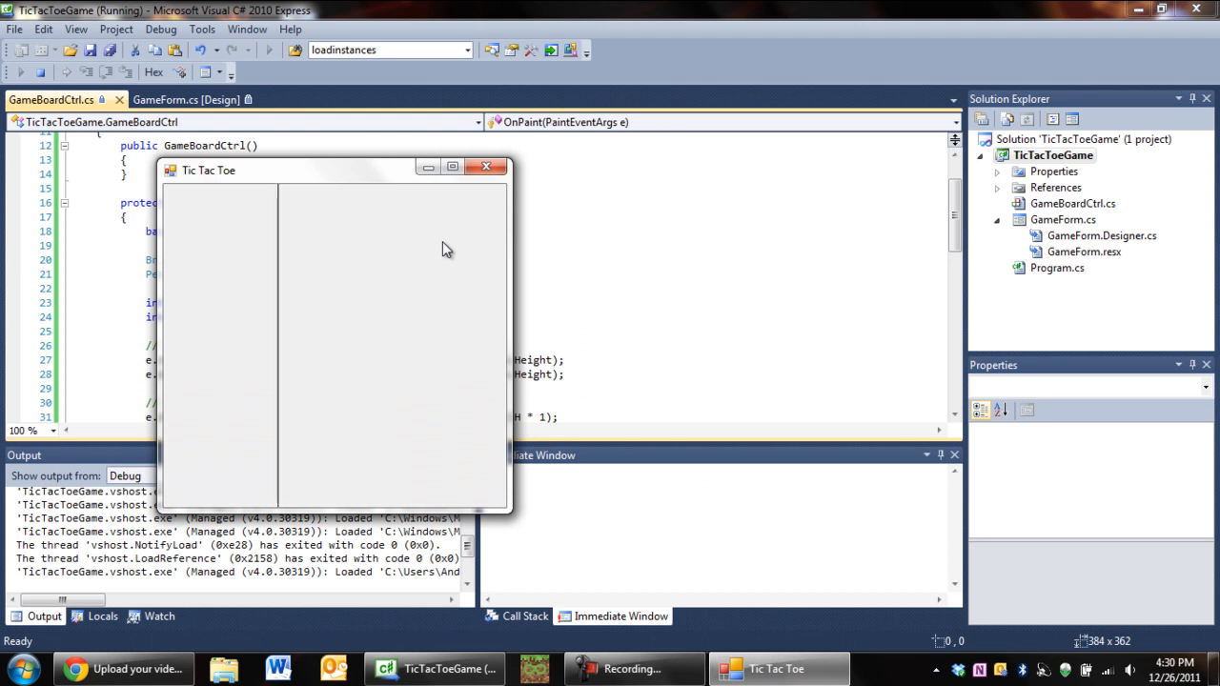
{"action": "left_click", "coordinate": [453, 170]}
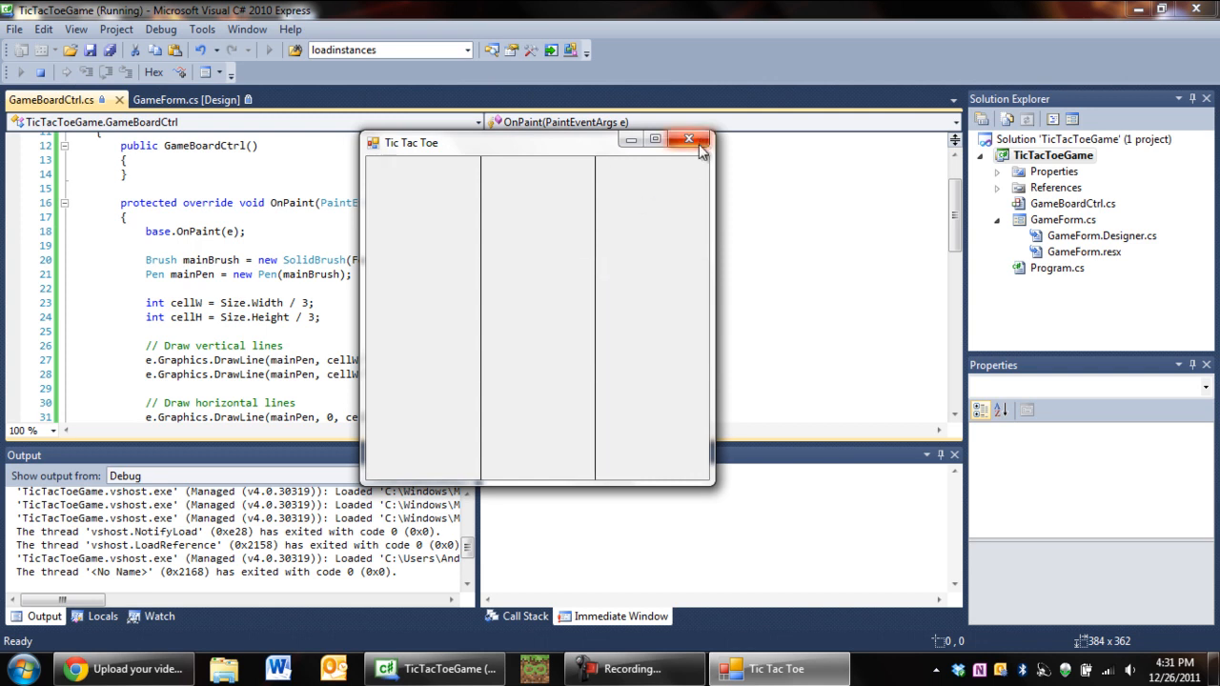
{"action": "left_click", "coordinate": [688, 139]}
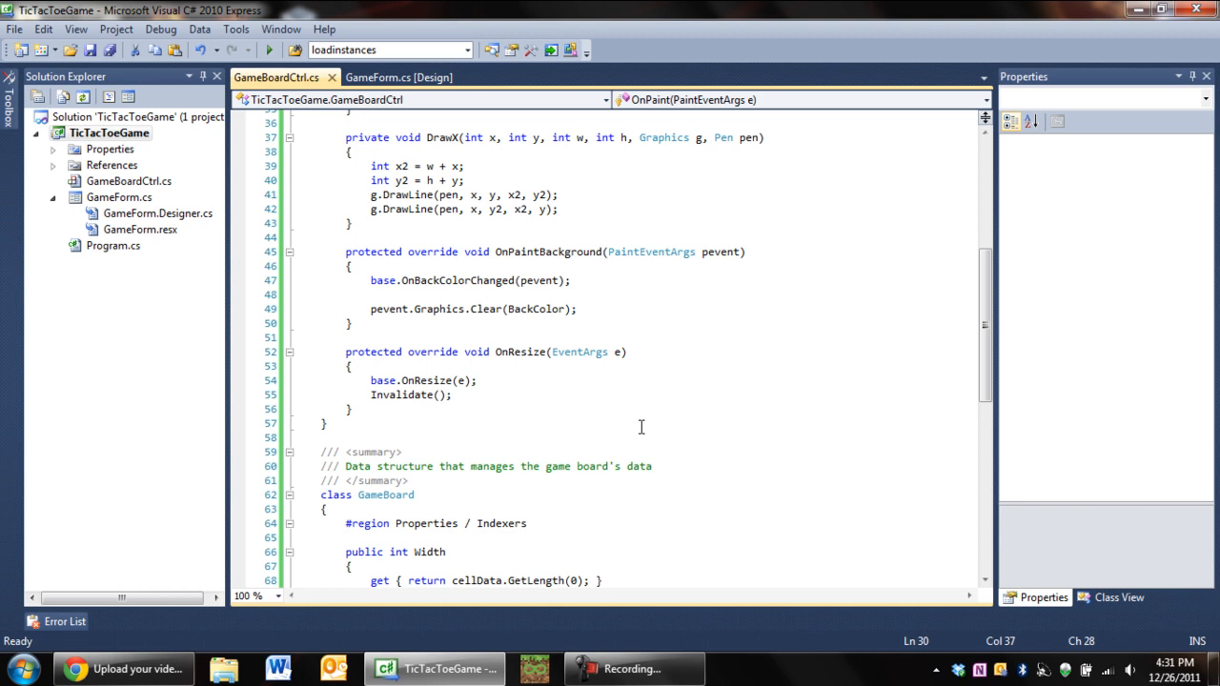
{"action": "mouse_move", "coordinate": [645, 433]}
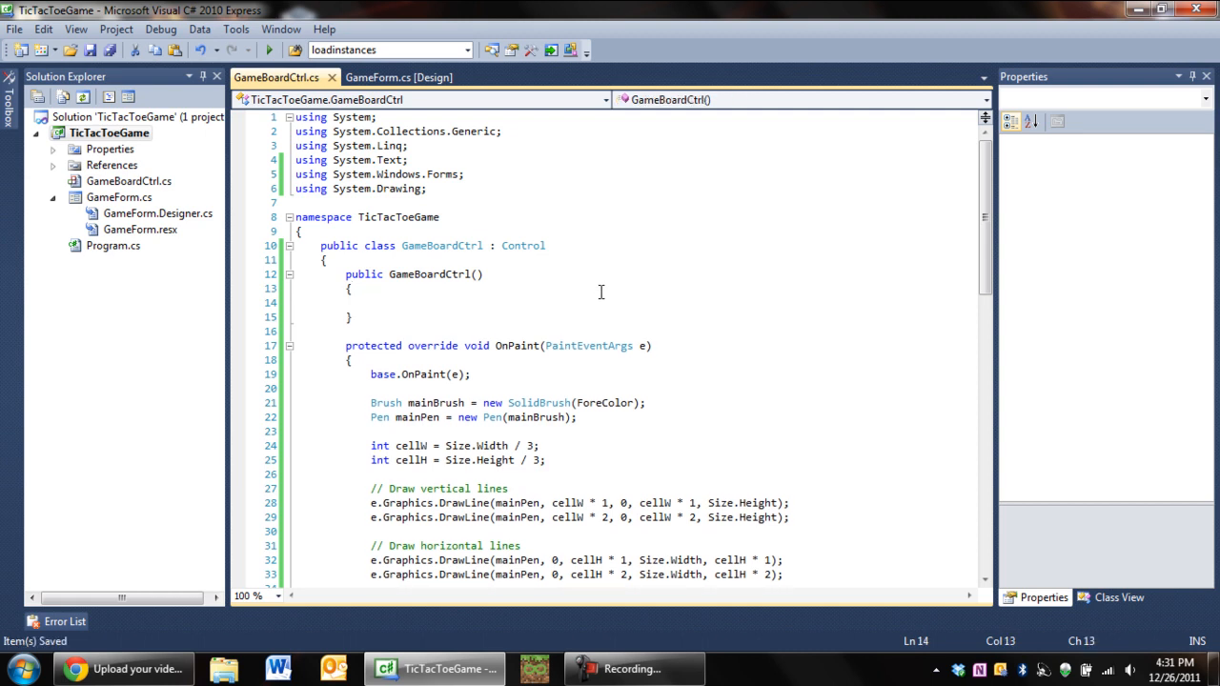
Type DoubleBuffered = true; inside the GameBoardCtrl() constructor body.
{"action": "left_click", "coordinate": [370, 302]}
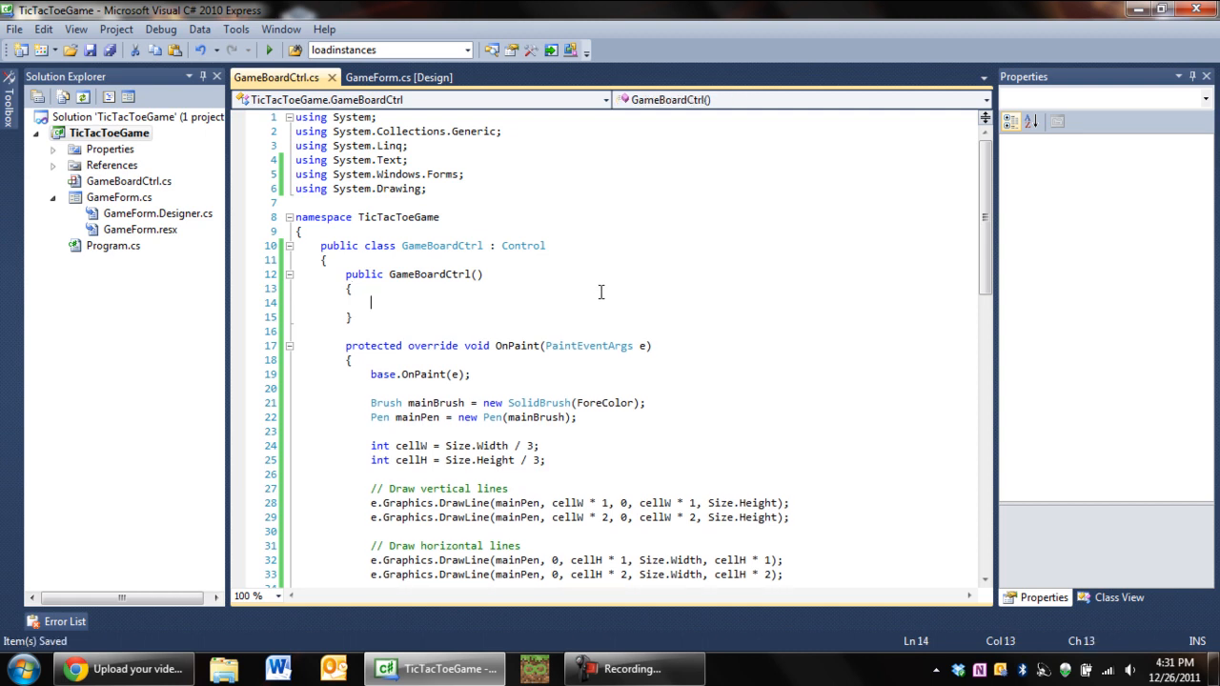
{"action": "type", "text": "DoubleBuffered = true;"}
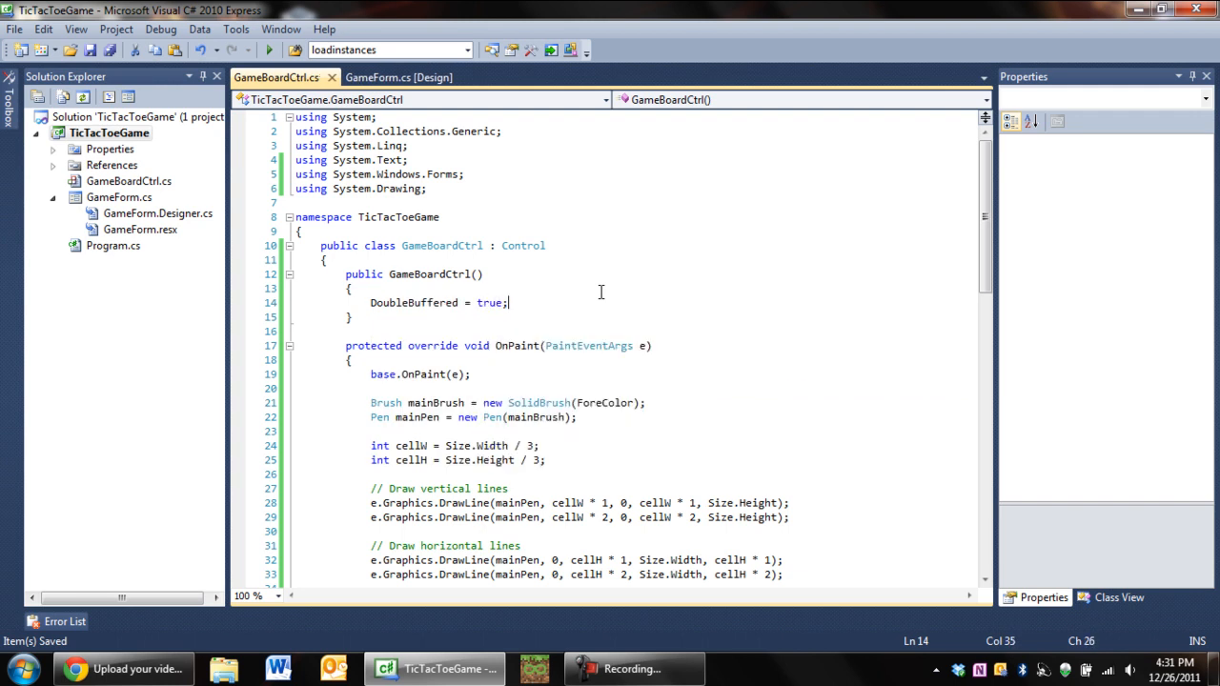
{"action": "scroll", "scroll_direction": "down", "scroll_amount": 3}
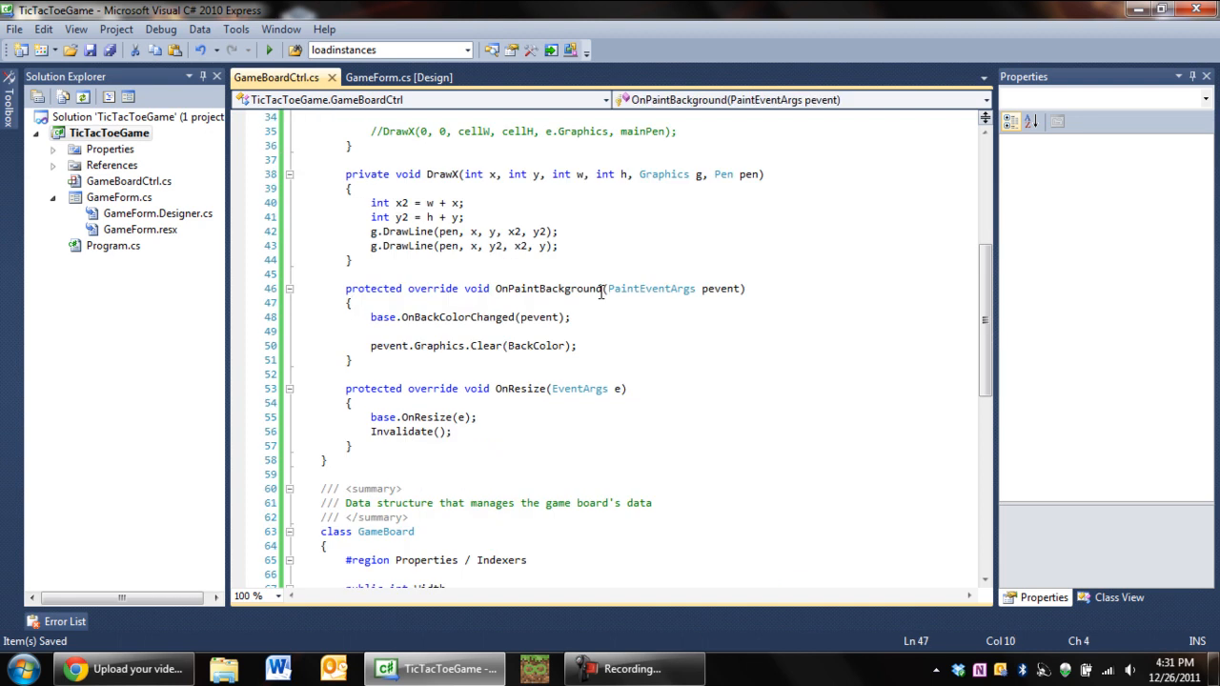
Comment out DoubleBuffered, call base.OnPaintBackground, restore DrawX, then run, enlarge and close the form.
{"action": "type", "text": "//"}
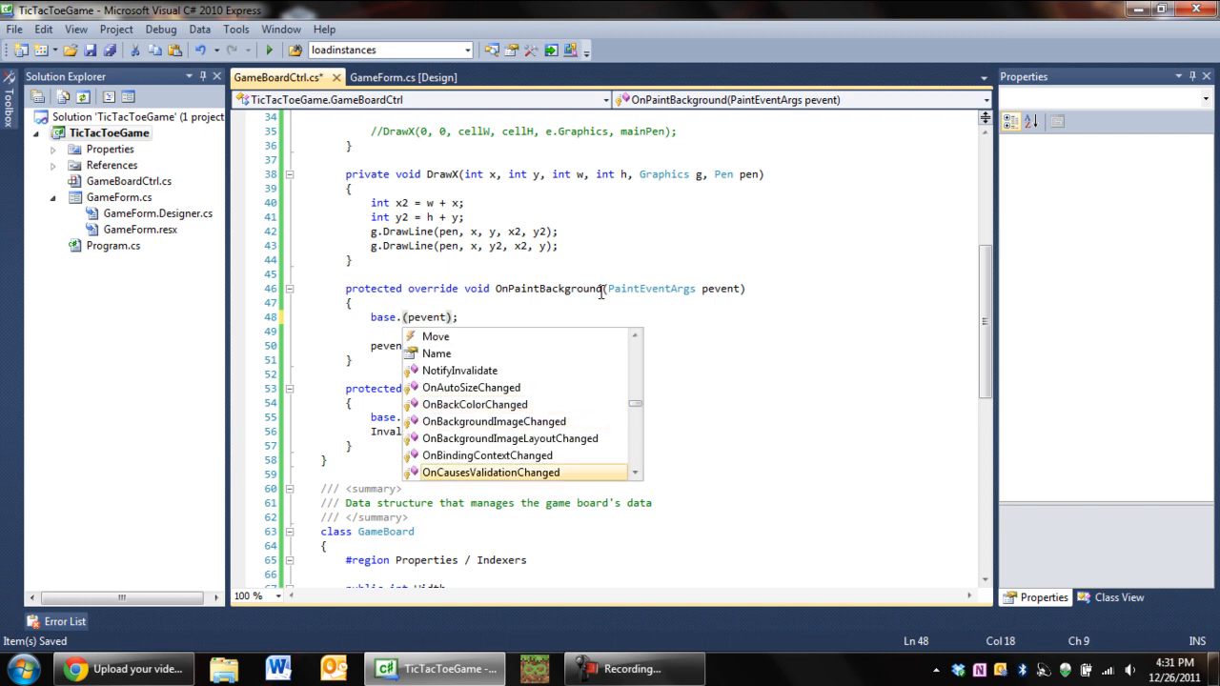
{"action": "scroll", "scroll_direction": "down", "scroll_amount": 3}
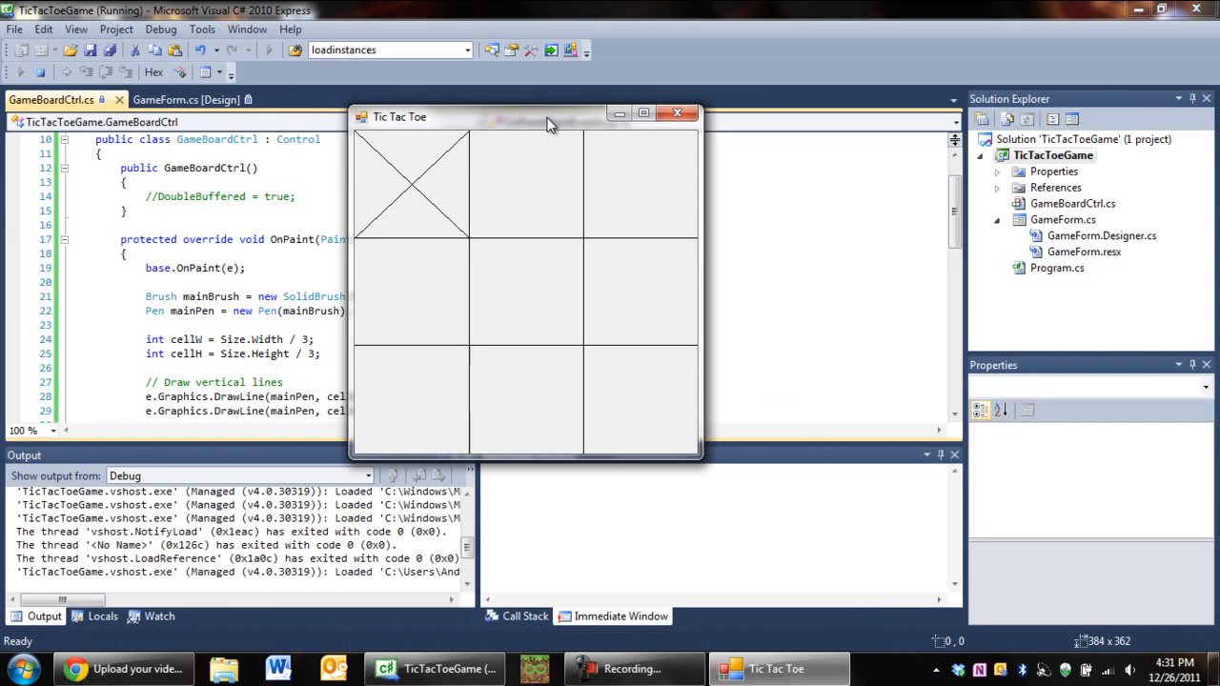
{"action": "mouse_move", "coordinate": [435, 174]}
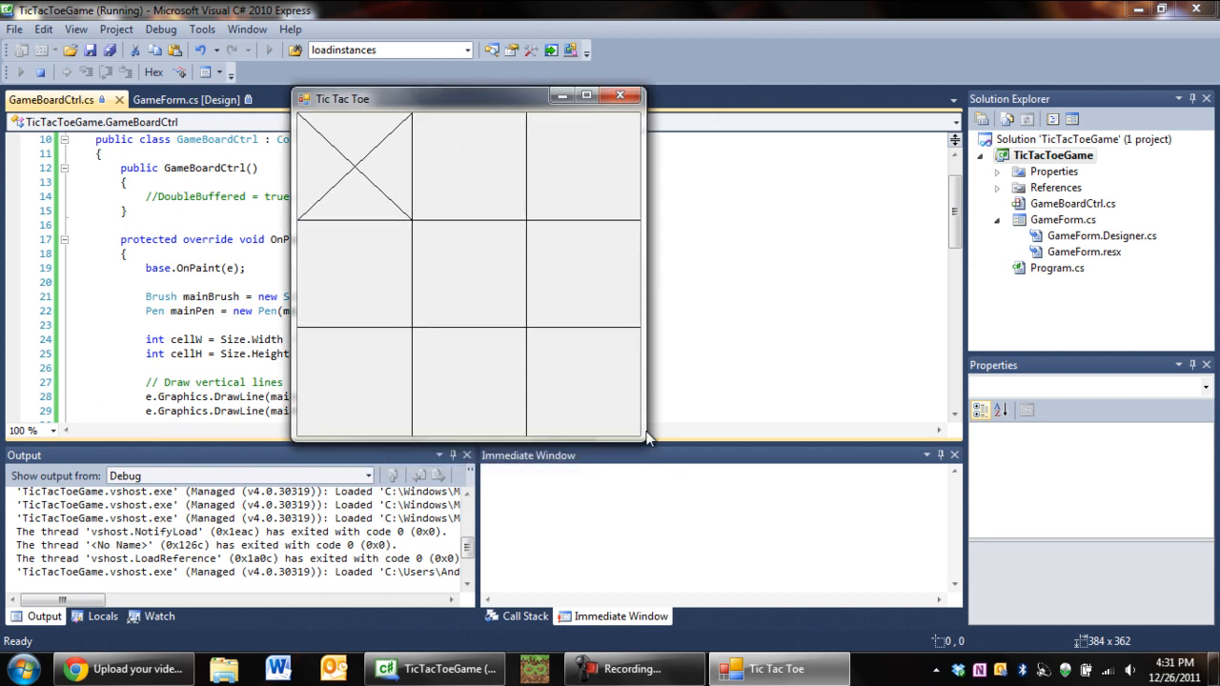
{"action": "left_click_drag", "start_coordinate": [645, 440], "coordinate": [995, 260]}
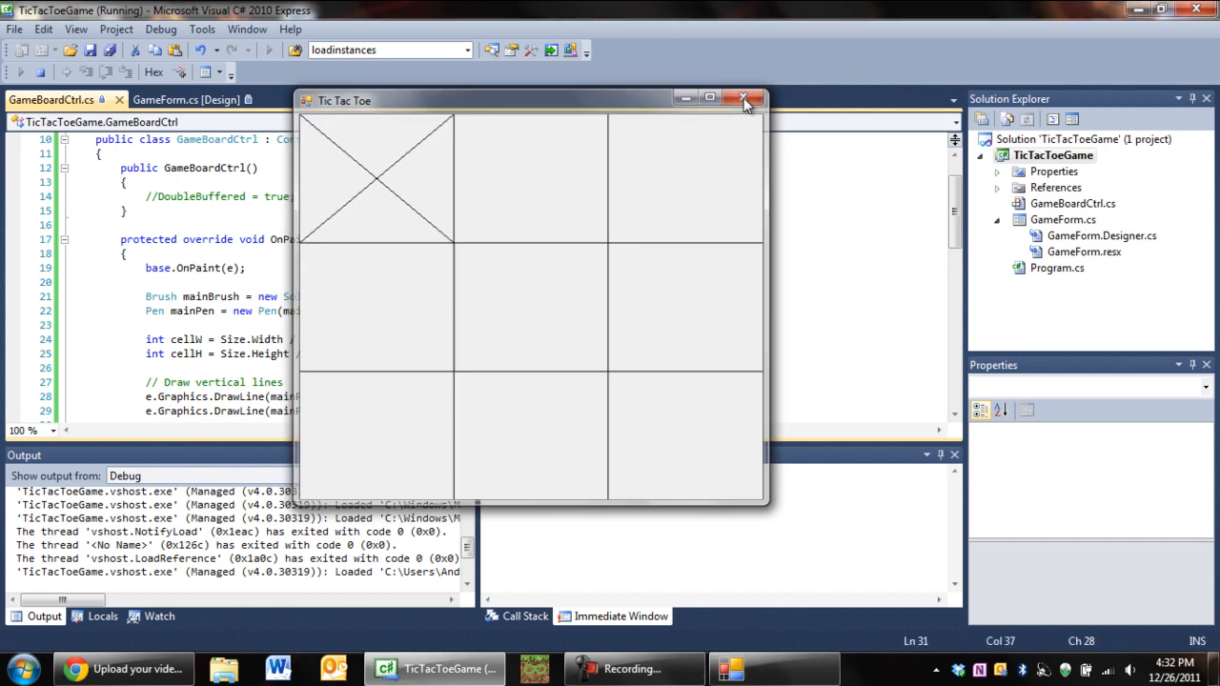
{"action": "left_click", "coordinate": [746, 98]}
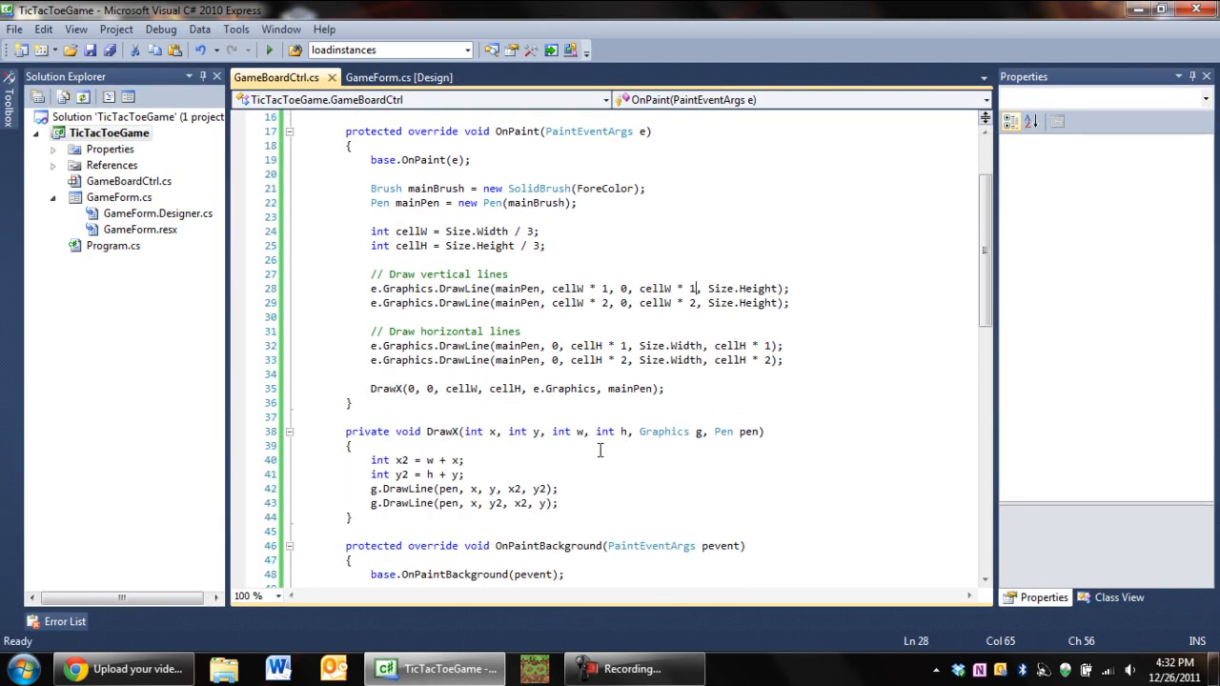
{"action": "mouse_move", "coordinate": [500, 388]}
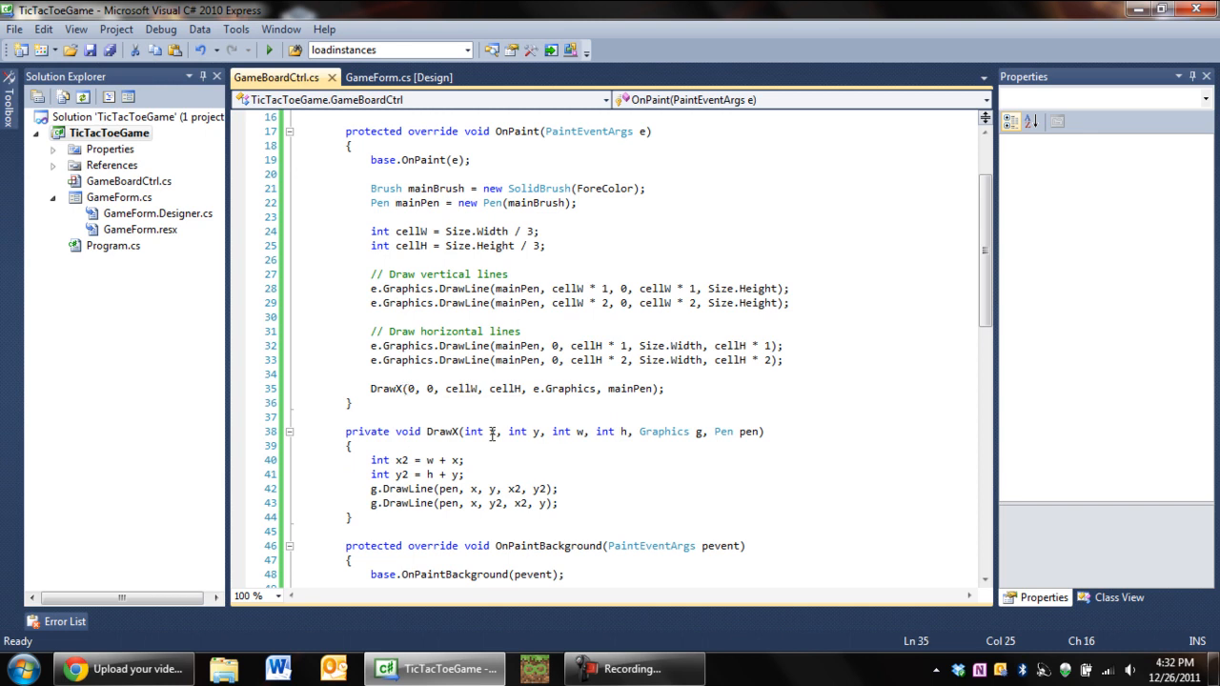
{"action": "left_click", "coordinate": [412, 389]}
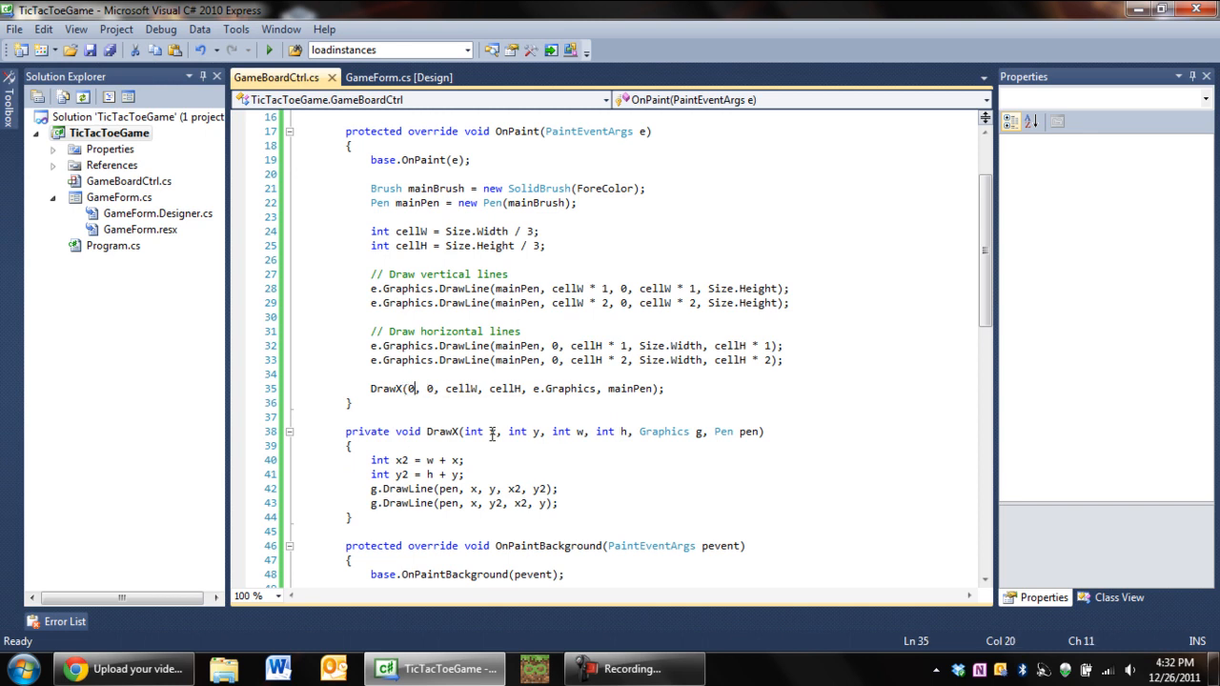
{"action": "key", "text": "ctrl+s"}
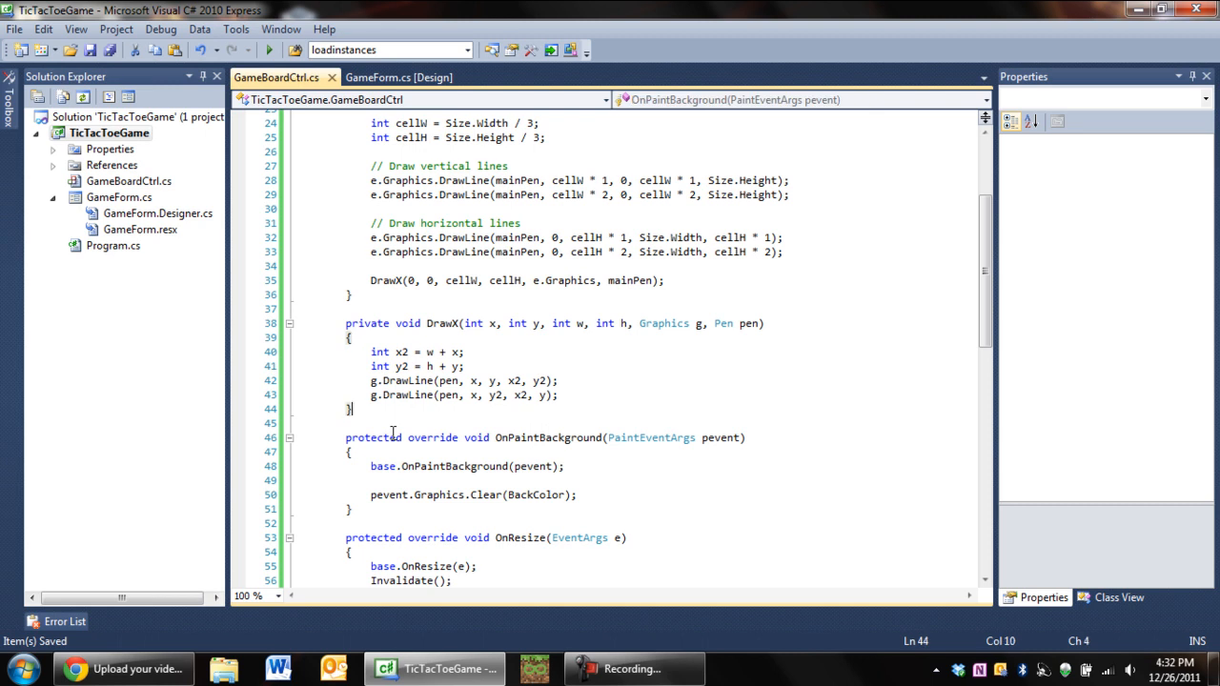
Write private void DrawO with DrawX's parameter list and an empty body.
{"action": "type", "text": "priva"}
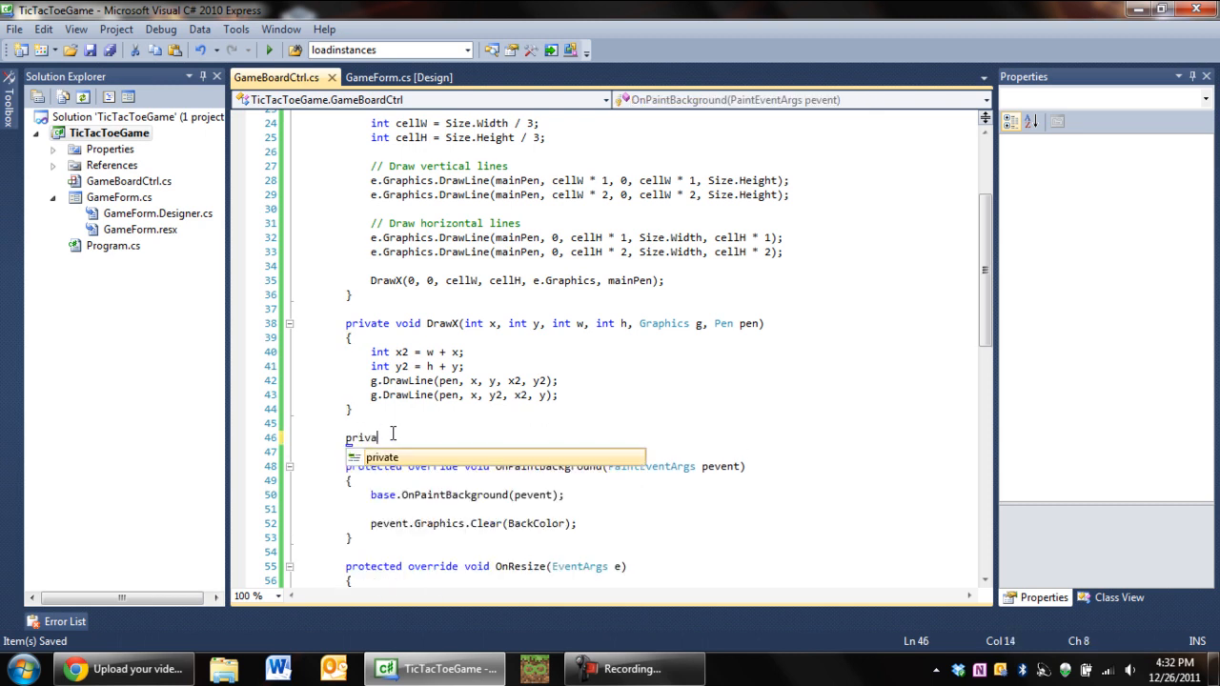
{"action": "type", "text": "te v"}
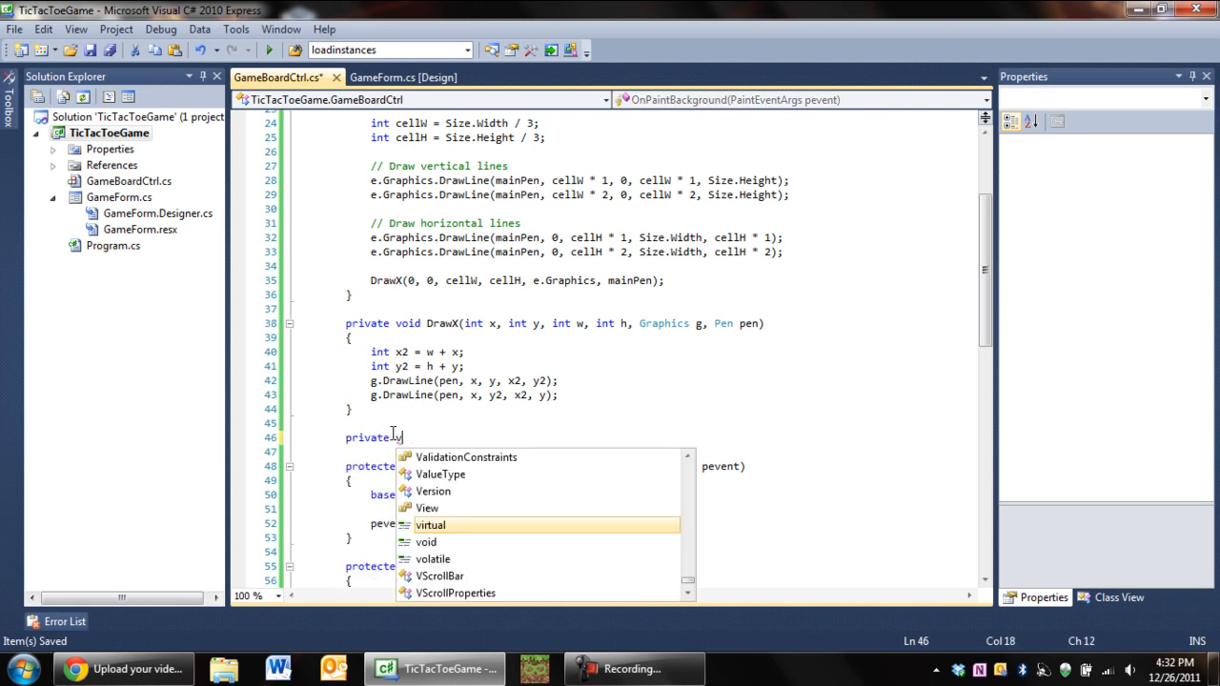
{"action": "type", "text": "void D"}
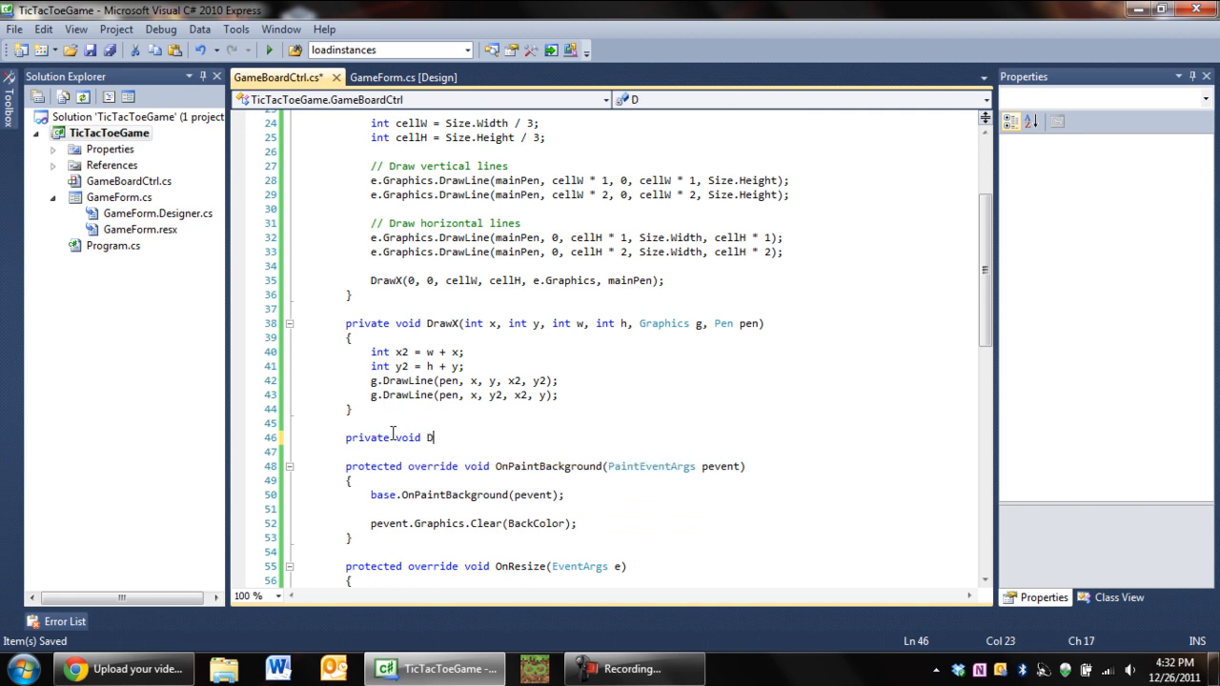
{"action": "type", "text": "rawO"}
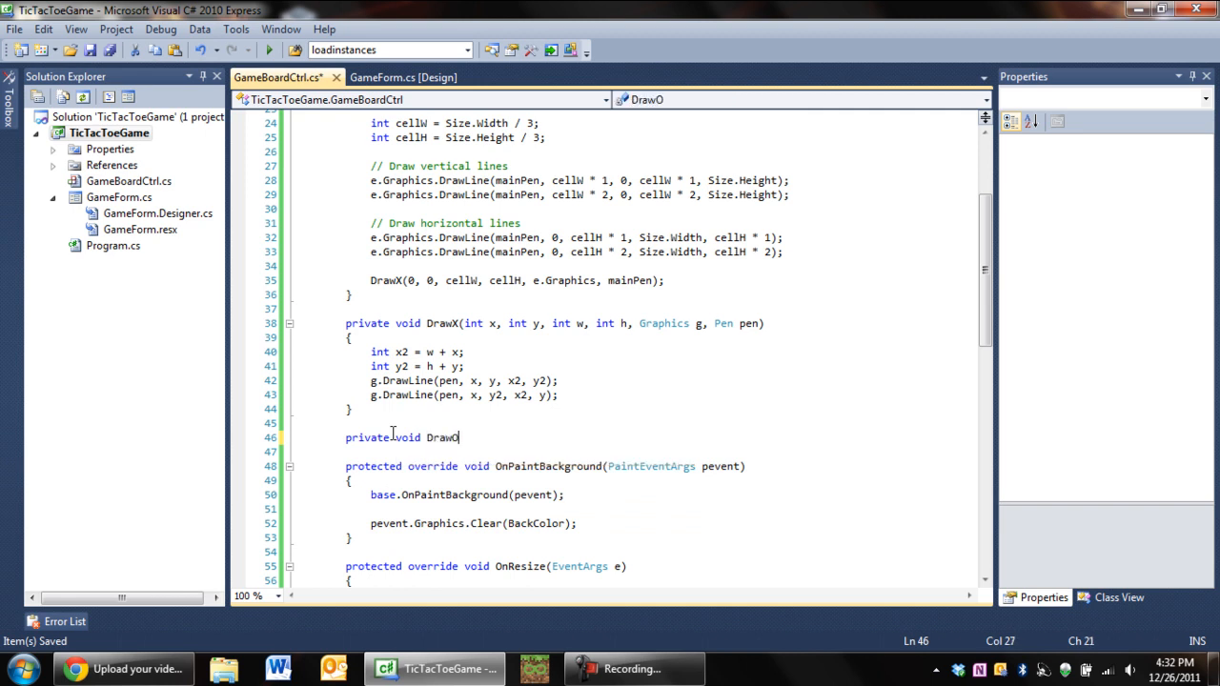
{"action": "type", "text": "("}
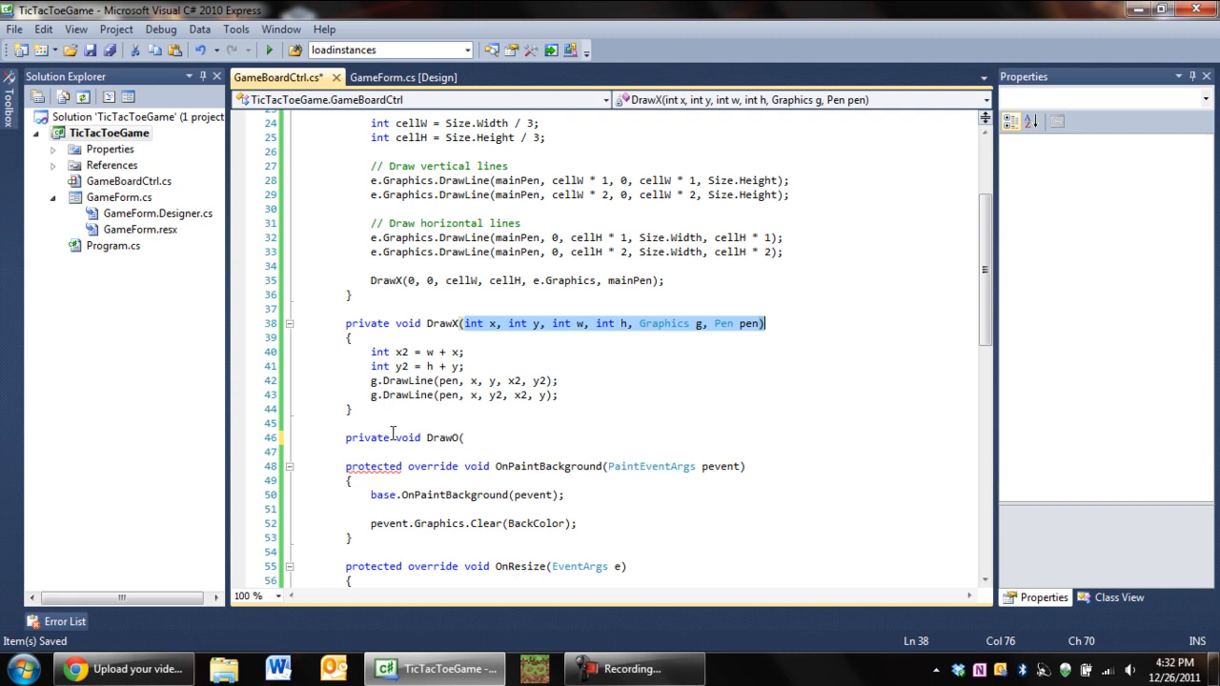
{"action": "left_click", "coordinate": [362, 423]}
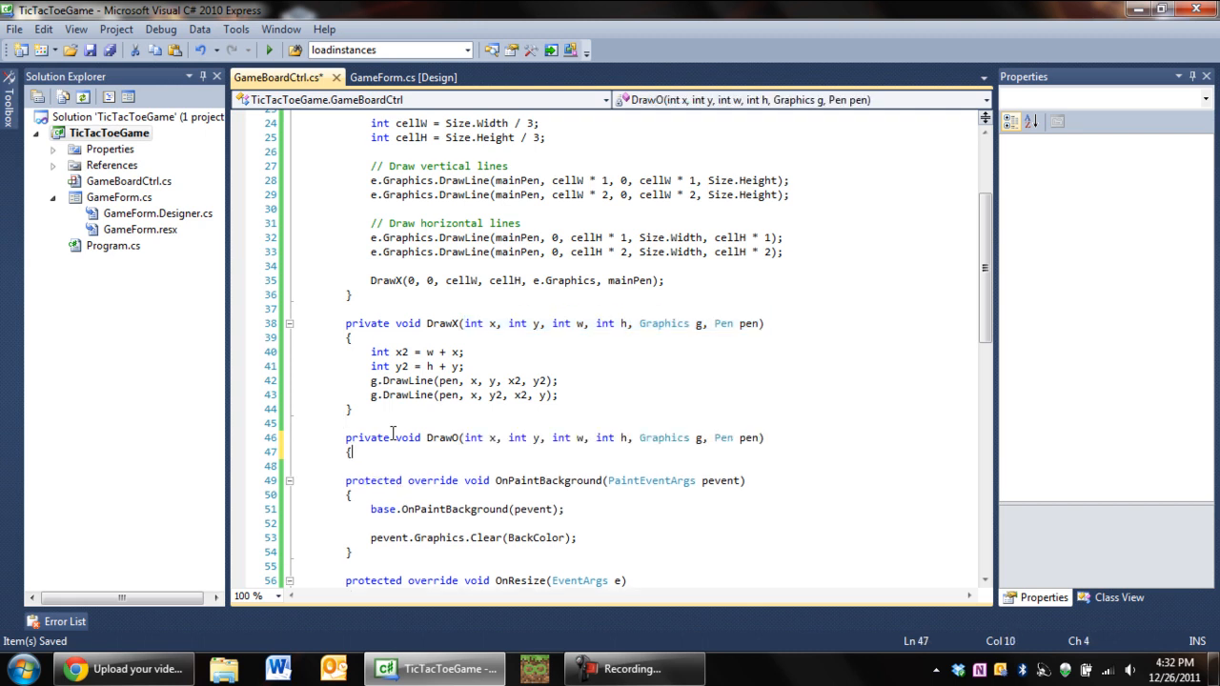
{"action": "key", "text": "enter"}
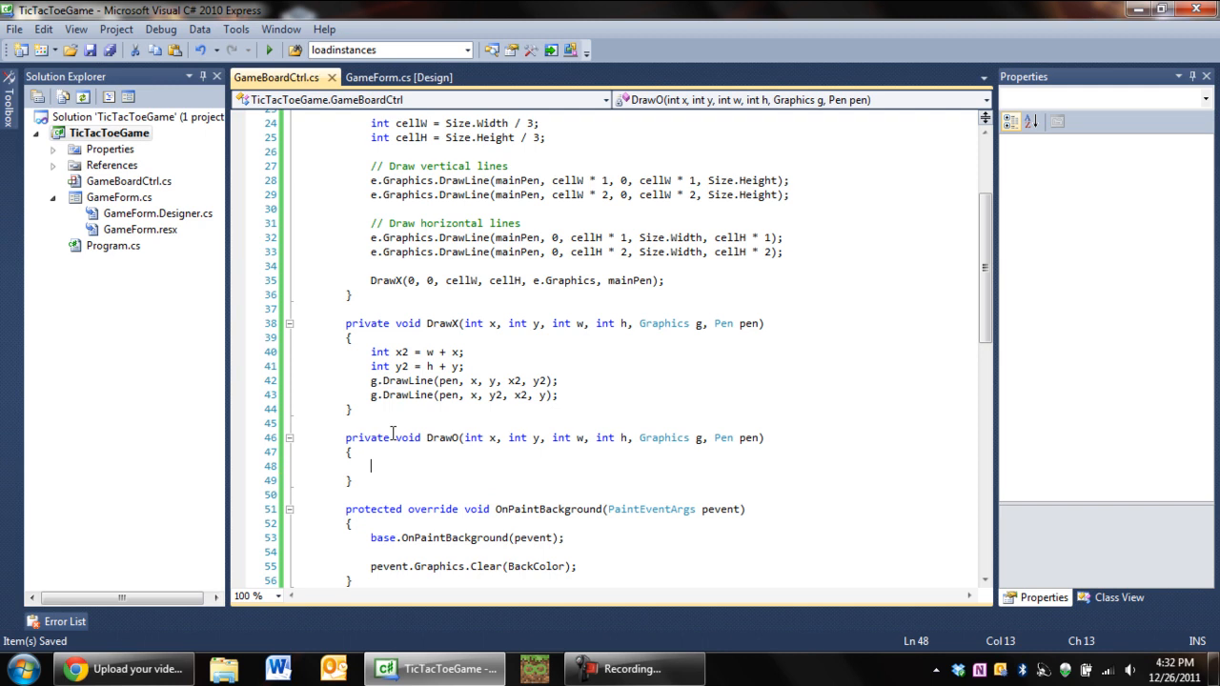
Start a g.DrawArc call inside DrawO, then delete the partial line.
{"action": "type", "text": "g.dra"}
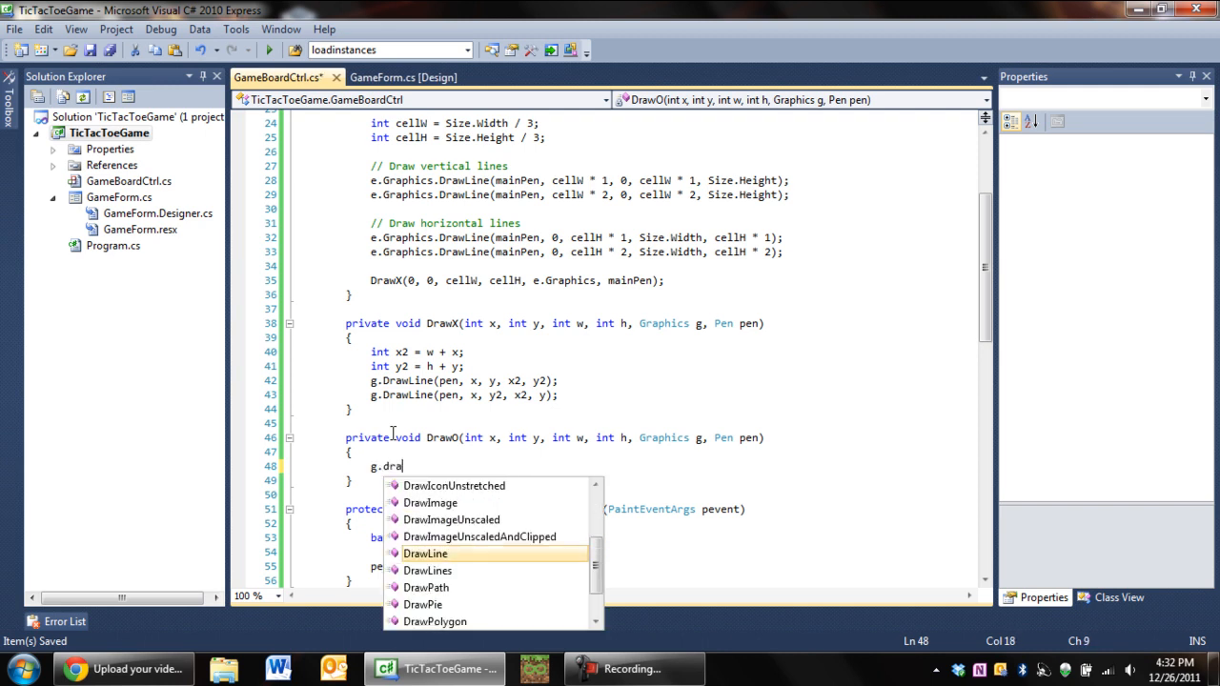
{"action": "type", "text": "wc"}
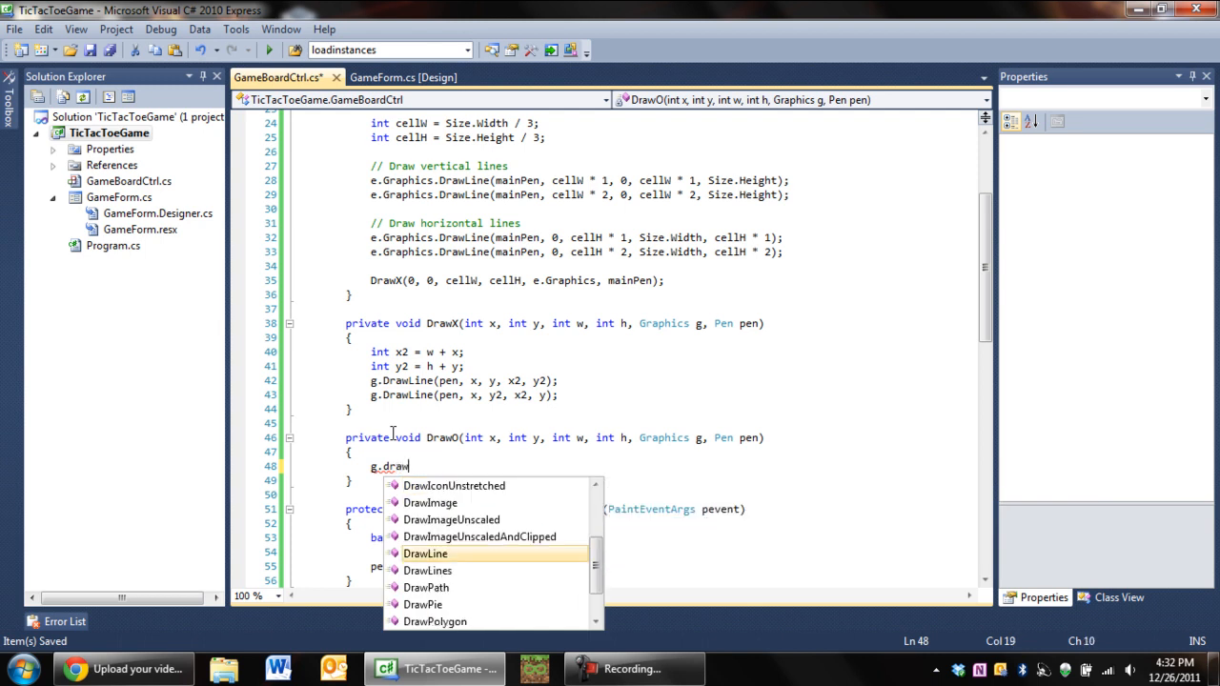
{"action": "type", "text": "a"}
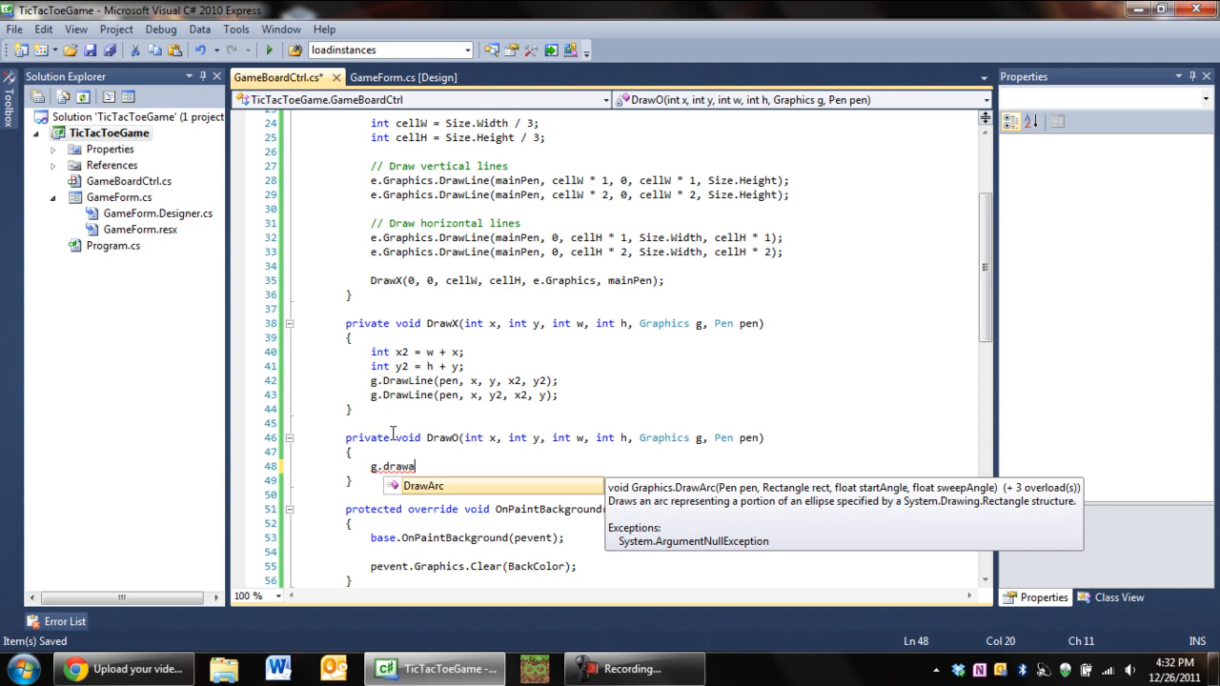
{"action": "key", "text": "BackSpace"}
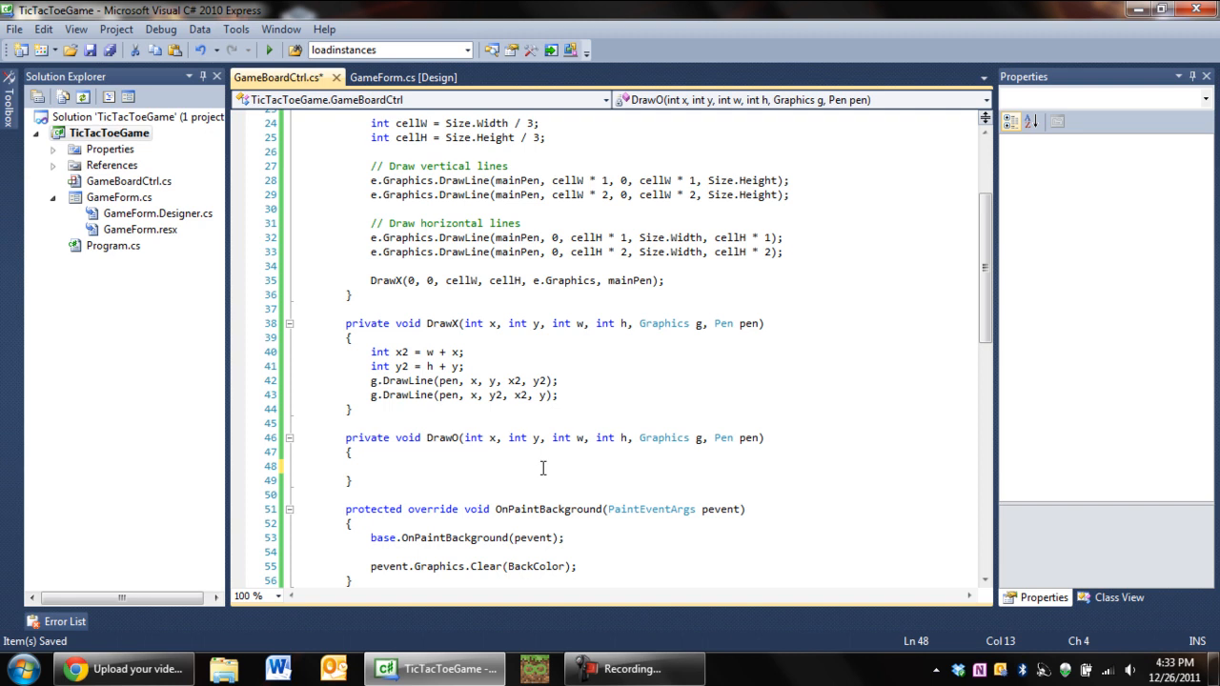
Write g.DrawEllipse(pen, x, y, w, h) in DrawO so it draws an ellipse of the given size.
{"action": "type", "text": "Re"}
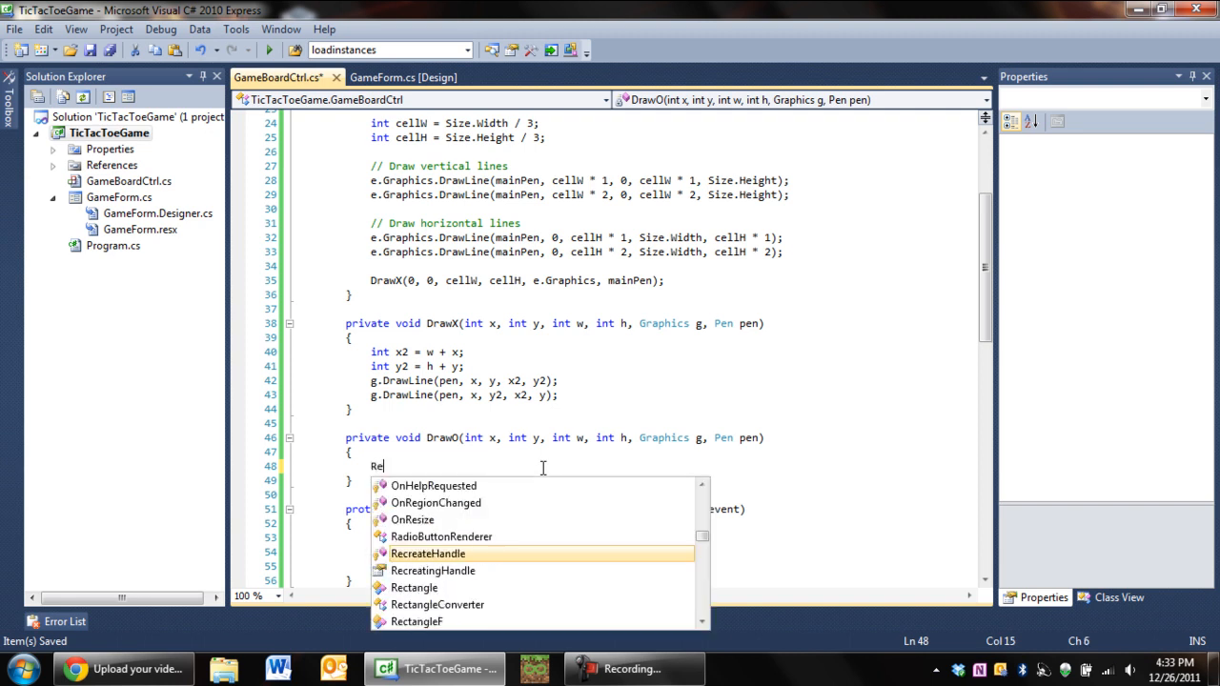
{"action": "type", "text": "g."}
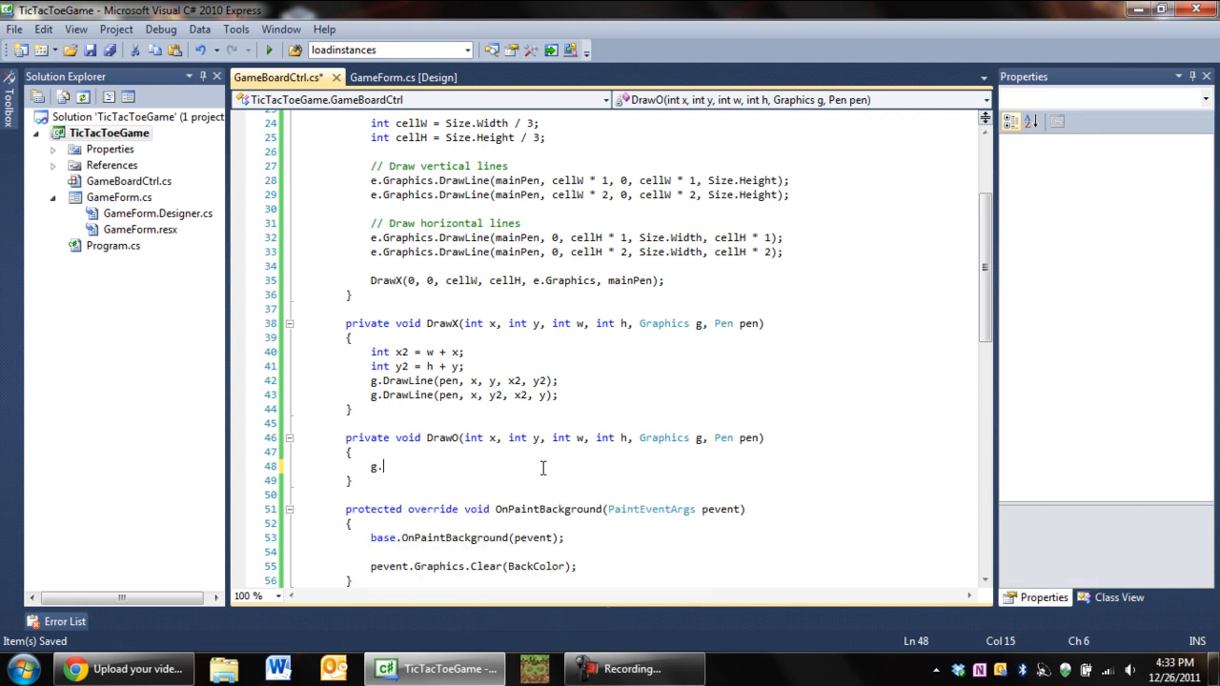
{"action": "type", "text": "draw"}
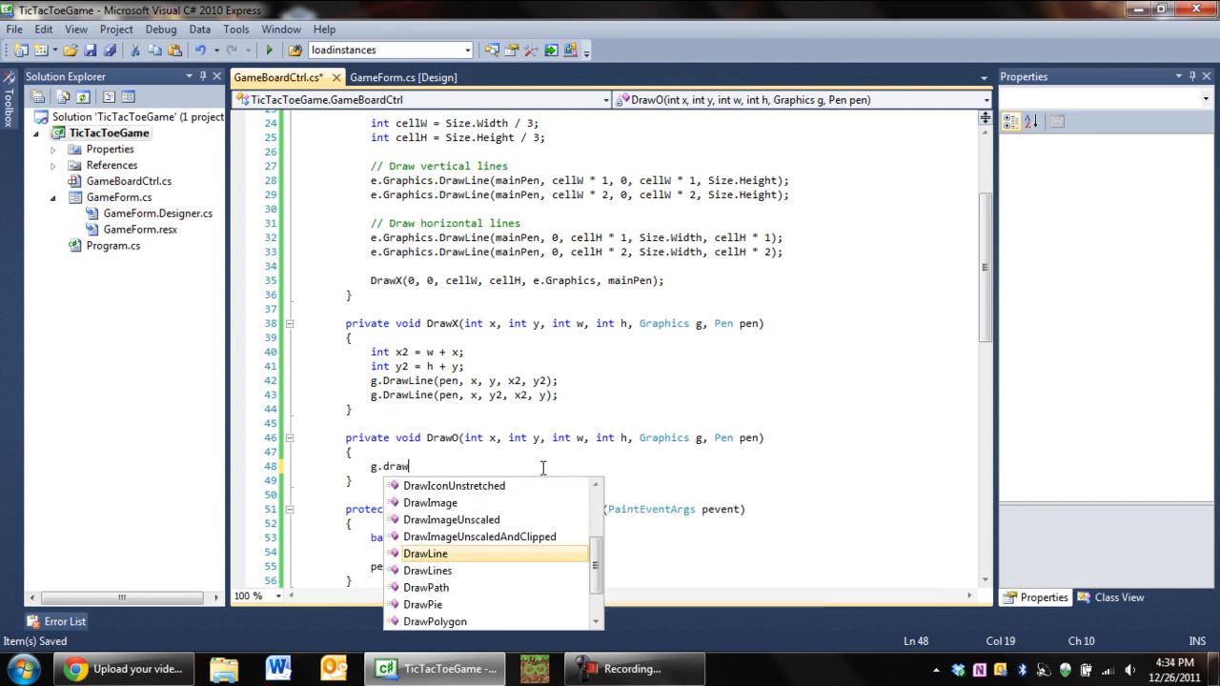
{"action": "type", "text": "e"}
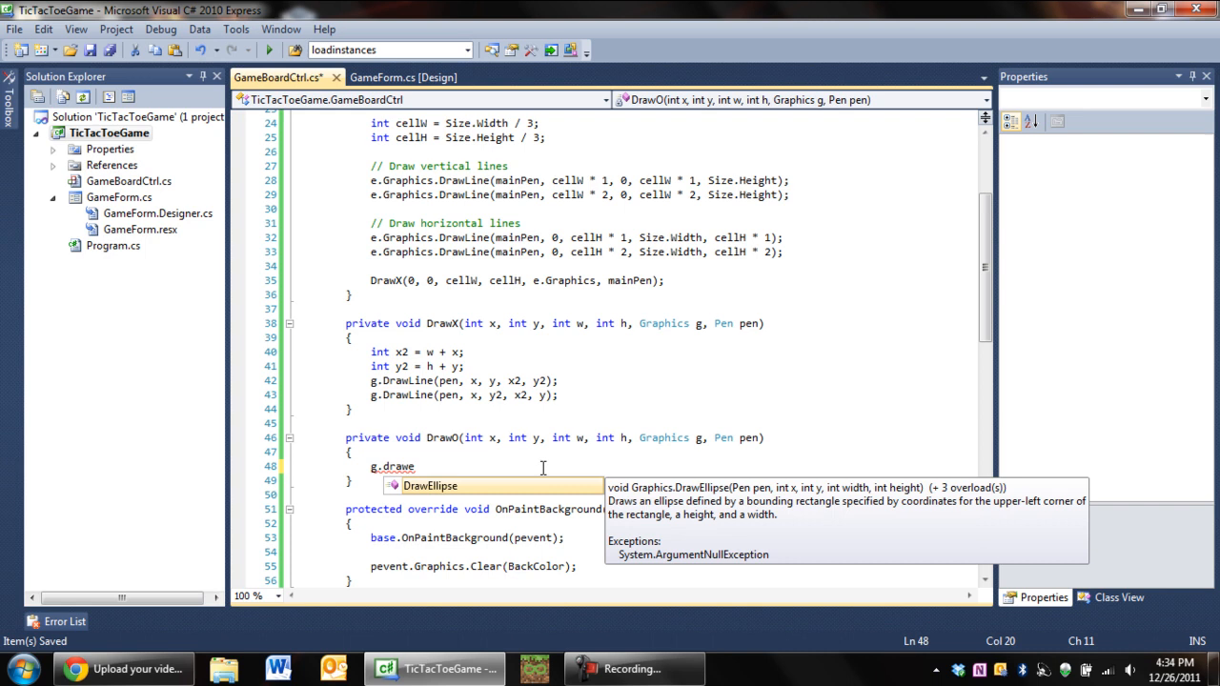
{"action": "type", "text": "llipse"}
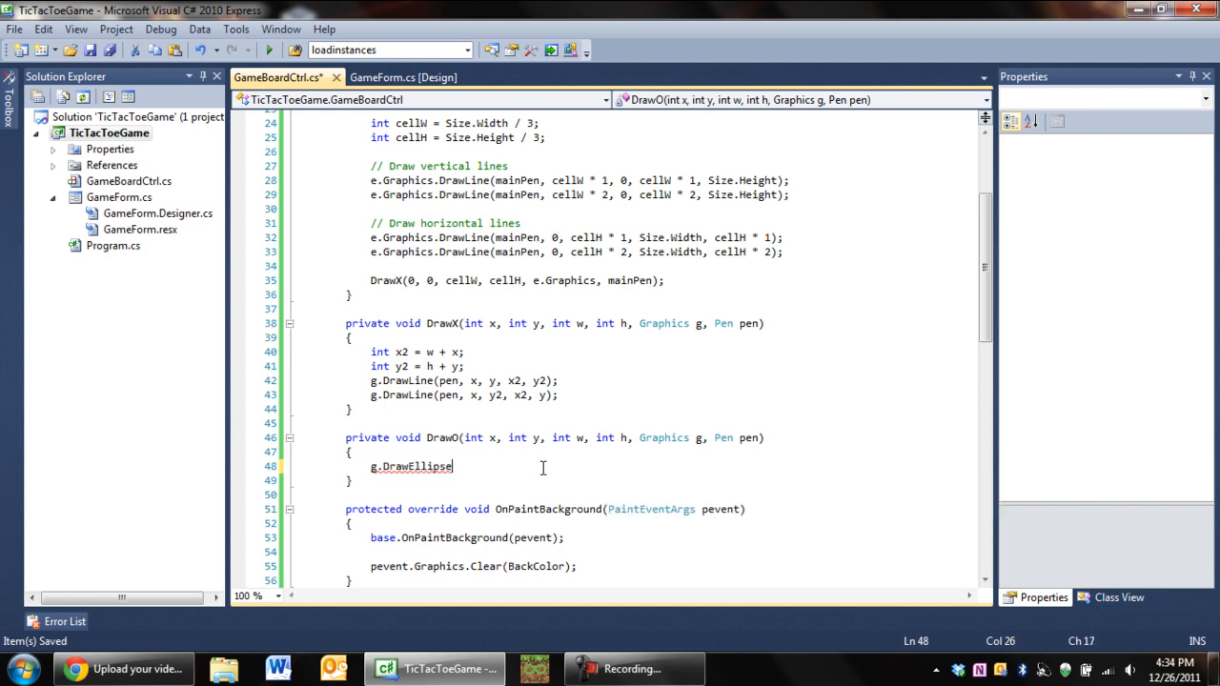
{"action": "type", "text": "("}
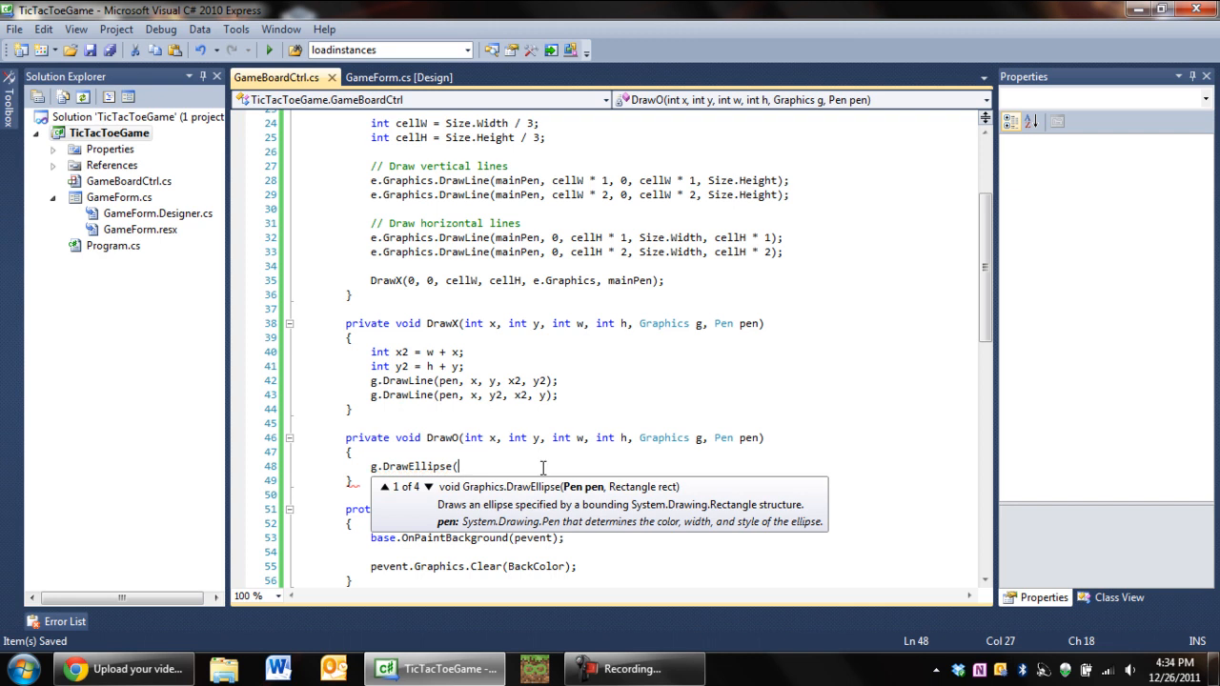
{"action": "type", "text": "pen, x,"}
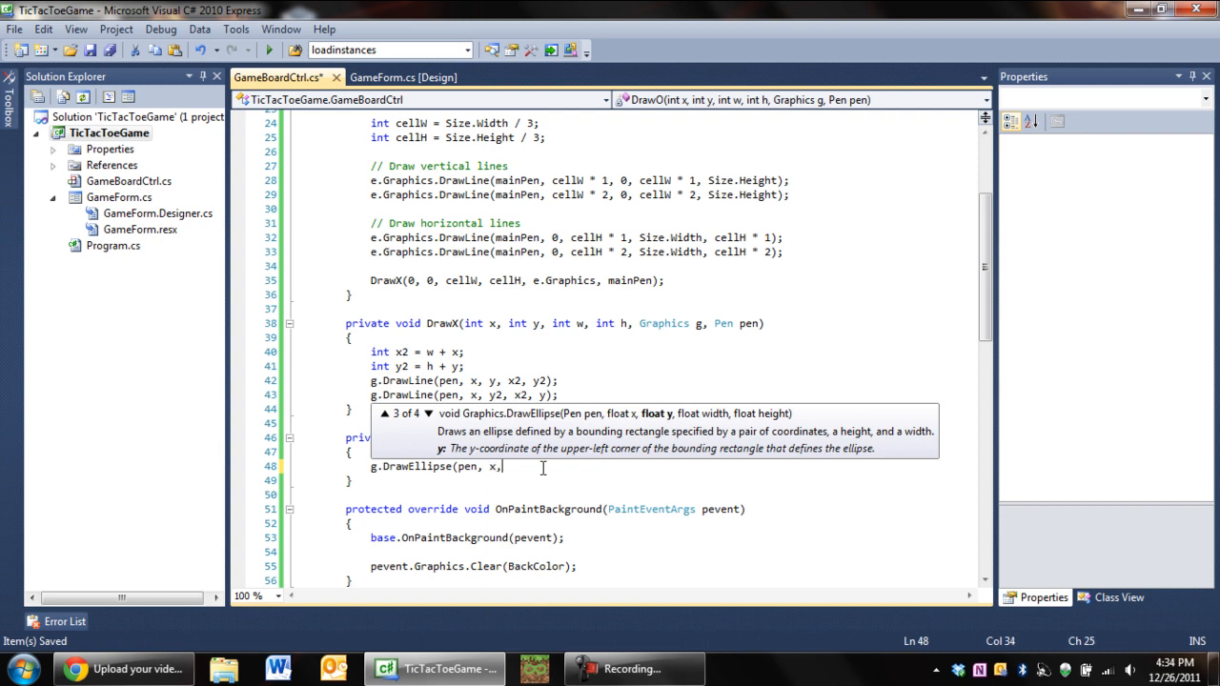
{"action": "type", "text": "y, w, h"}
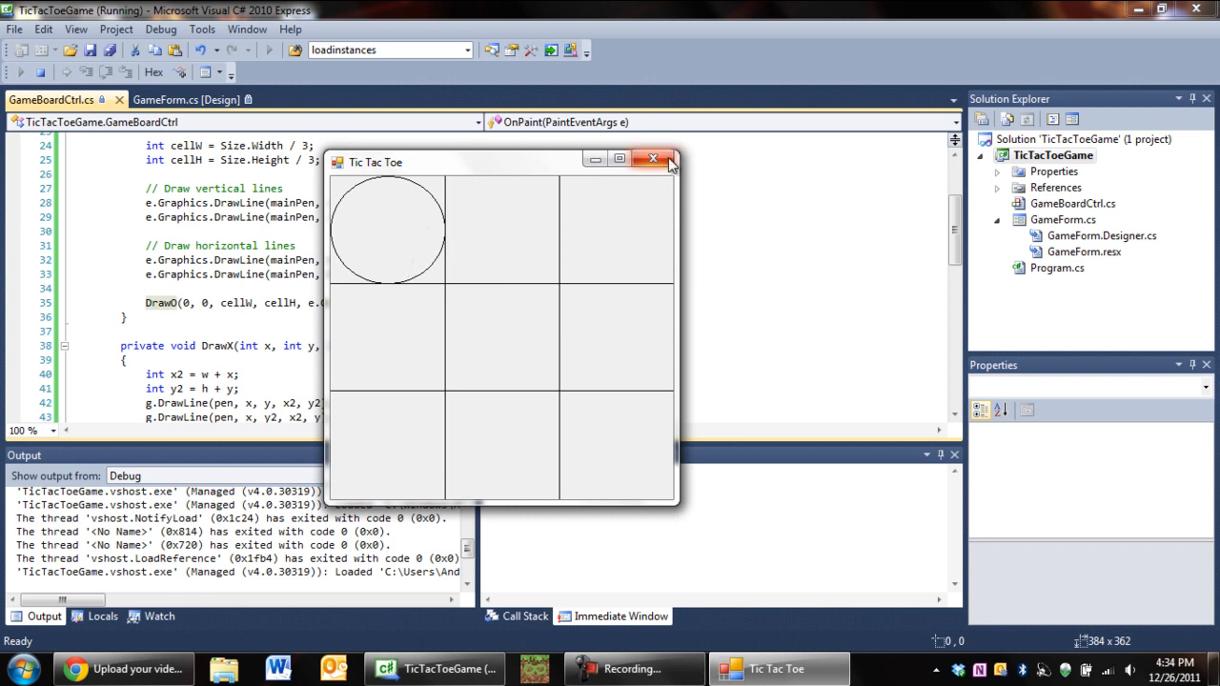
Close the running Tic Tac Toe window showing the top-left circle.
{"action": "left_click", "coordinate": [653, 158]}
{"action": "type", "text": " - 1"}
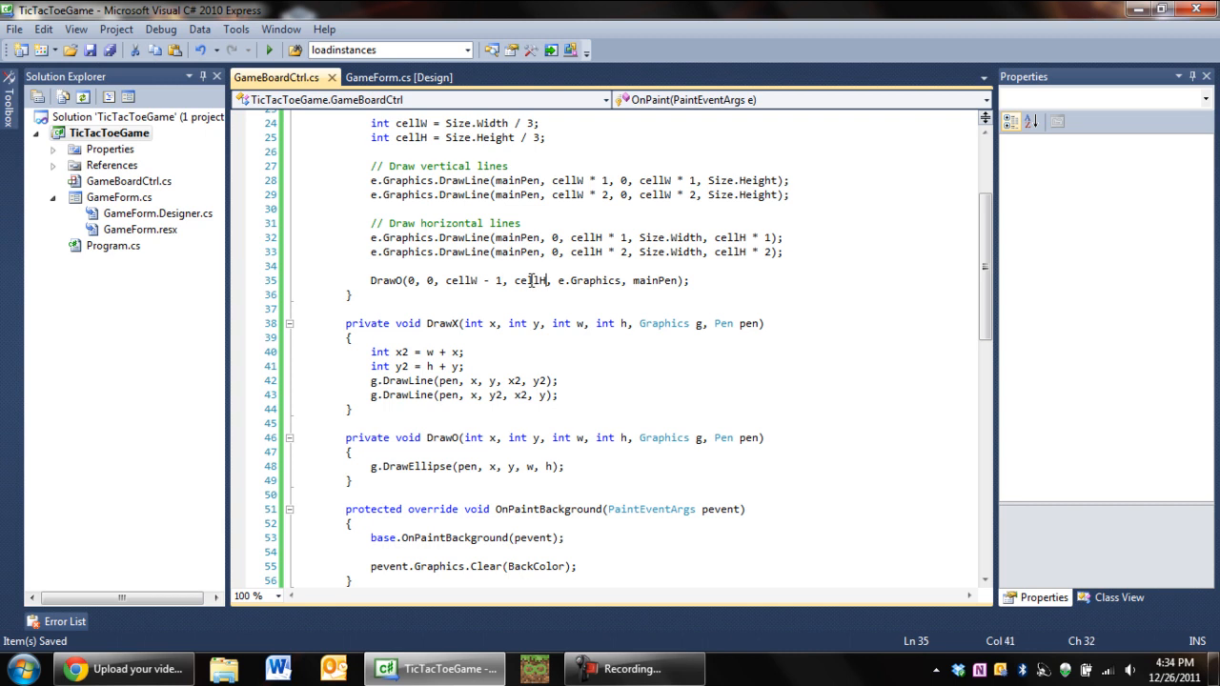
Subtract 1 from the DrawO call's cell size so the circle fits inside the cell.
{"action": "type", "text": "-"}
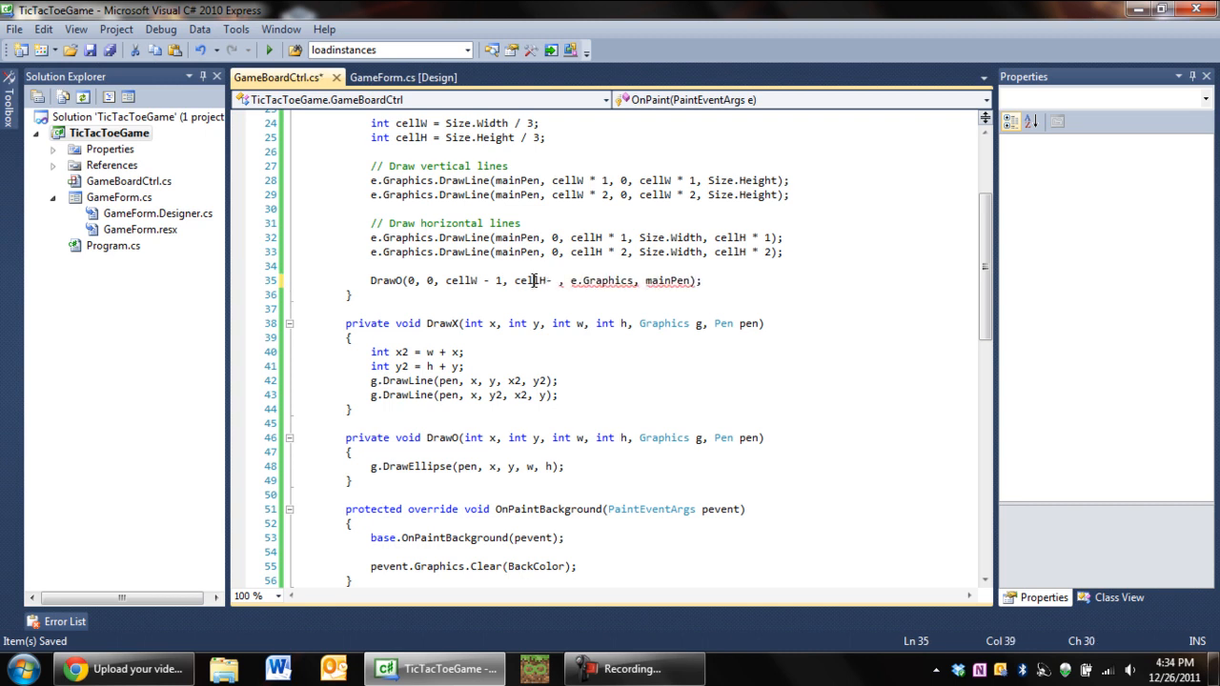
{"action": "type", "text": "1"}
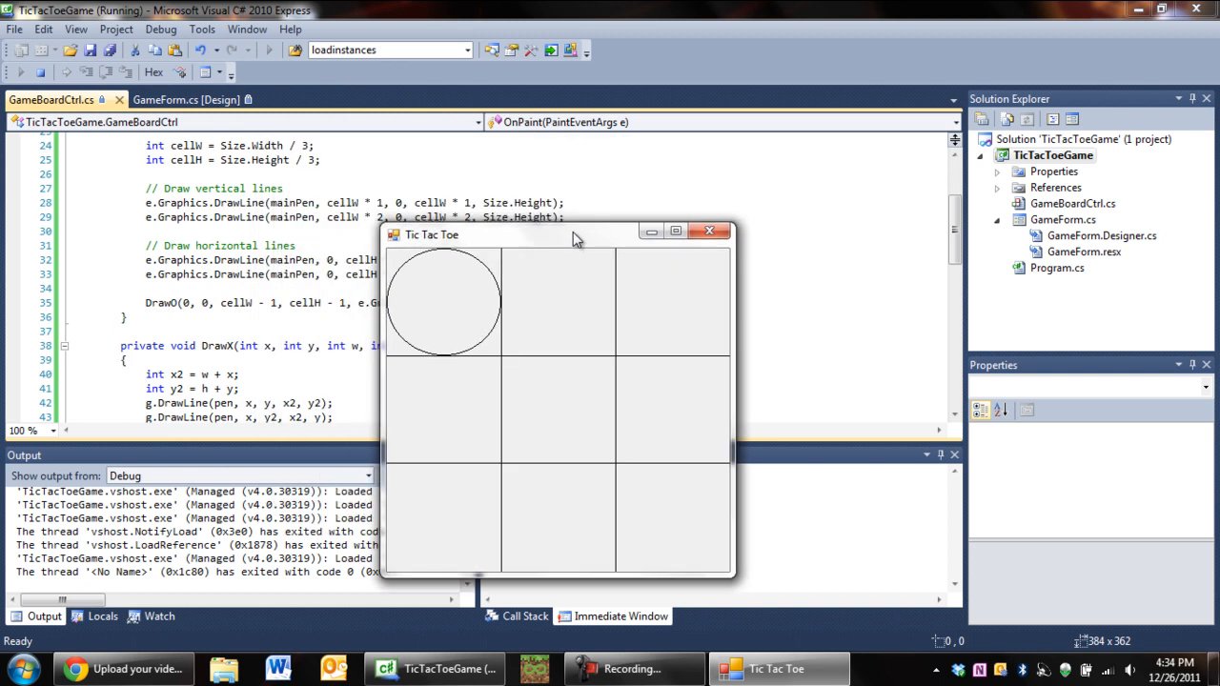
{"action": "mouse_move", "coordinate": [556, 435]}
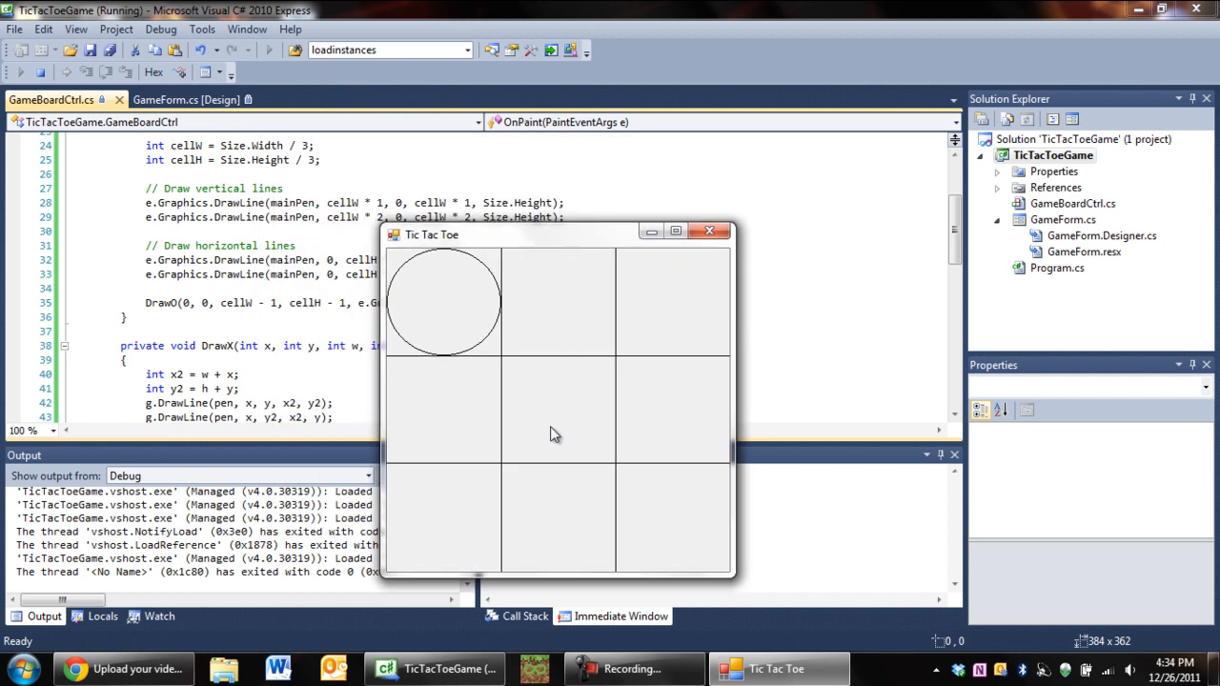
{"action": "mouse_move", "coordinate": [564, 373]}
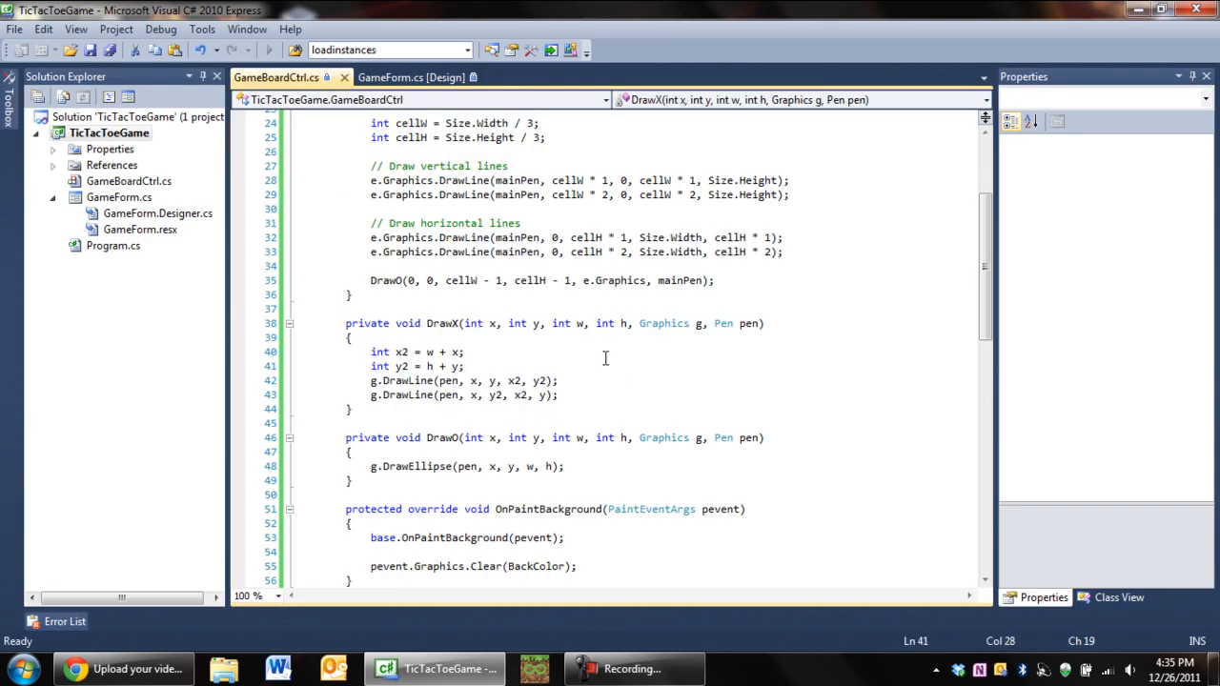
{"action": "left_click", "coordinate": [410, 280]}
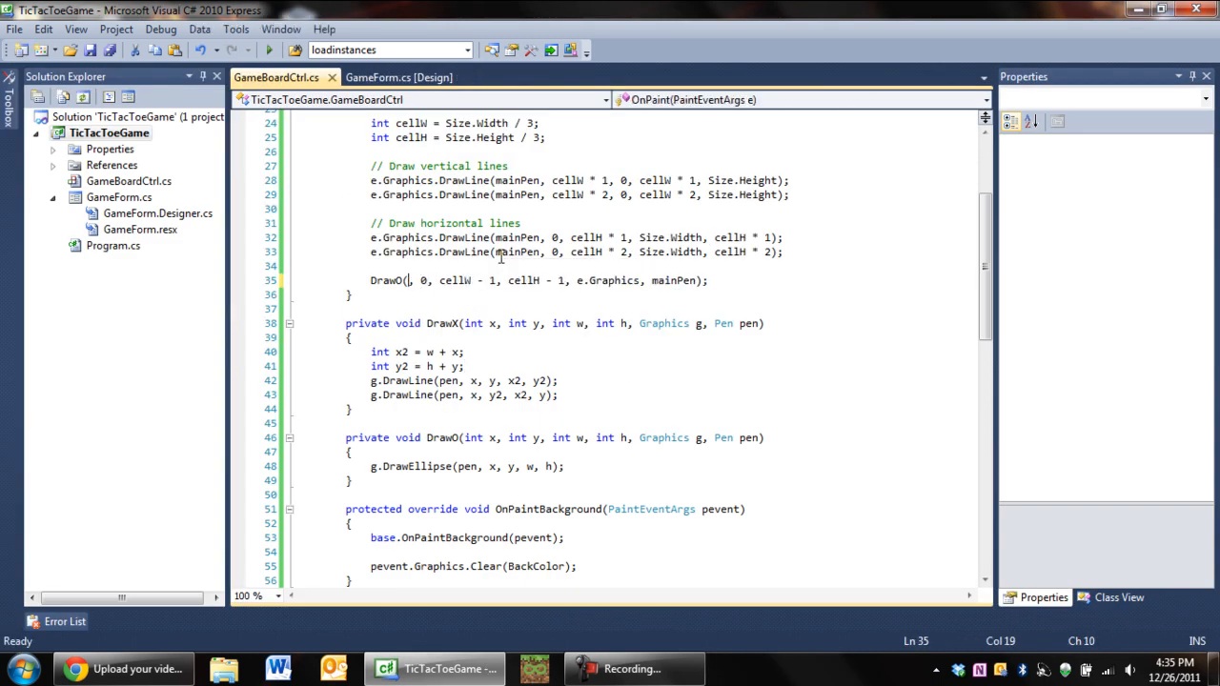
{"action": "type", "text": "1, 1"}
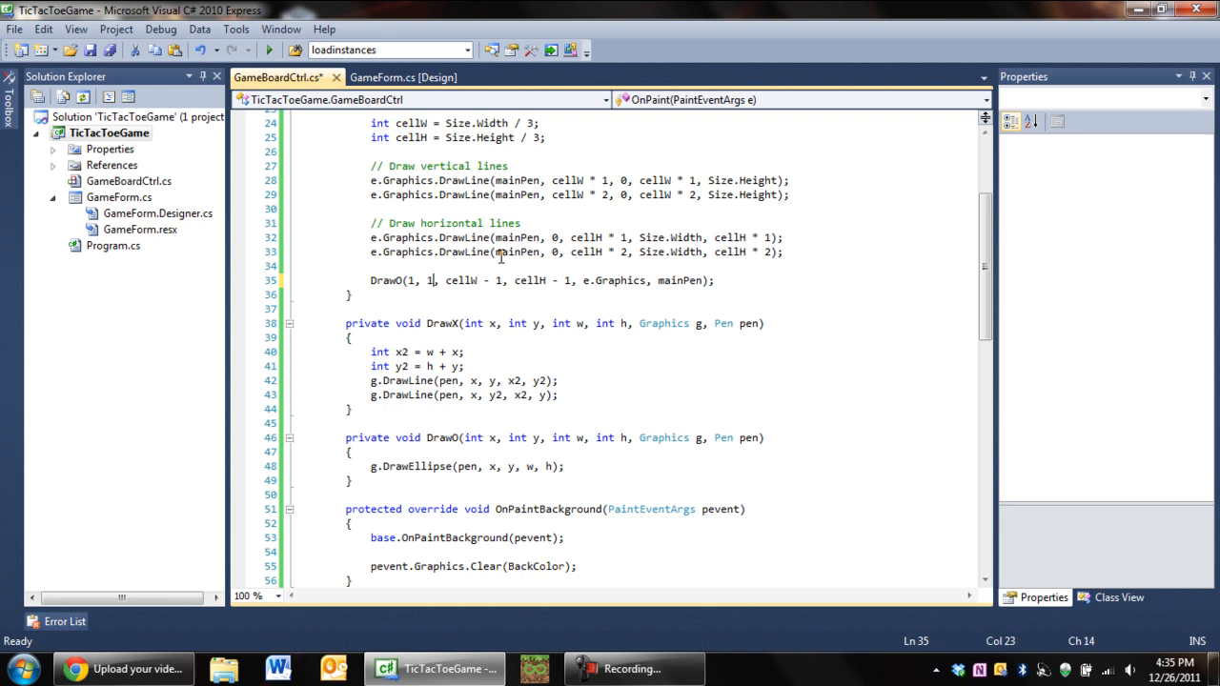
{"action": "left_click", "coordinate": [269, 50]}
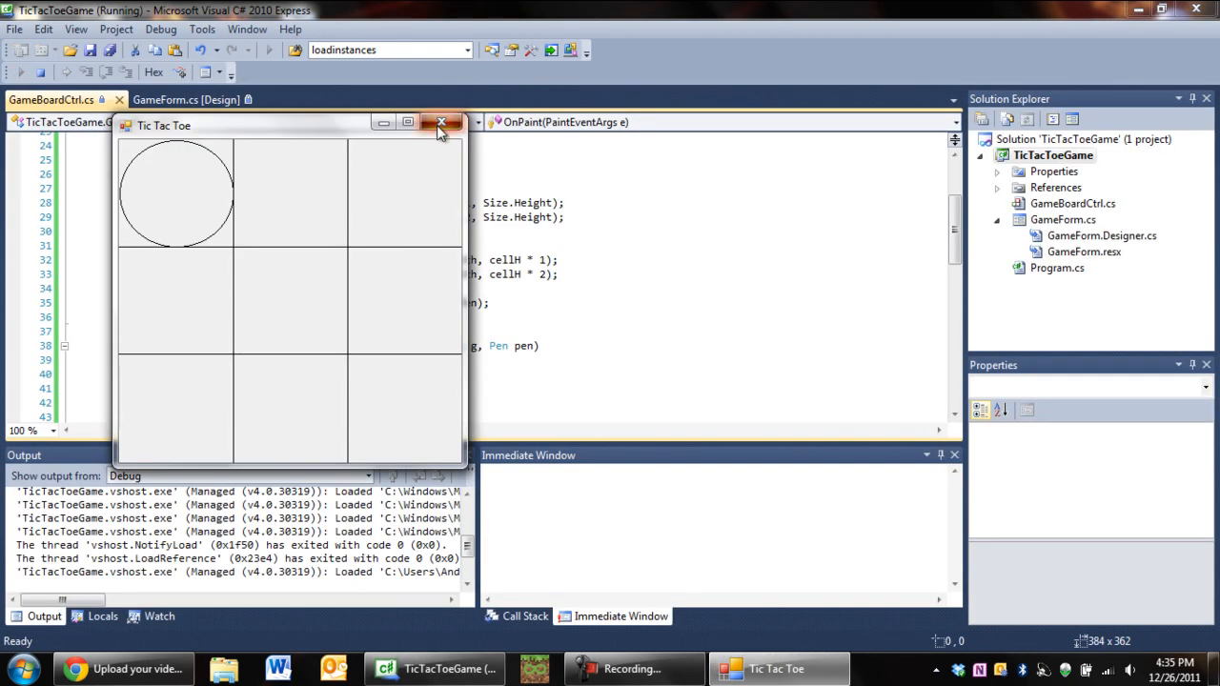
{"action": "left_click", "coordinate": [442, 123]}
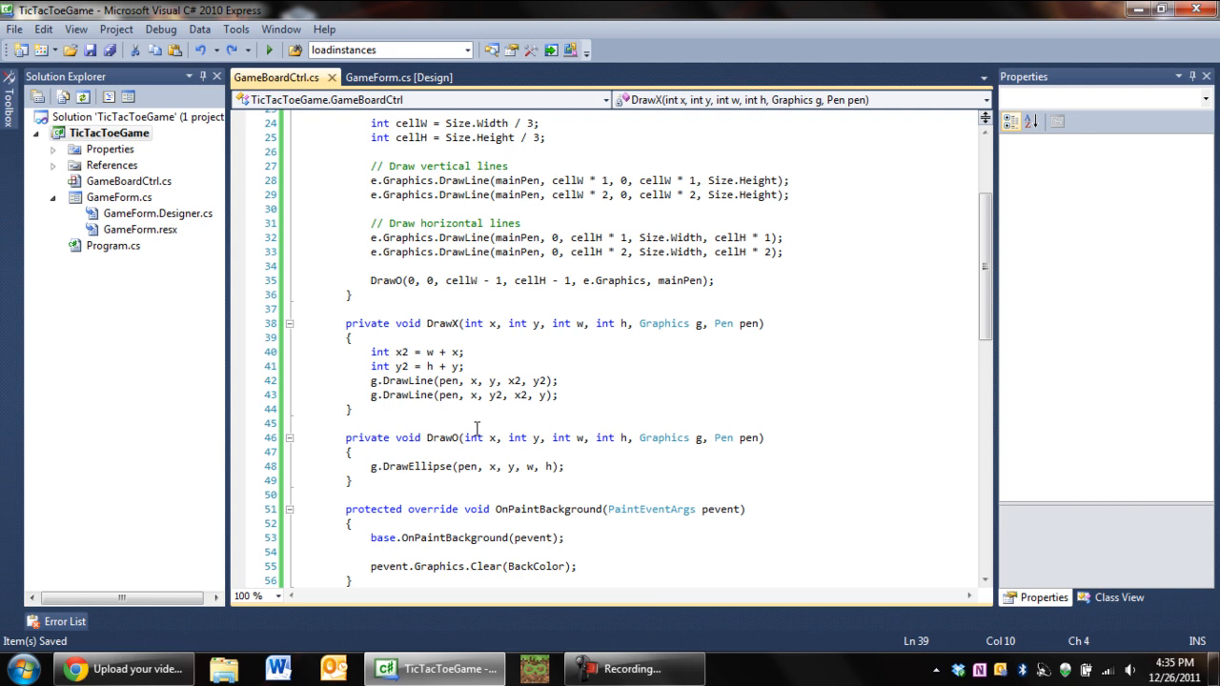
{"action": "mouse_move", "coordinate": [450, 380]}
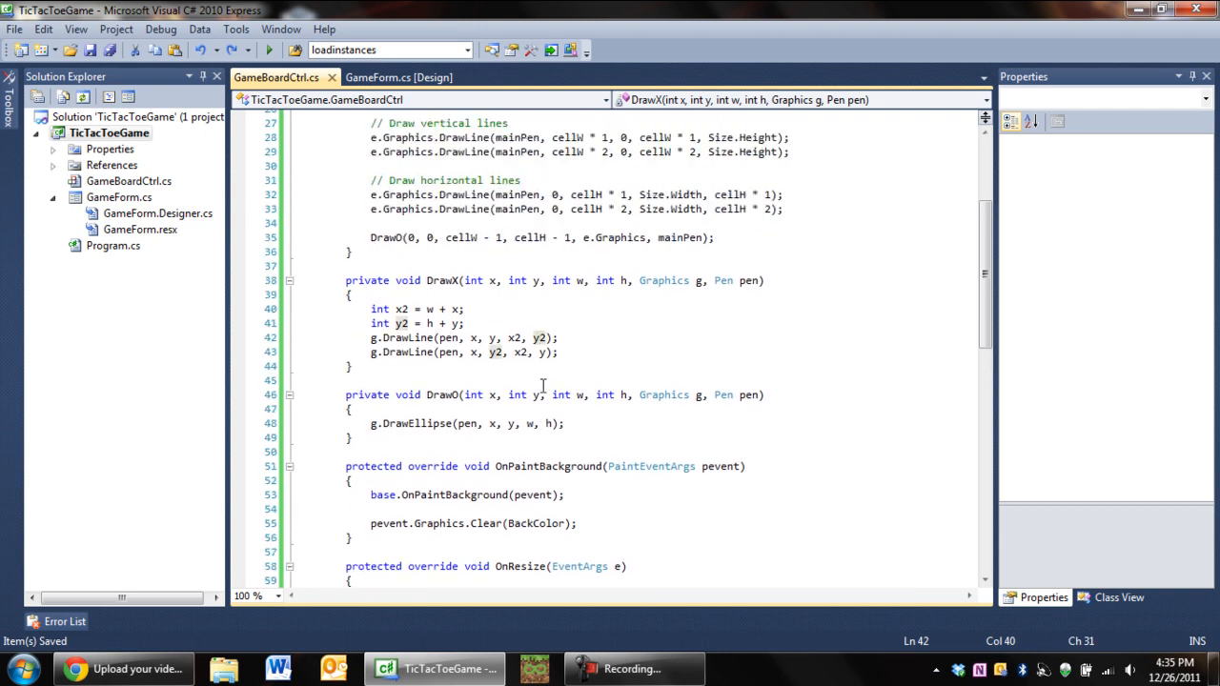
{"action": "scroll", "scroll_direction": "down", "scroll_amount": 3}
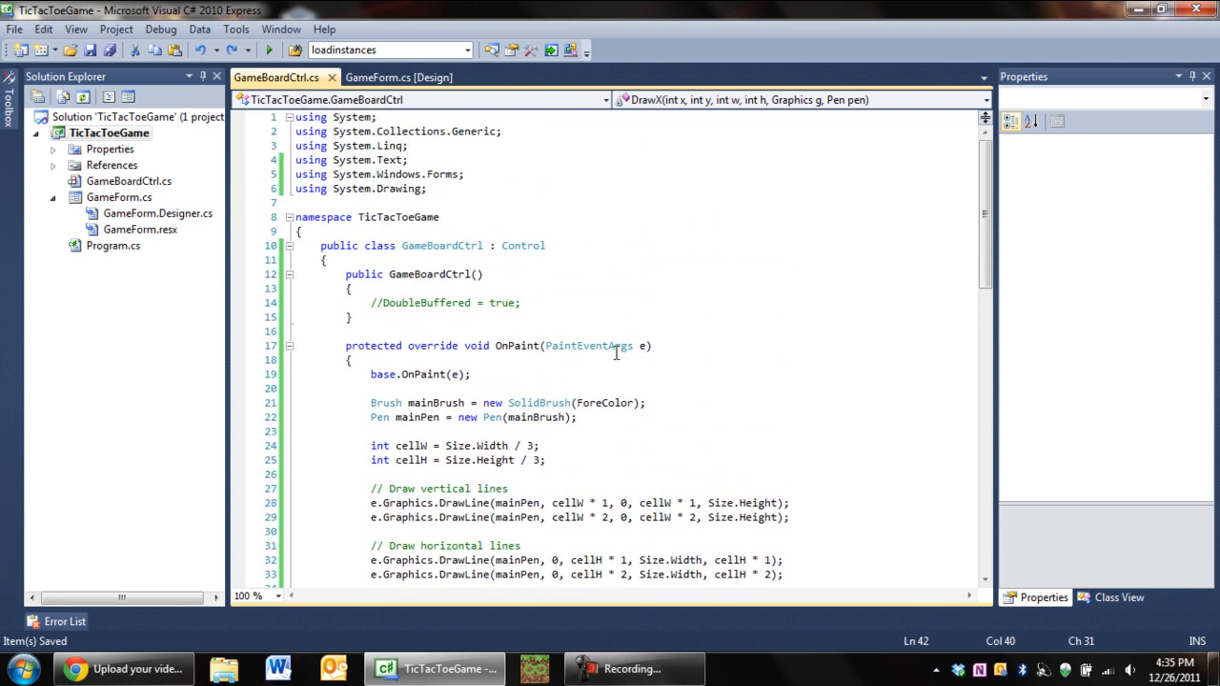
{"action": "scroll", "scroll_direction": "down", "scroll_amount": 3}
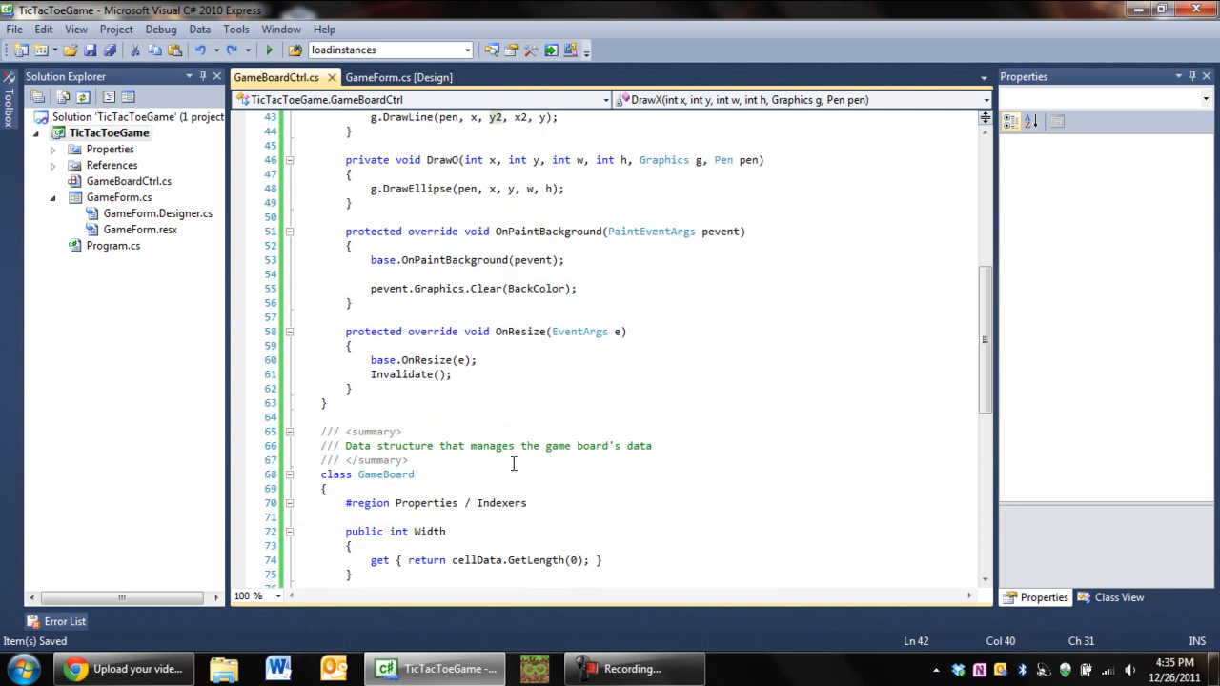
{"action": "left_click", "coordinate": [324, 489]}
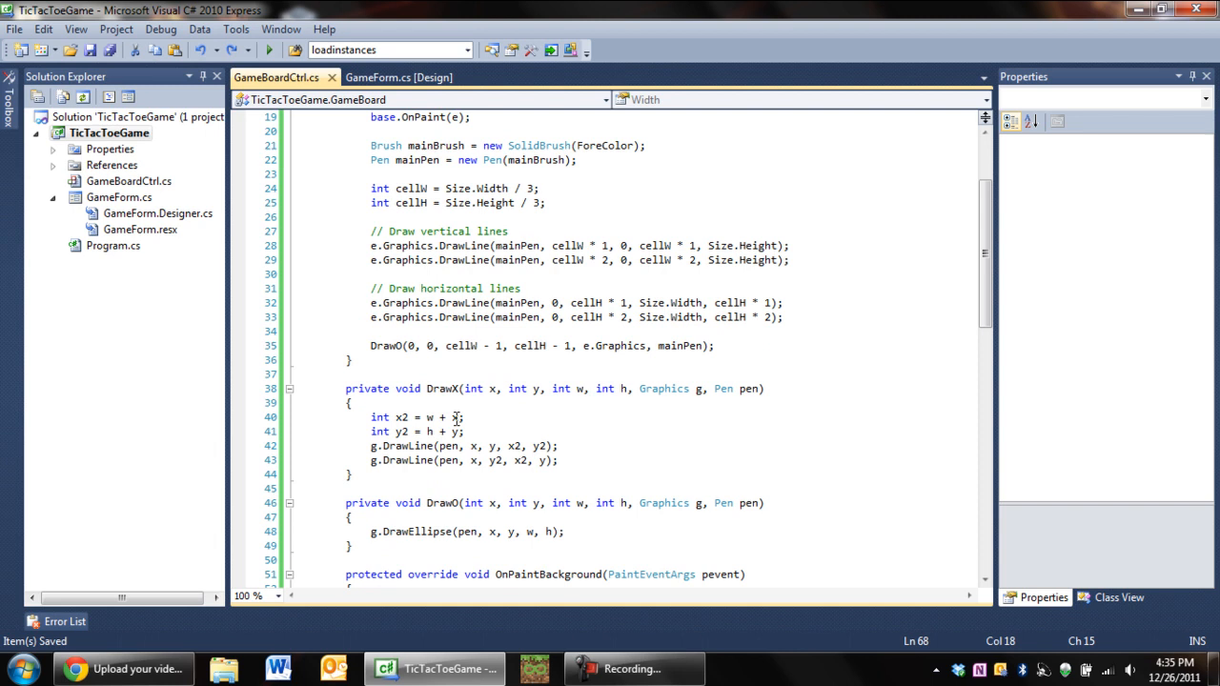
{"action": "mouse_move", "coordinate": [945, 299]}
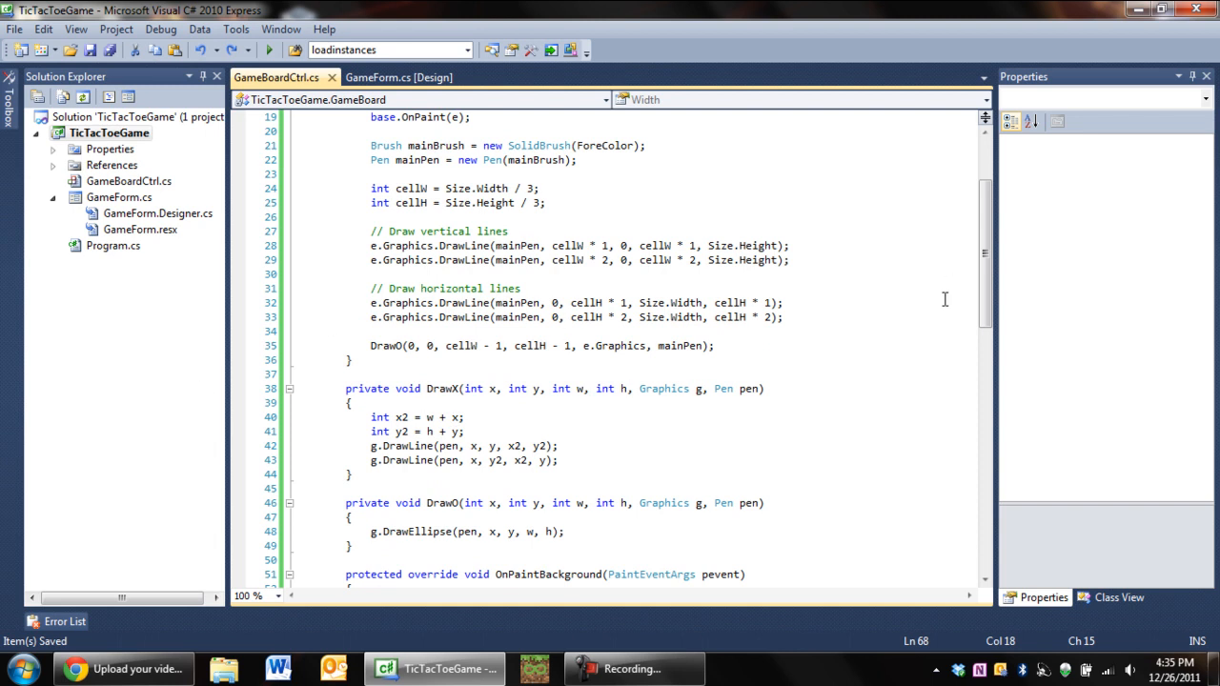
{"action": "mouse_move", "coordinate": [795, 339]}
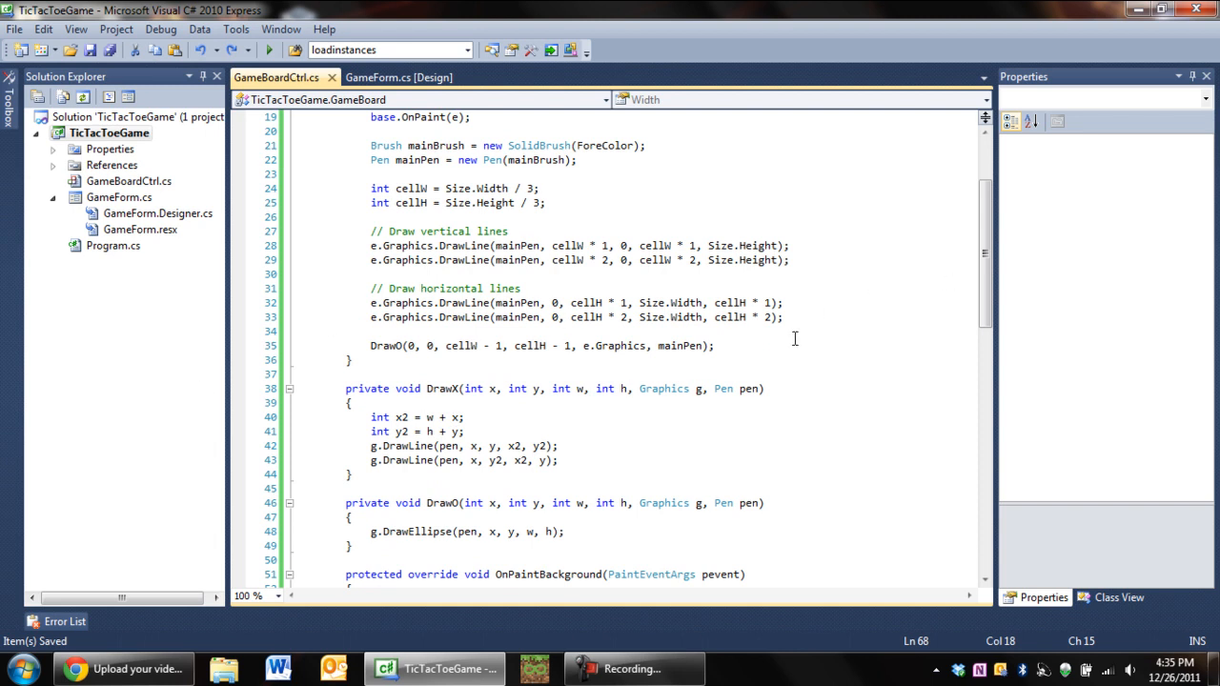
{"action": "mouse_move", "coordinate": [732, 303]}
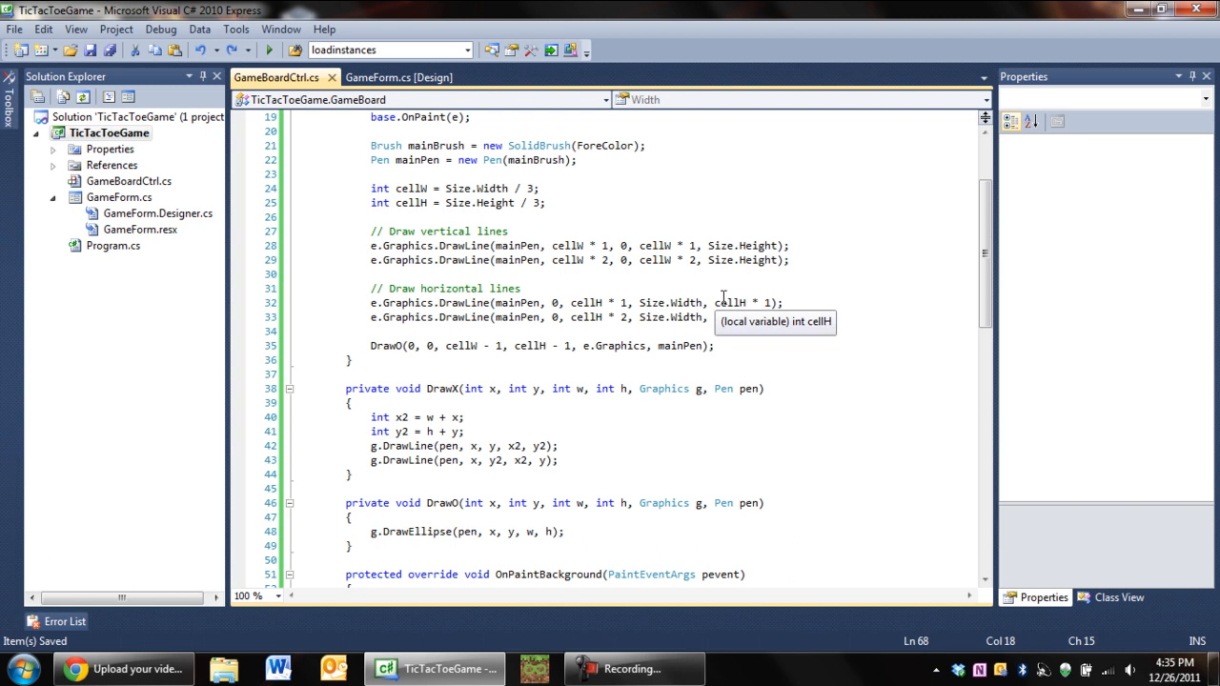